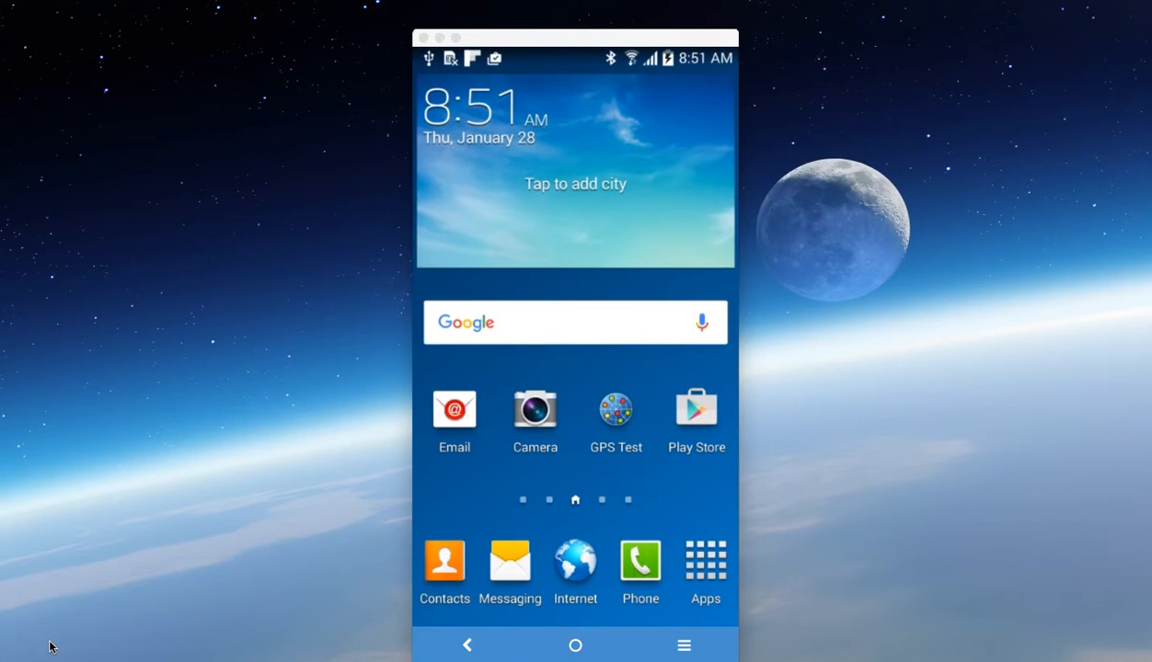
- Search Google Play Store for 'qrs reporting' and open the QRS Reporting listing
left_click(697, 409)
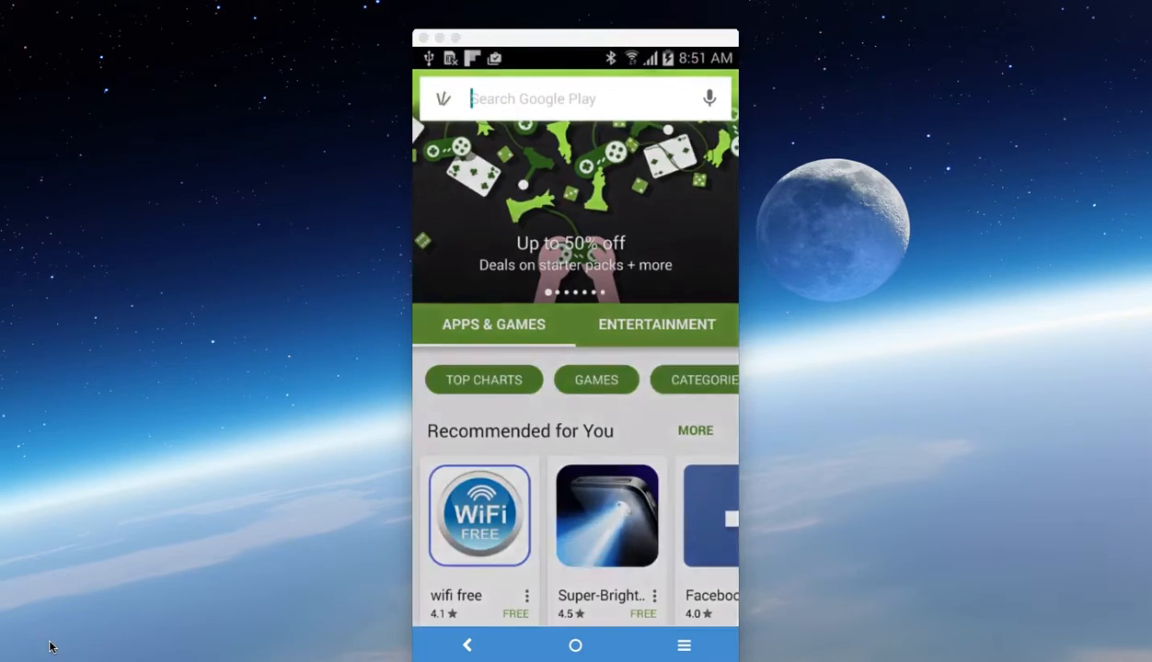
left_click(570, 100)
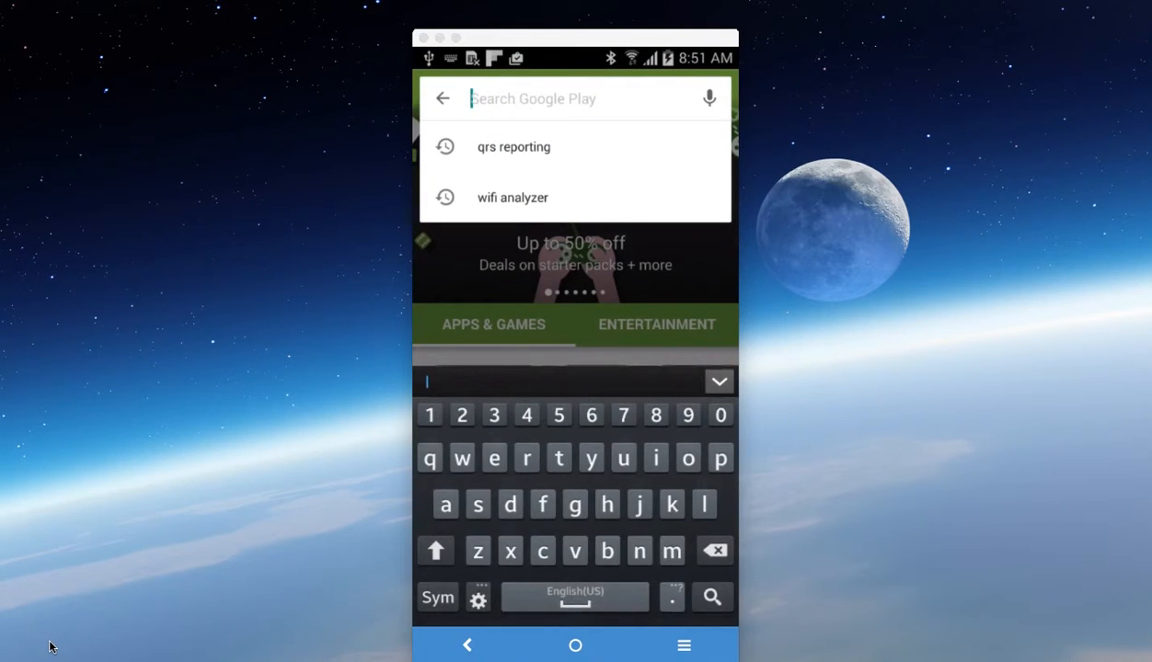
left_click(511, 147)
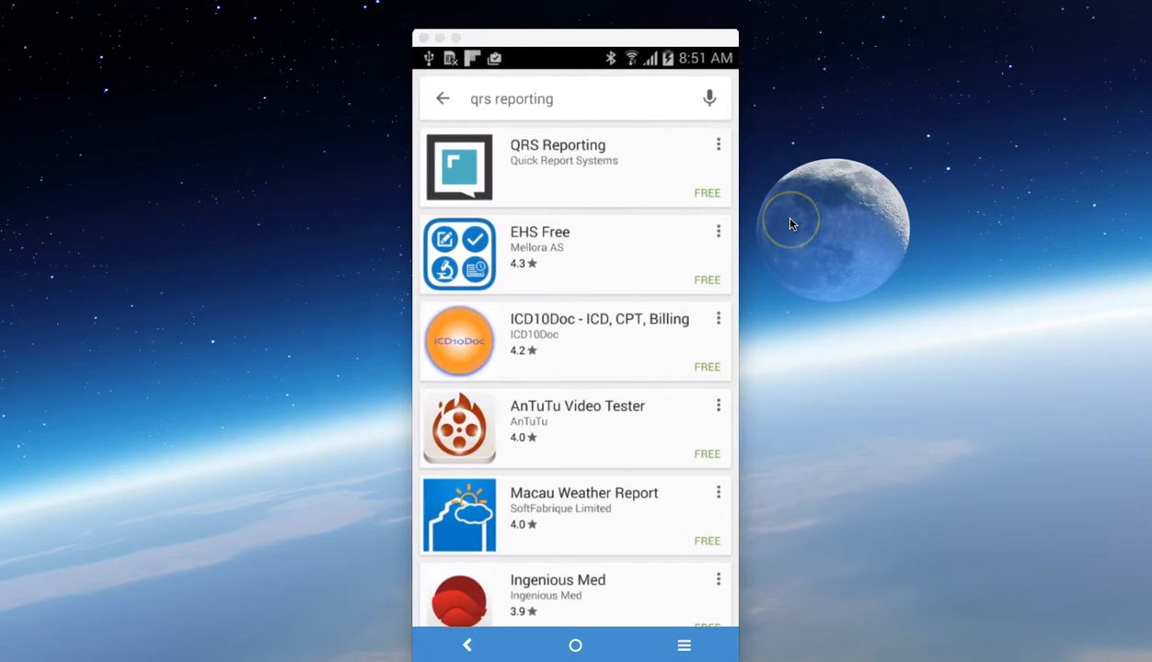
left_click(574, 168)
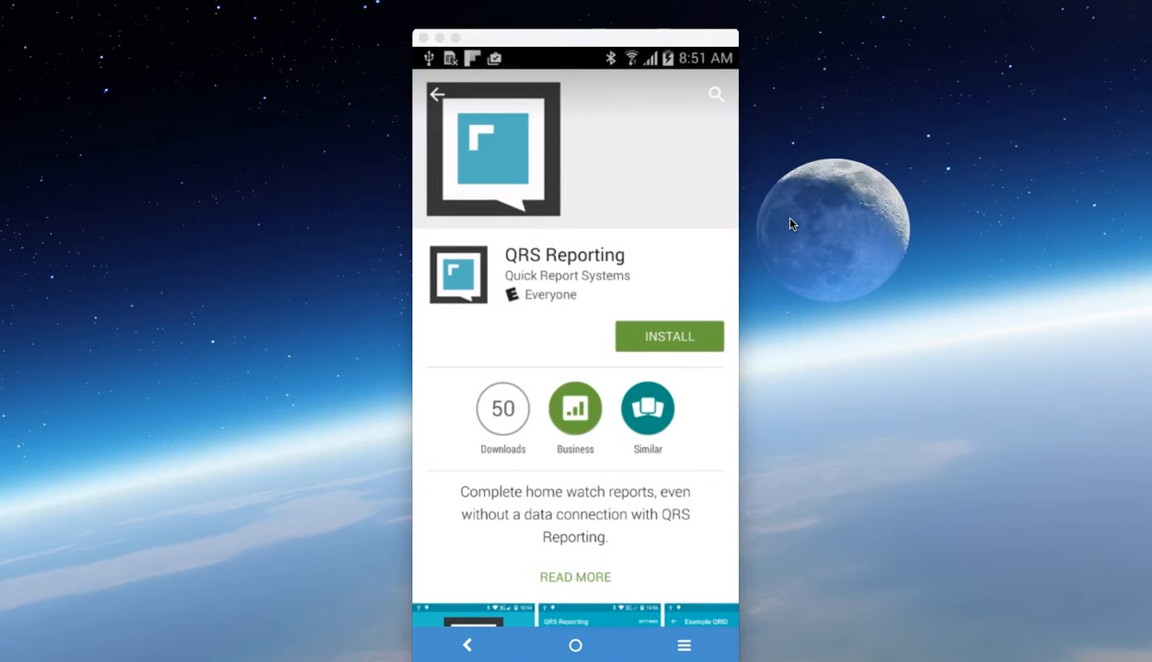
- Install QRS Reporting and accept its requested permissions
left_click(670, 335)
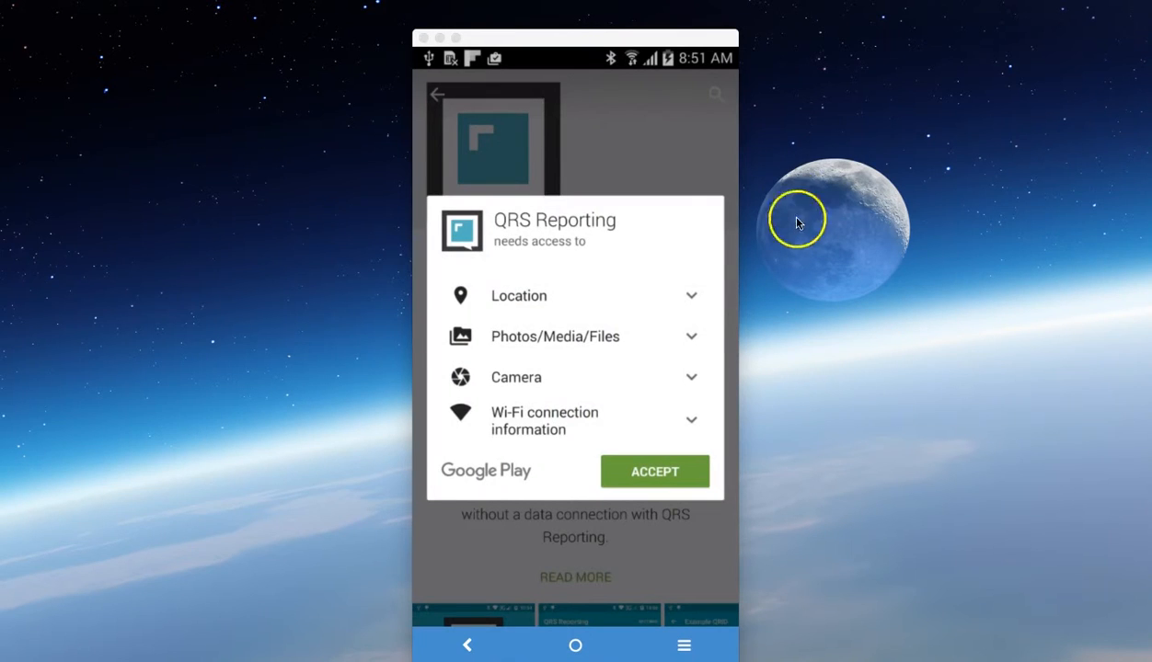
mouse_move(751, 296)
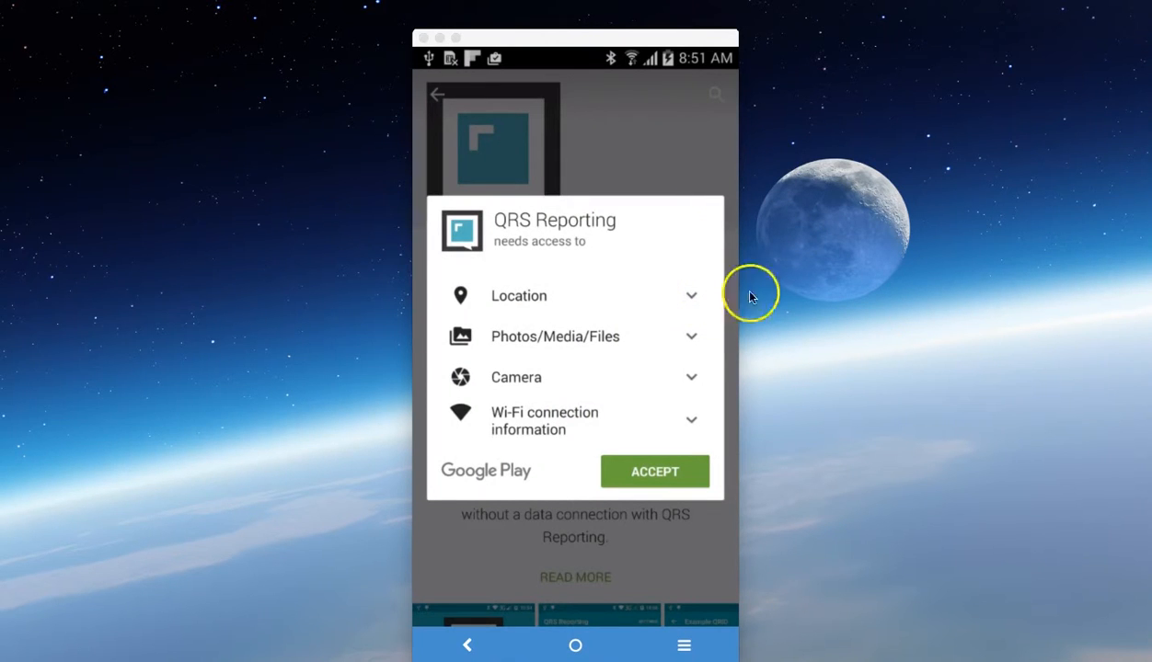
mouse_move(798, 385)
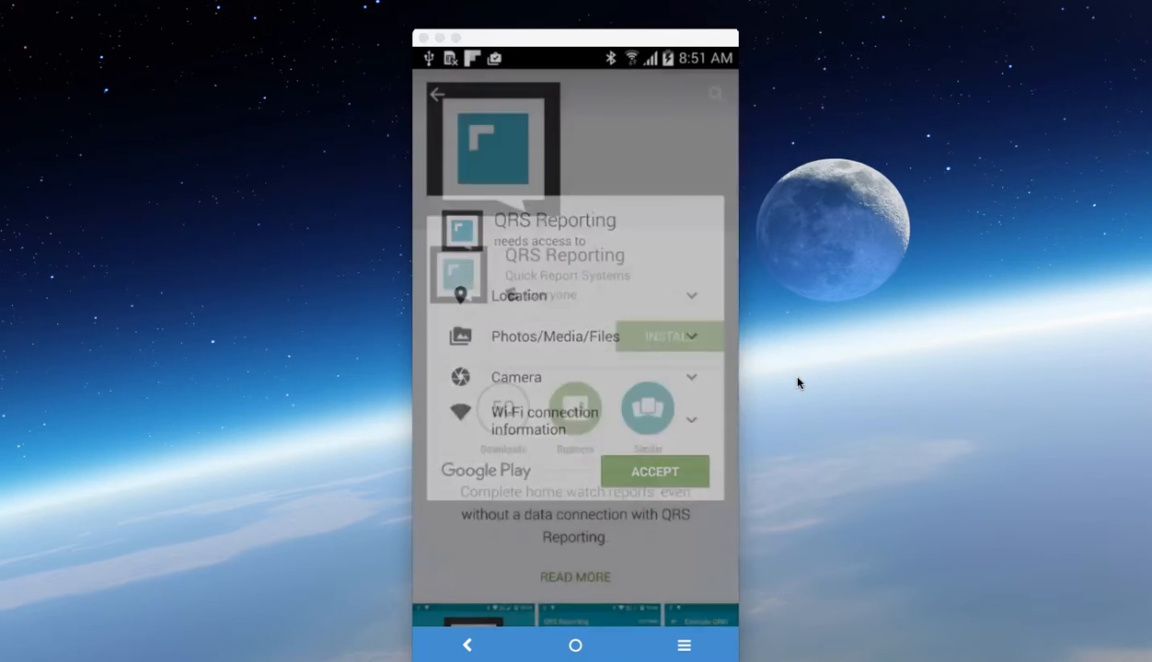
left_click(655, 471)
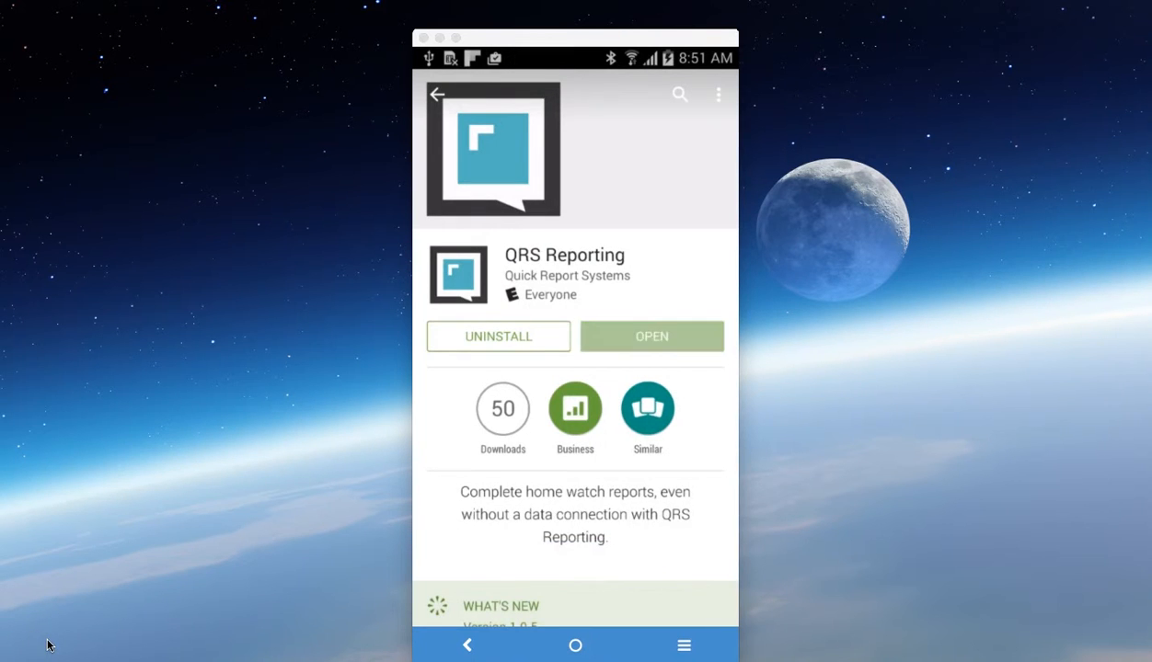
- Launch QRS Reporting and enter the quick subdomain on the sign-in form
left_click(651, 335)
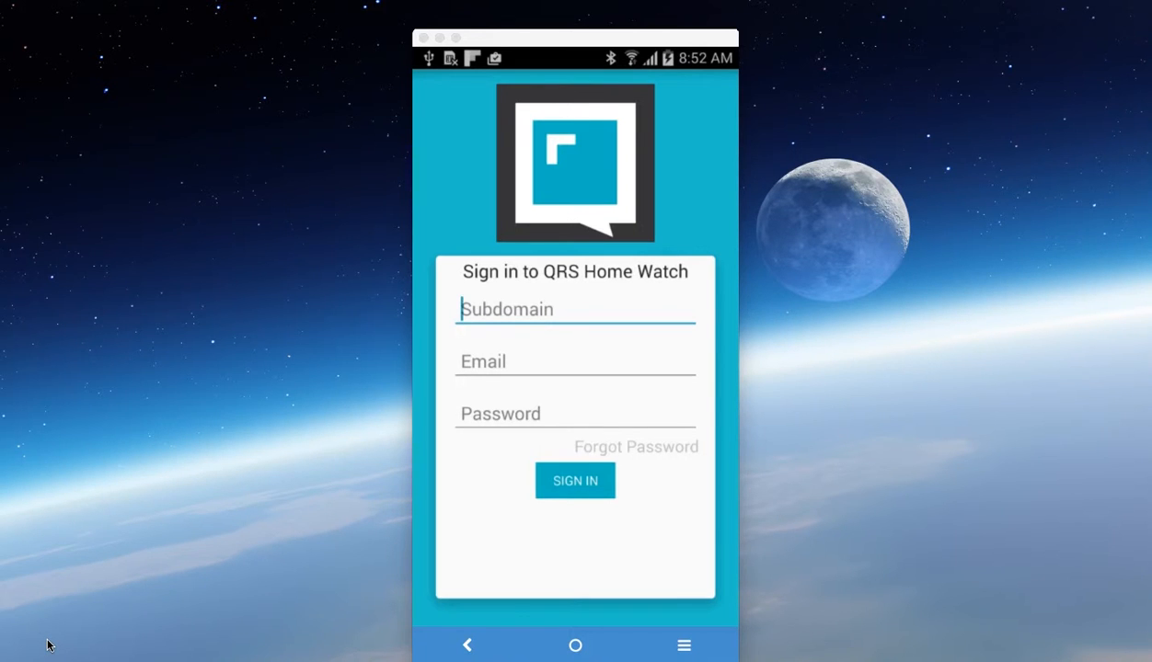
left_click(574, 309)
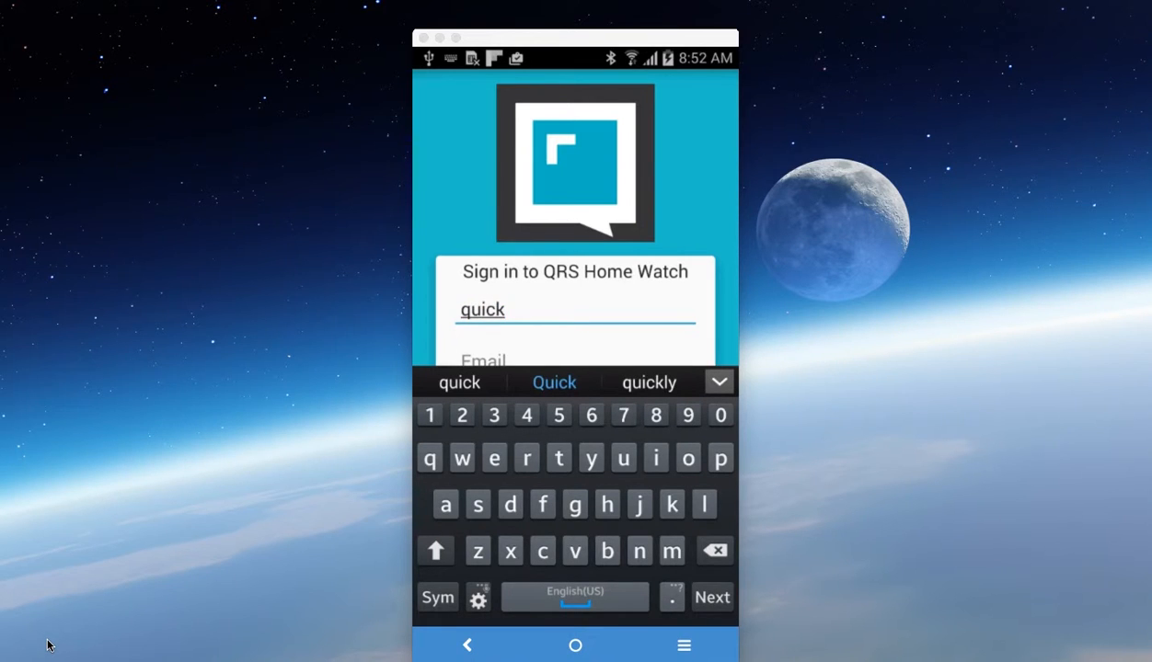
left_click(574, 344)
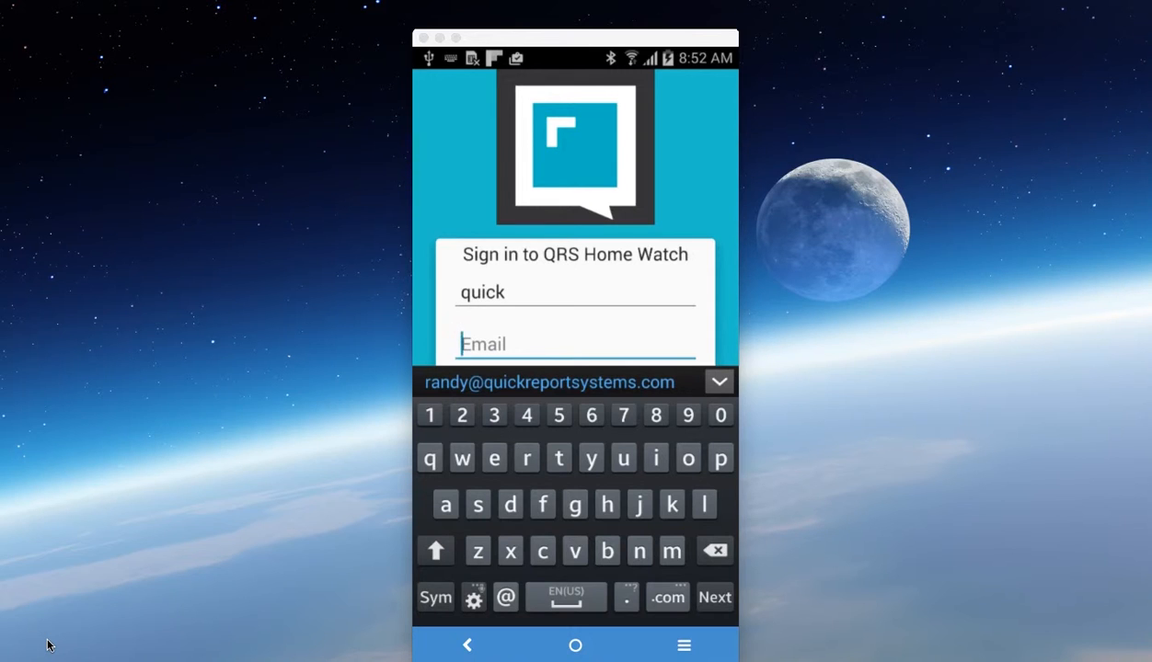
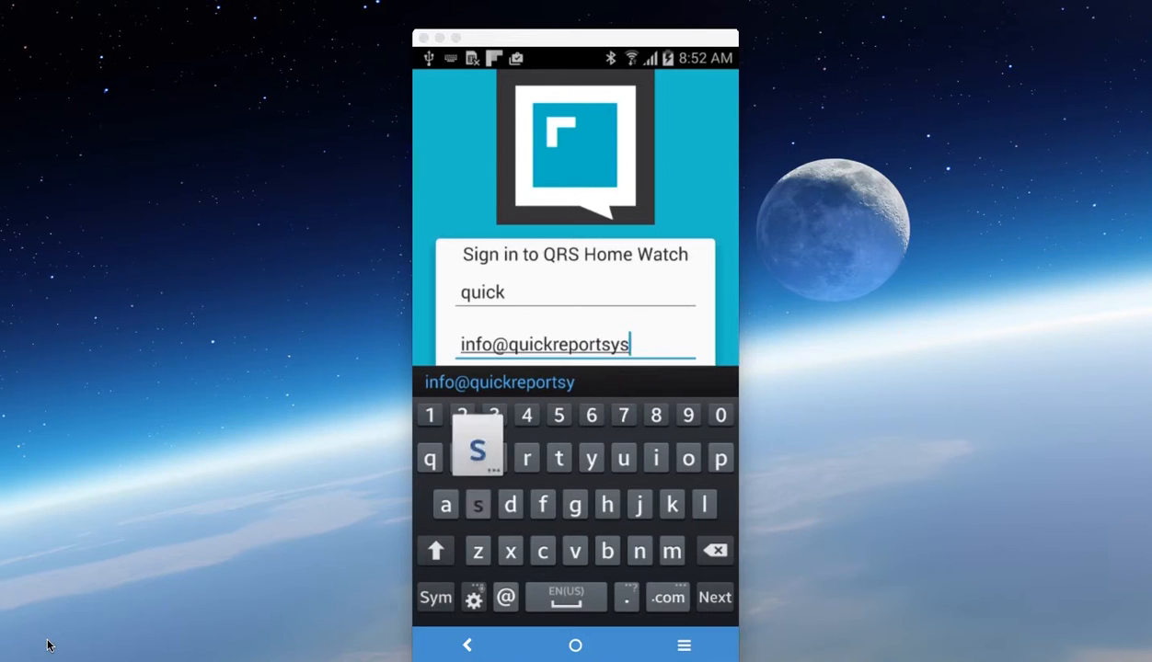
left_click(671, 552)
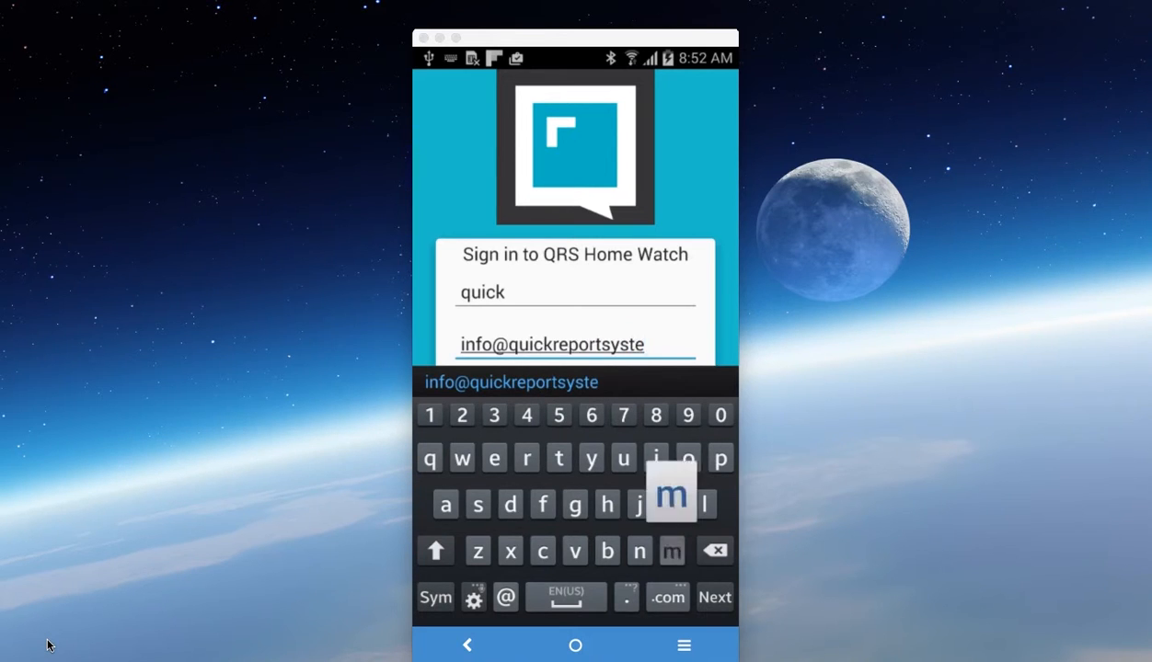
type("ms.com")
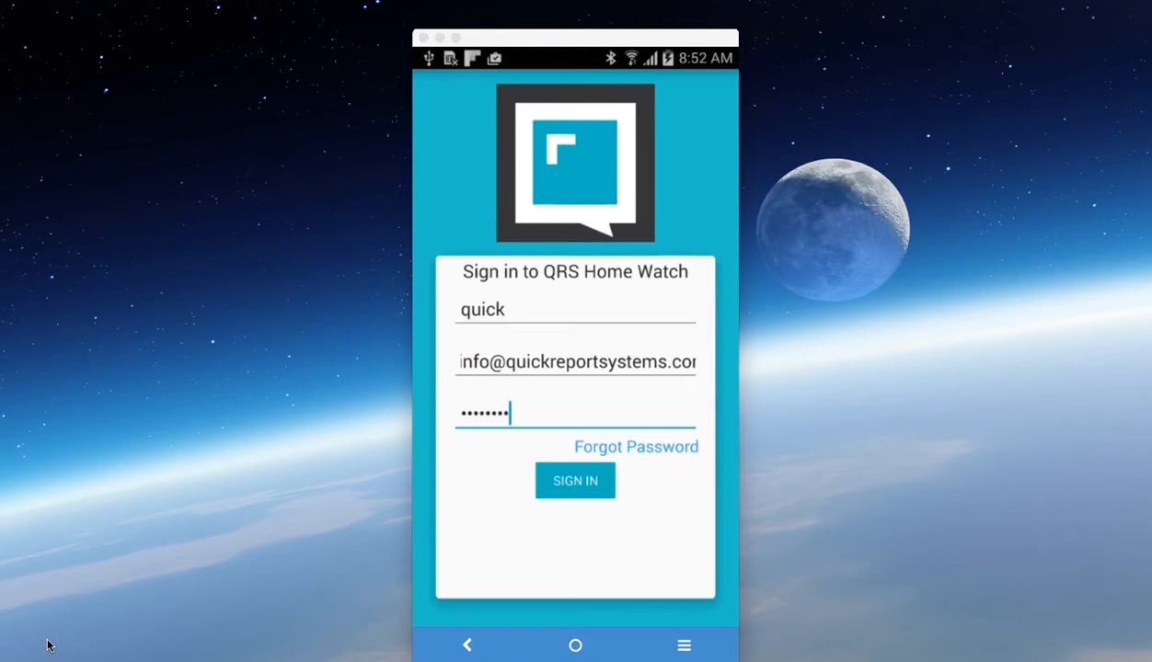
left_click(574, 481)
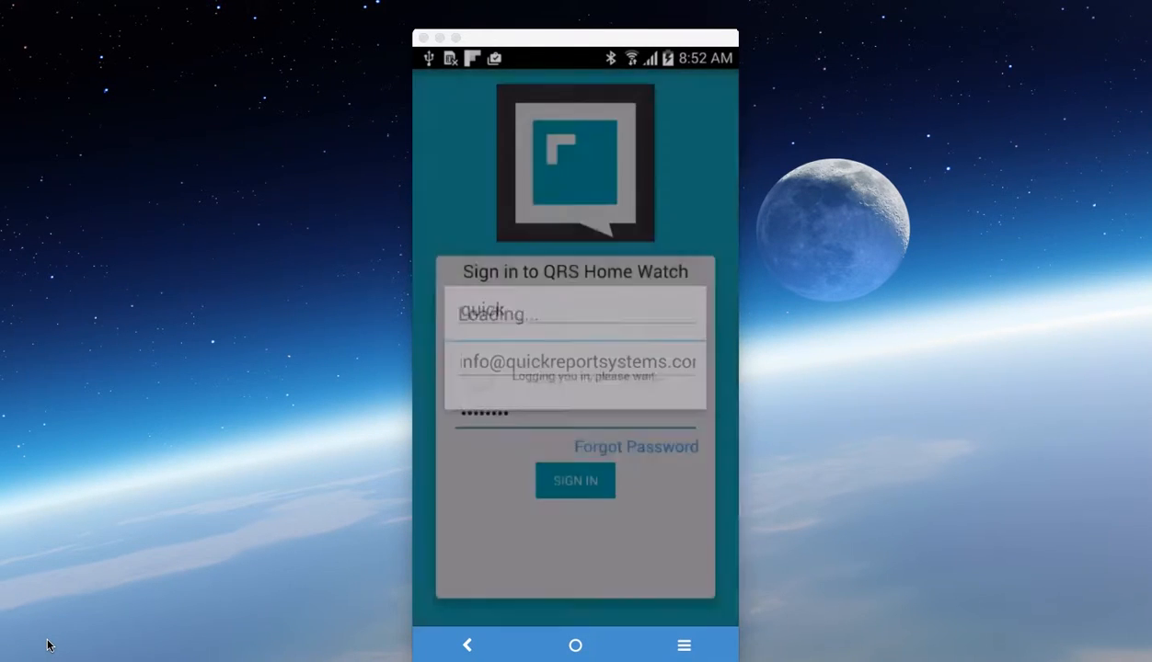
- Create and confirm a 4-digit passcode and save it, reaching the home screen
left_click(574, 482)
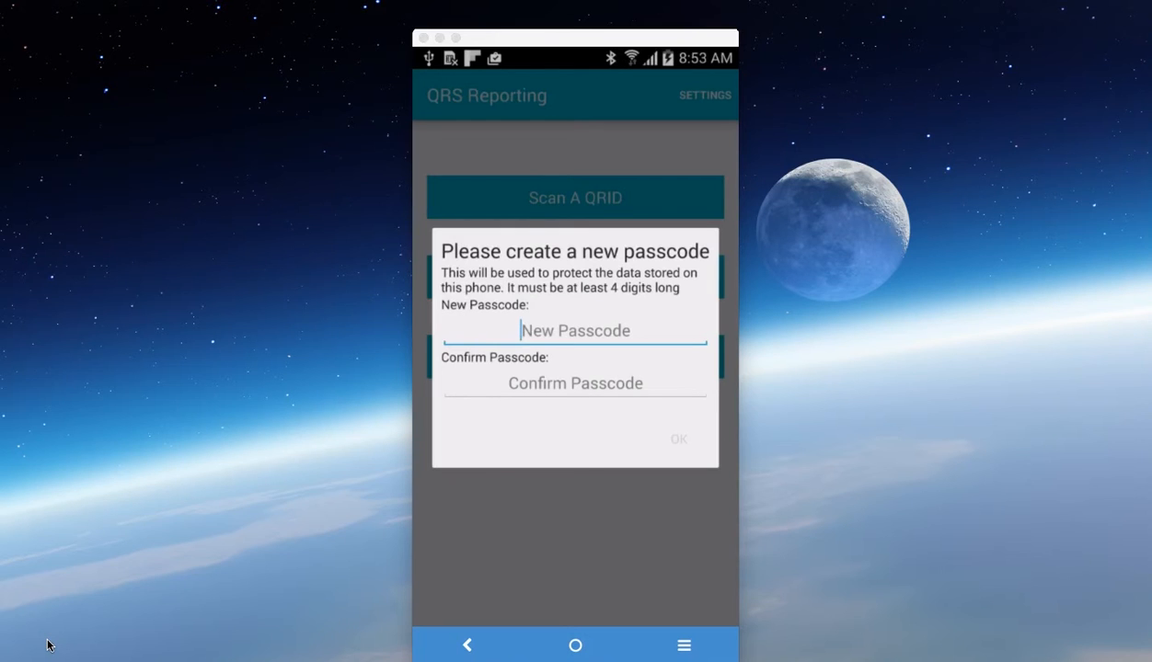
left_click(574, 331)
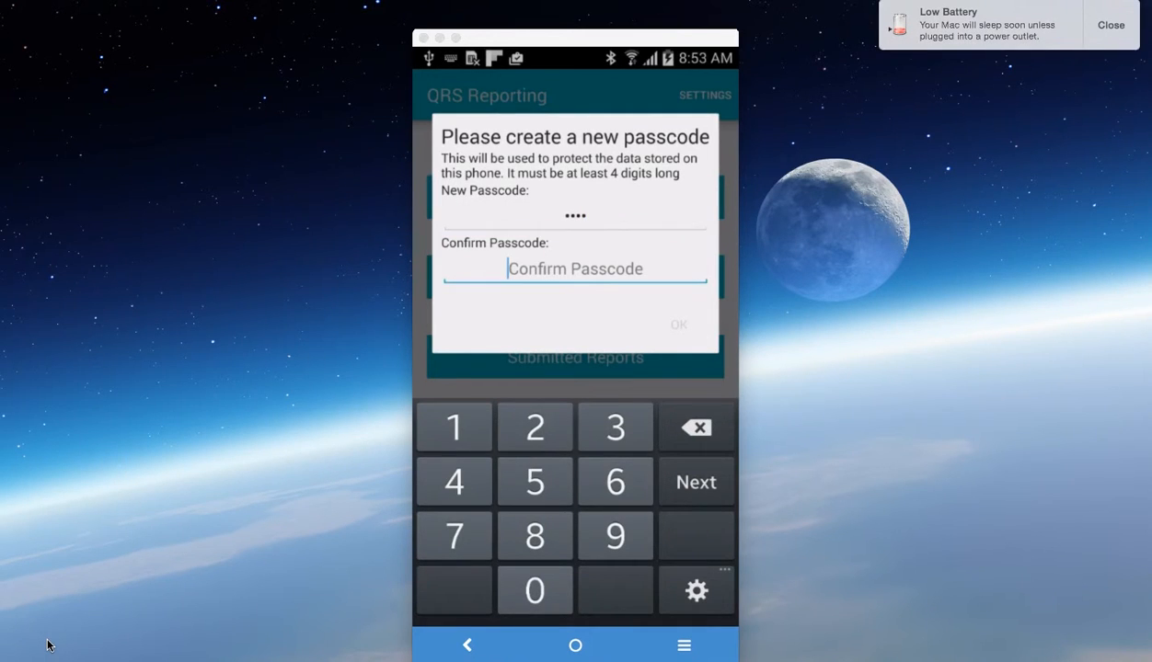
left_click(533, 482)
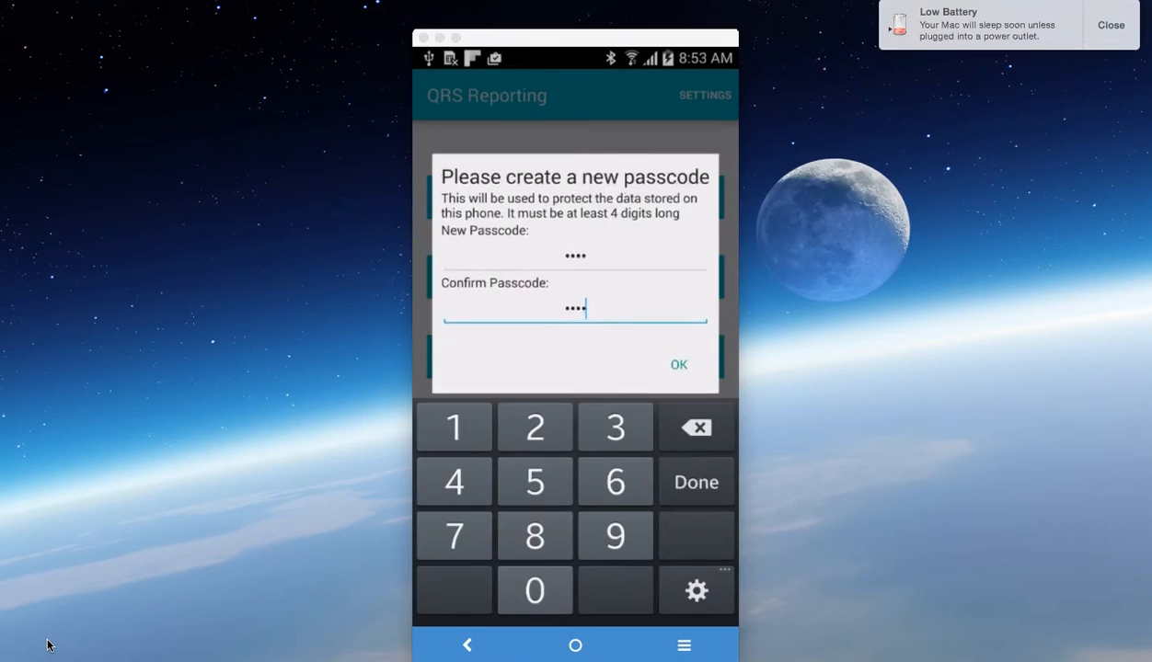
left_click(677, 364)
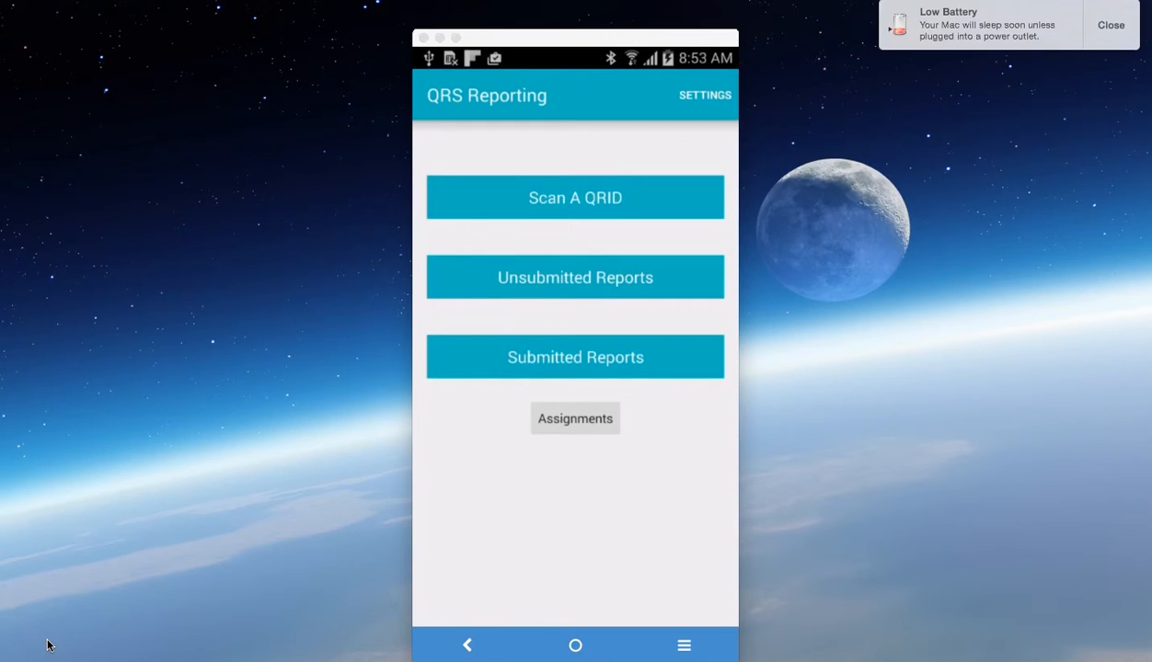
- Open Settings showing checklist refresh, passcode, mobile data and account options
left_click(704, 96)
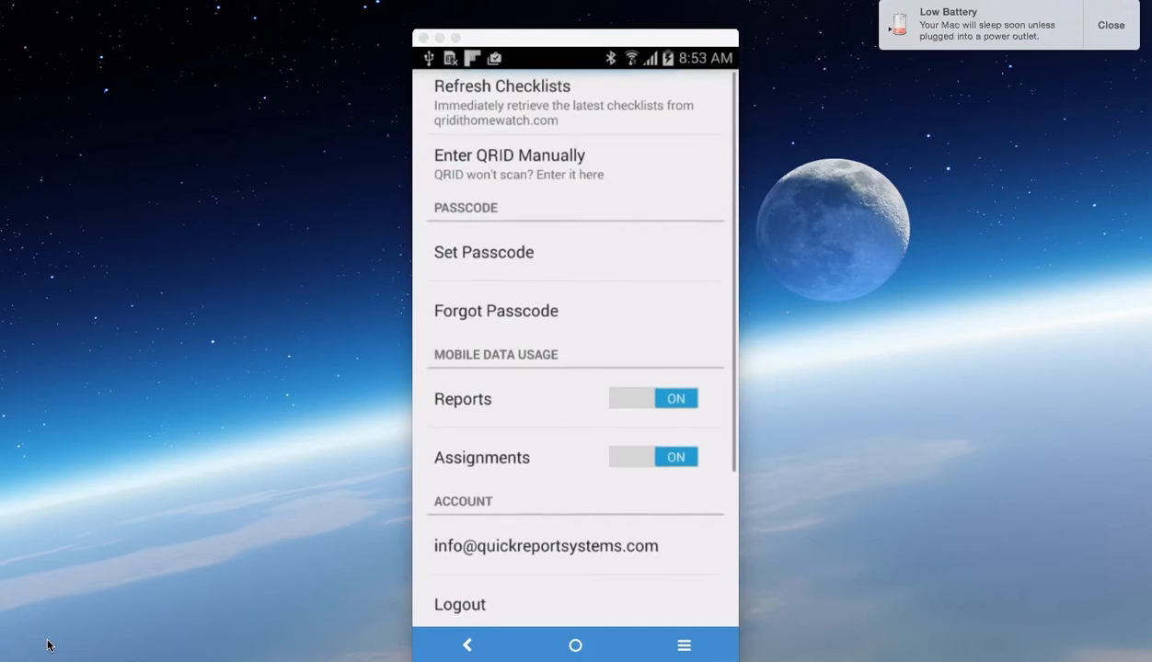
mouse_move(387, 96)
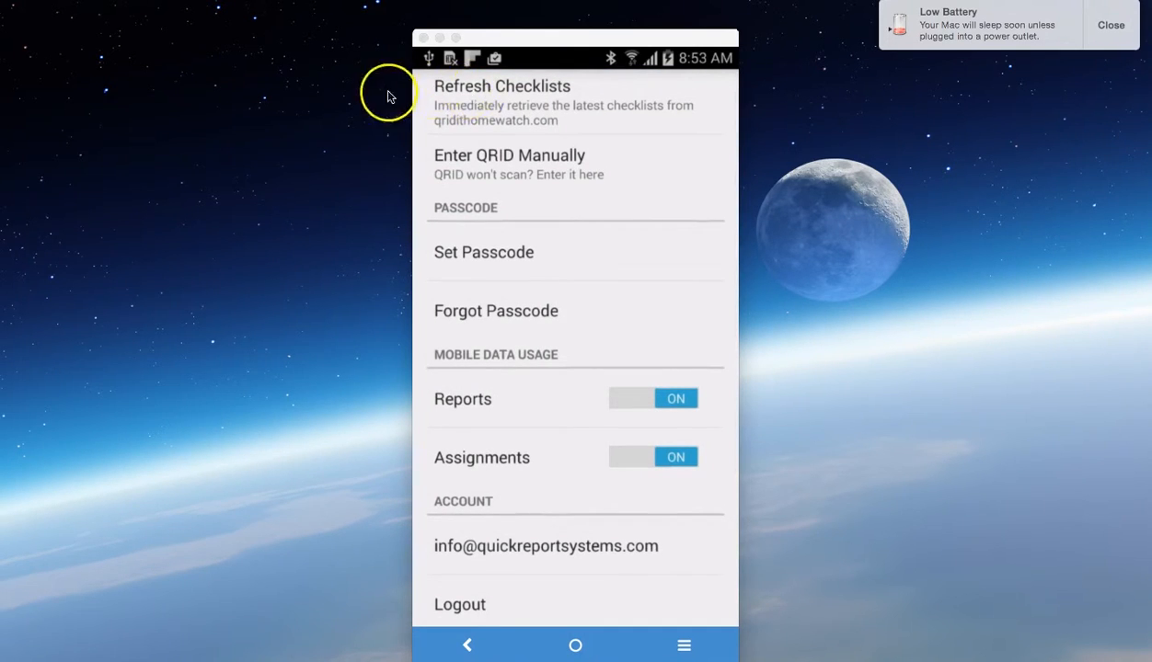
mouse_move(262, 131)
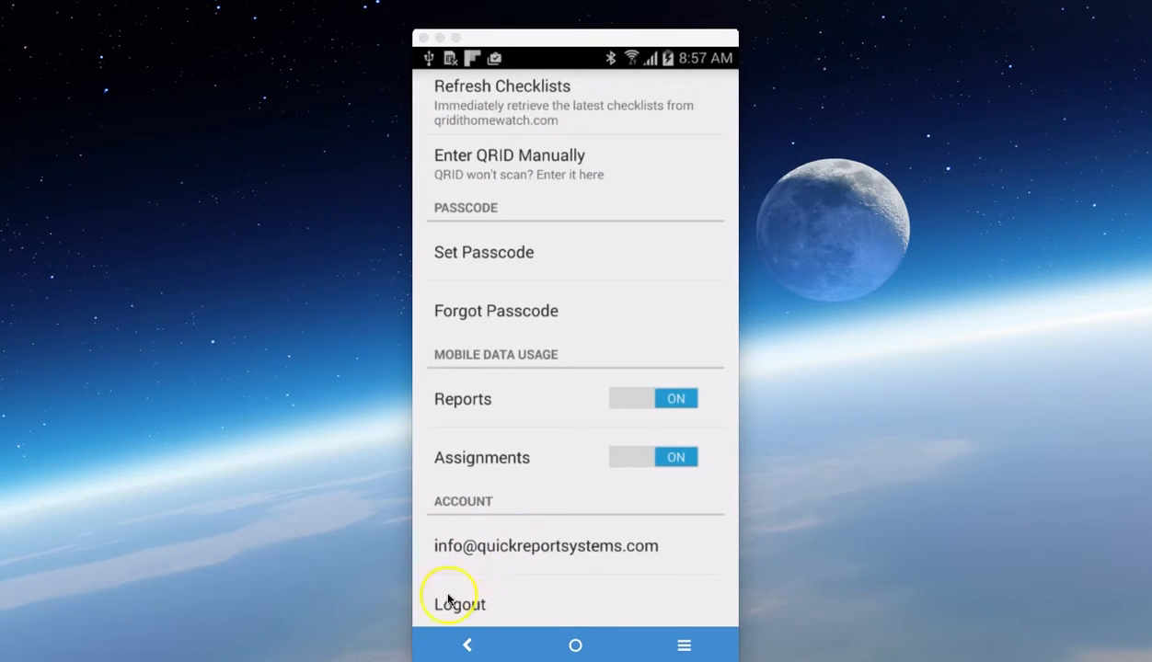
mouse_move(545, 404)
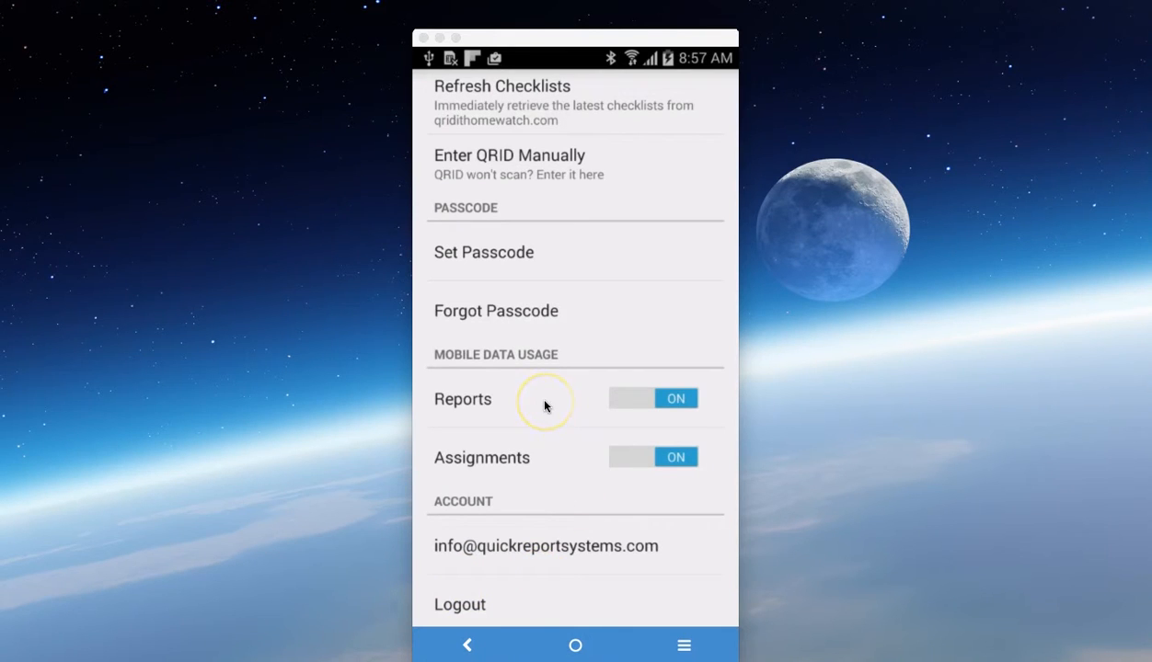
mouse_move(622, 408)
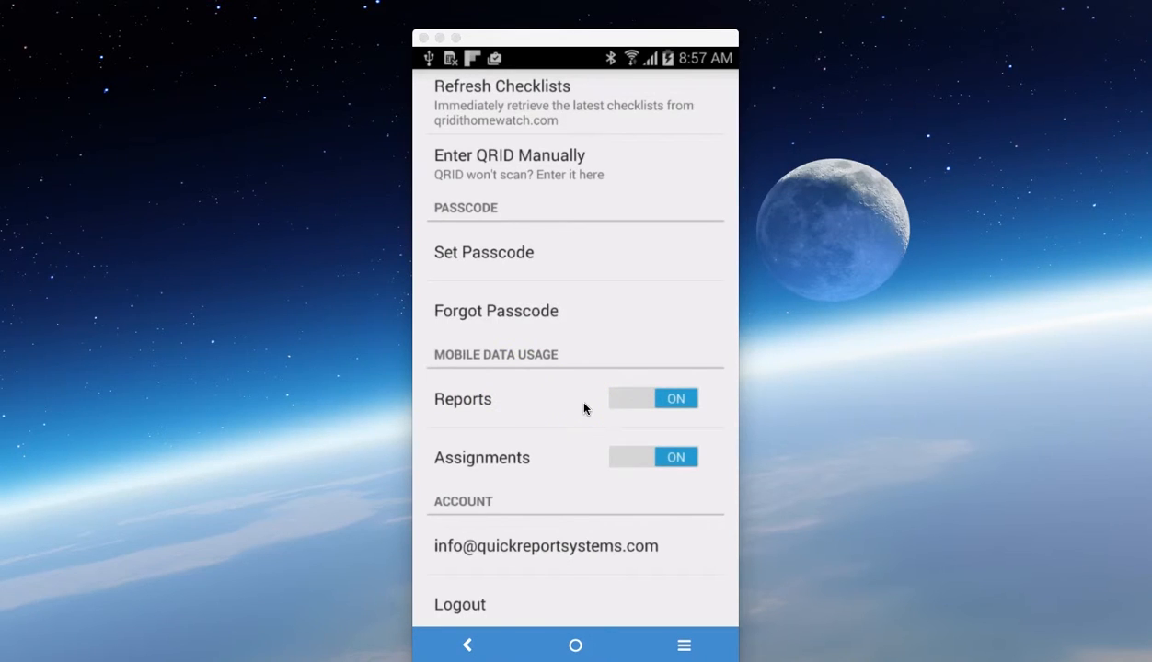
- Toggle Reports mobile data usage off and back on so both data options are enabled
left_click(651, 397)
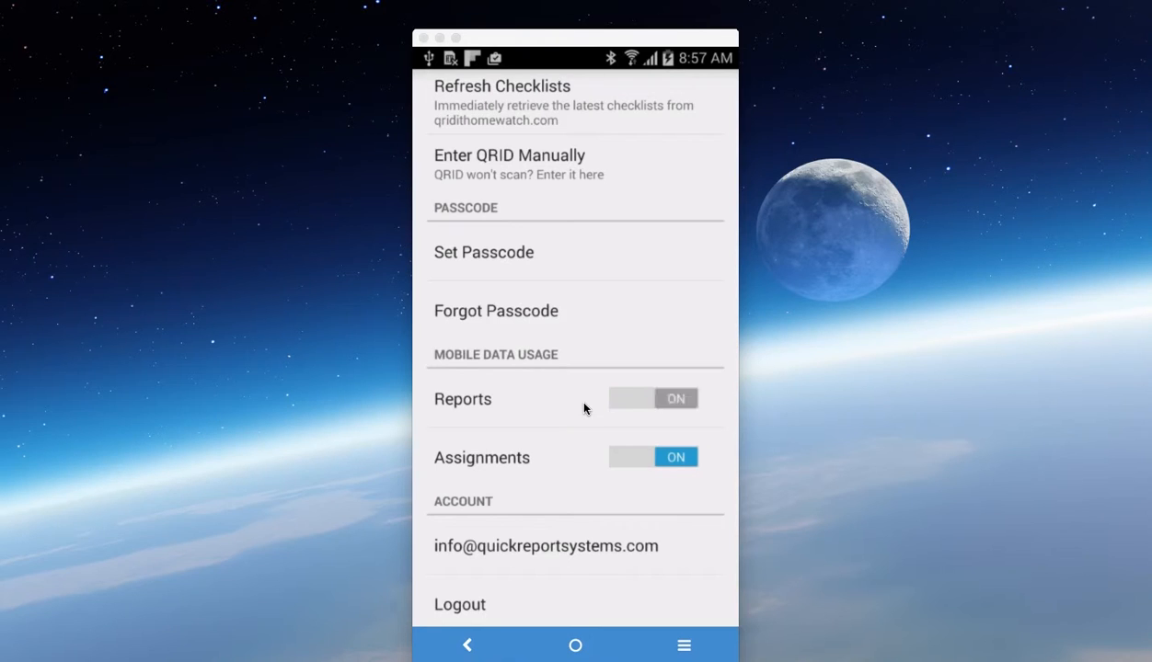
left_click(651, 397)
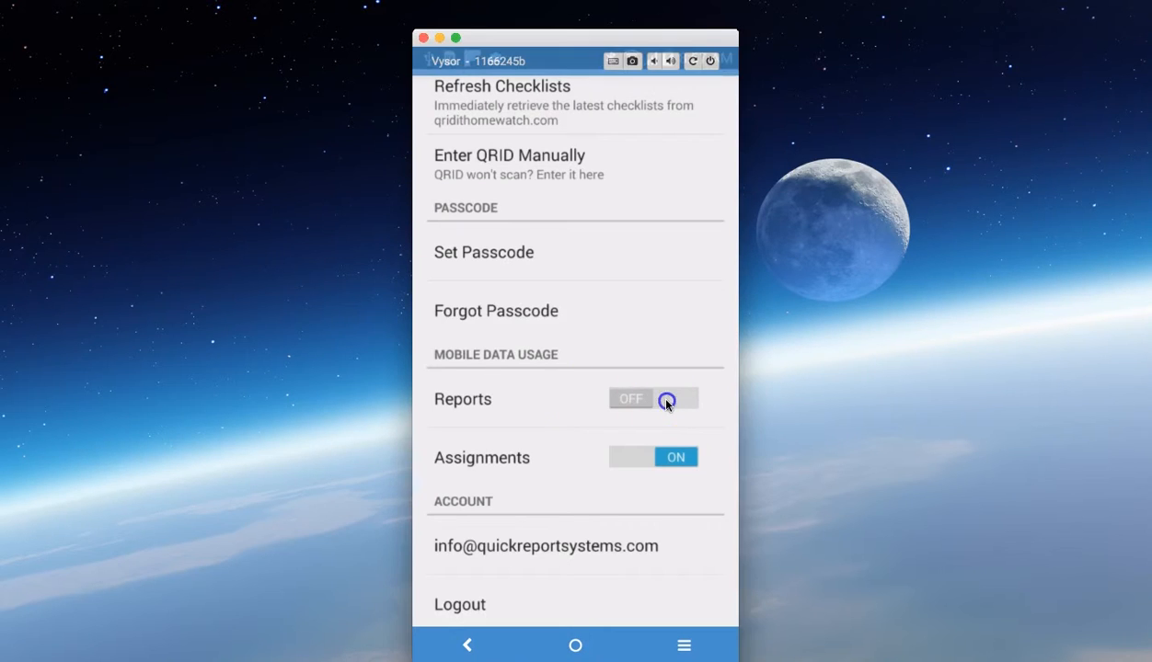
left_click(653, 397)
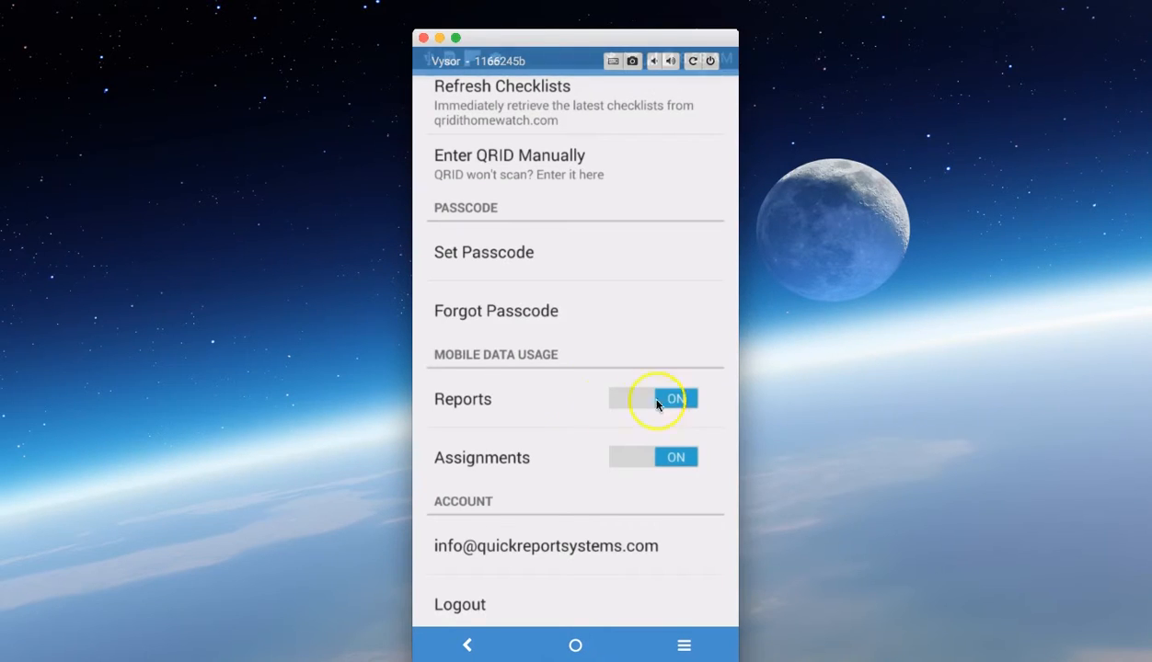
mouse_move(602, 473)
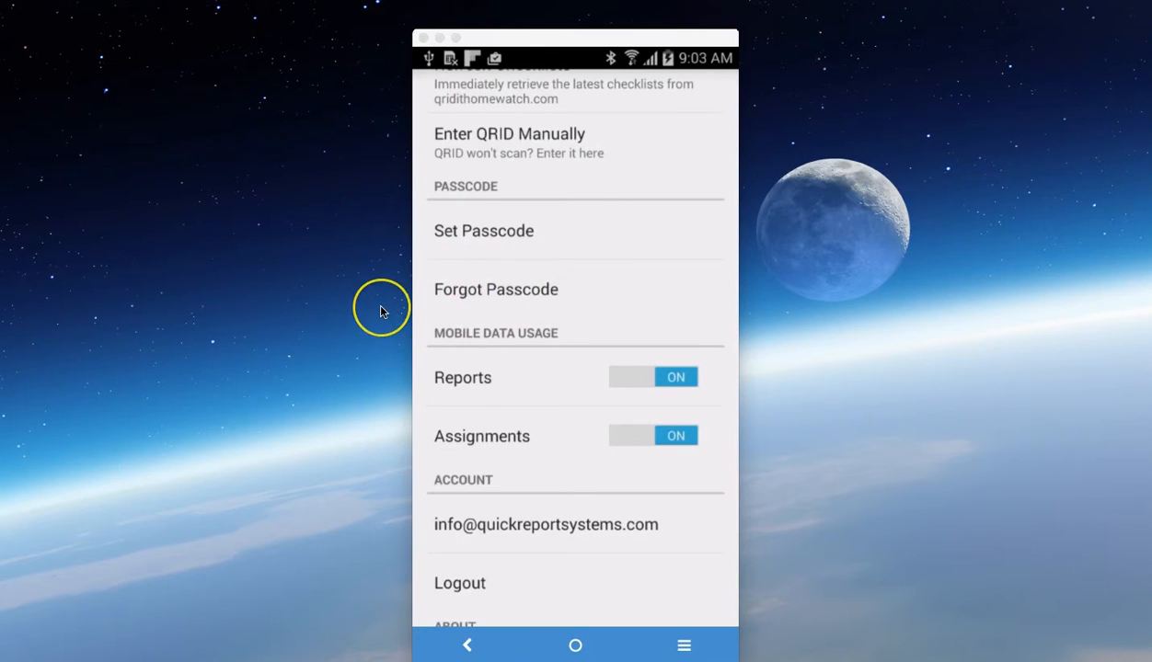
mouse_move(381, 311)
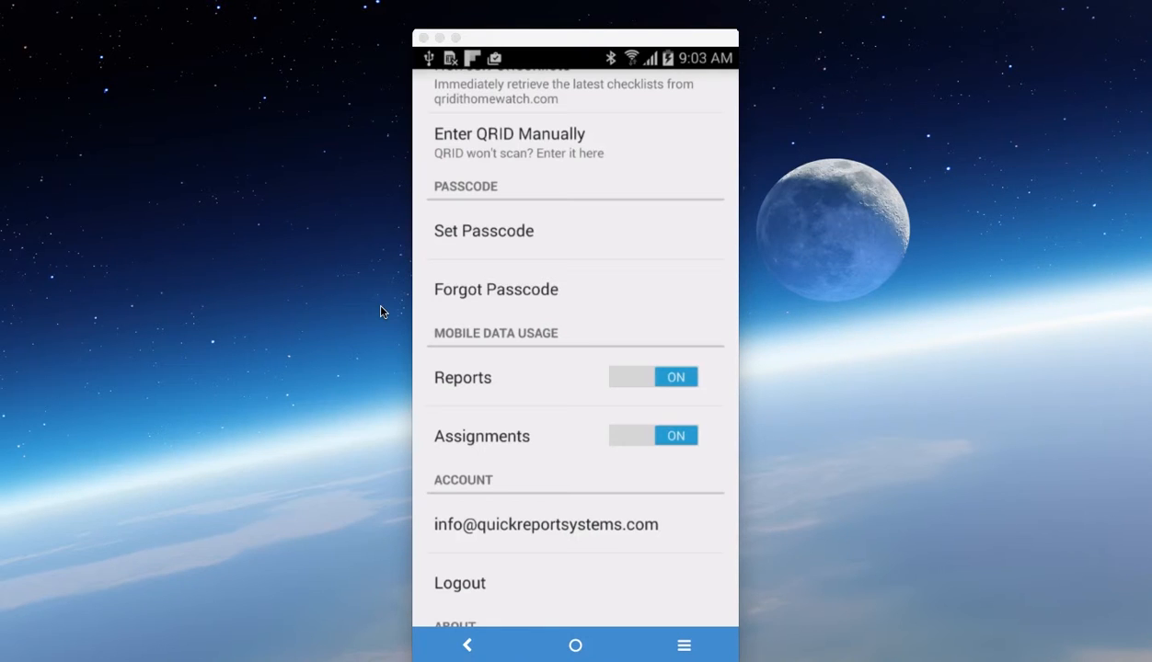
left_click(495, 289)
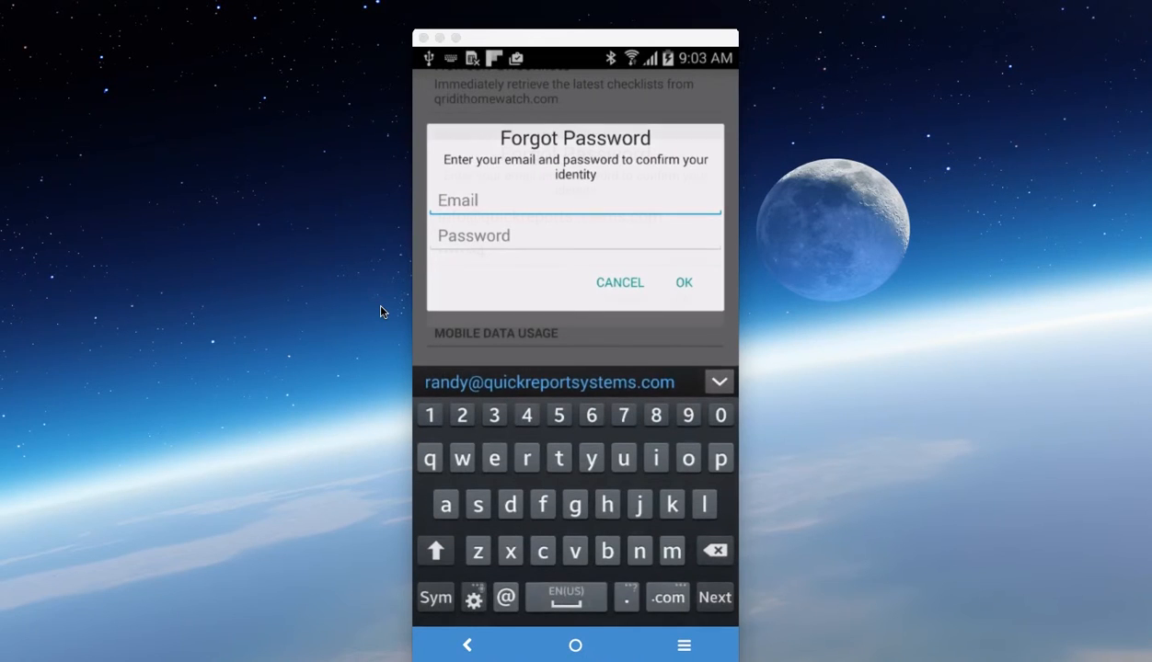
left_click(684, 283)
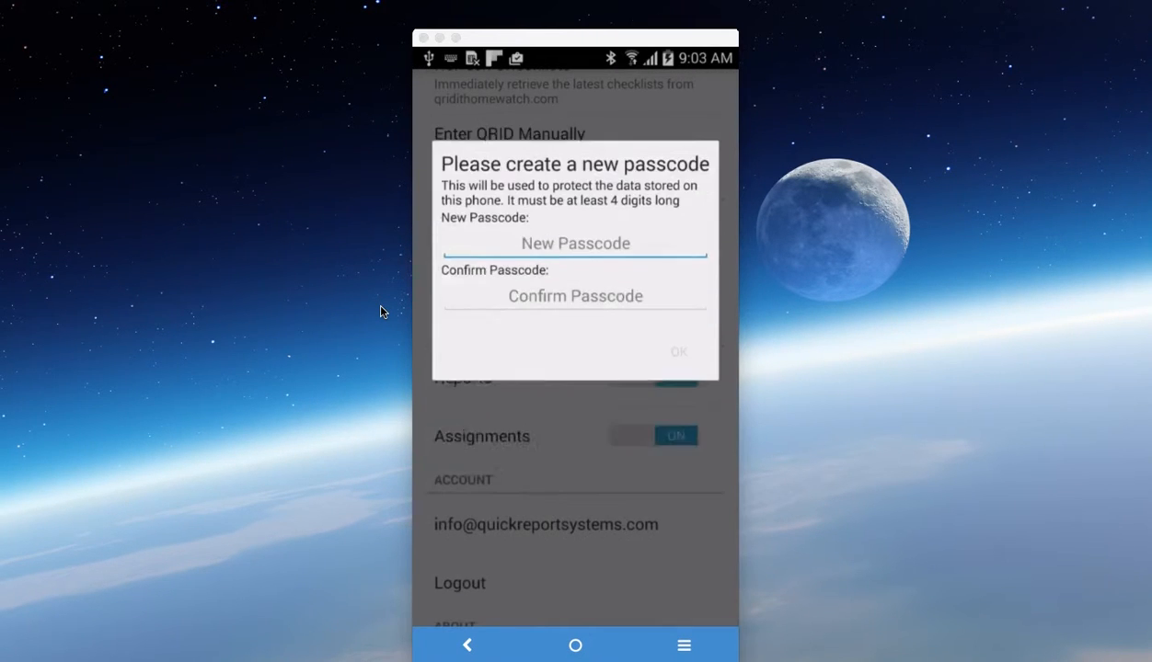
left_click(534, 480)
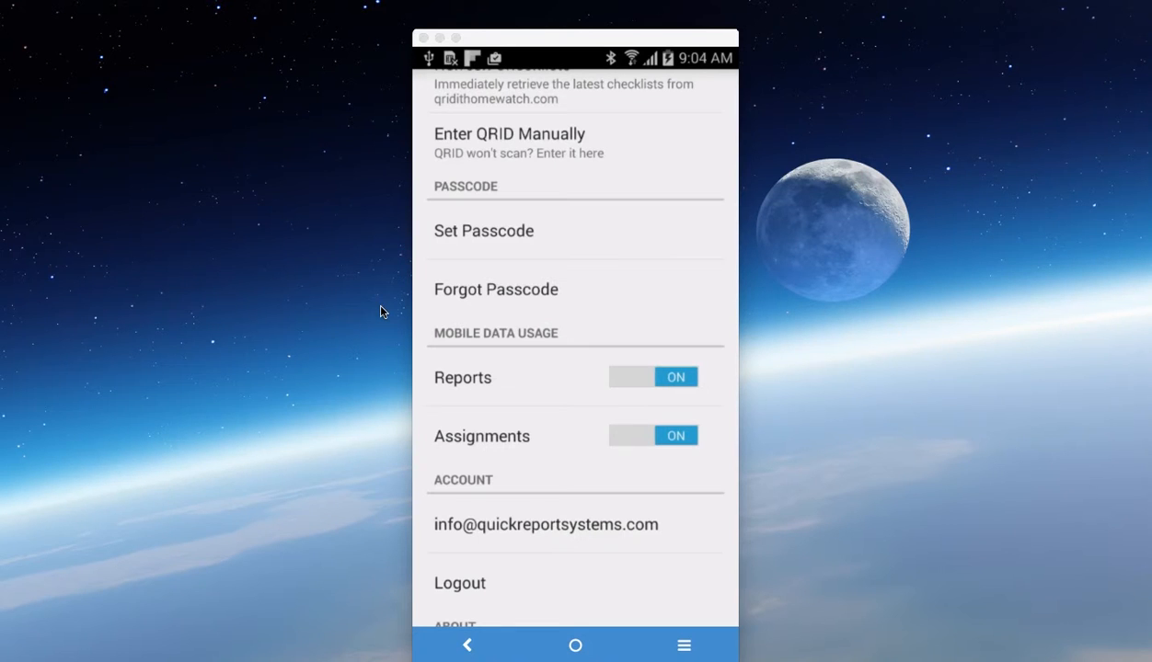
- Scroll Settings down to the About section showing version 1.0.5, GPS help and changelog
scroll("down", 3)
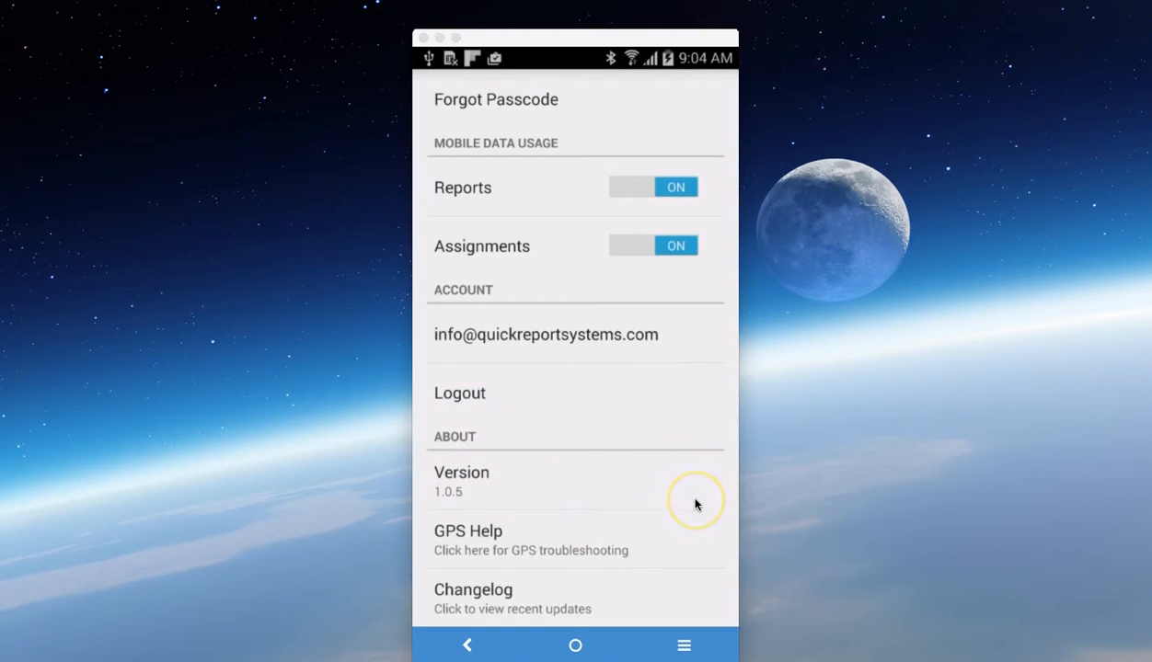
mouse_move(698, 504)
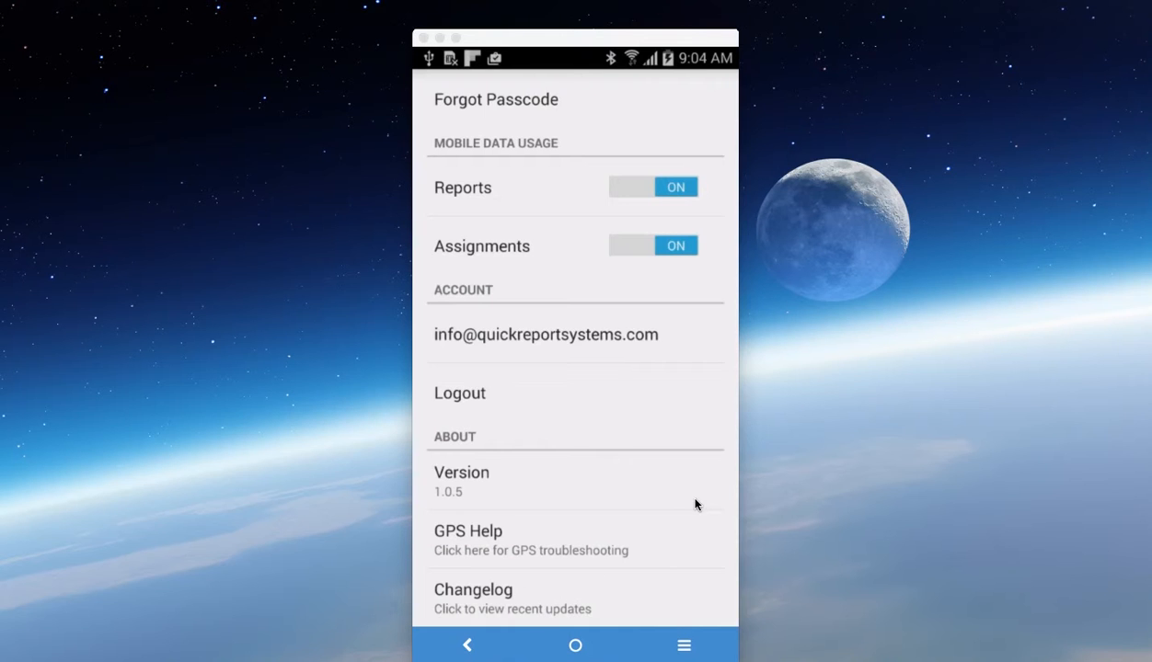
- Open GPS Help and follow its link to the recommended GPS Test app in Play Store
left_click(468, 541)
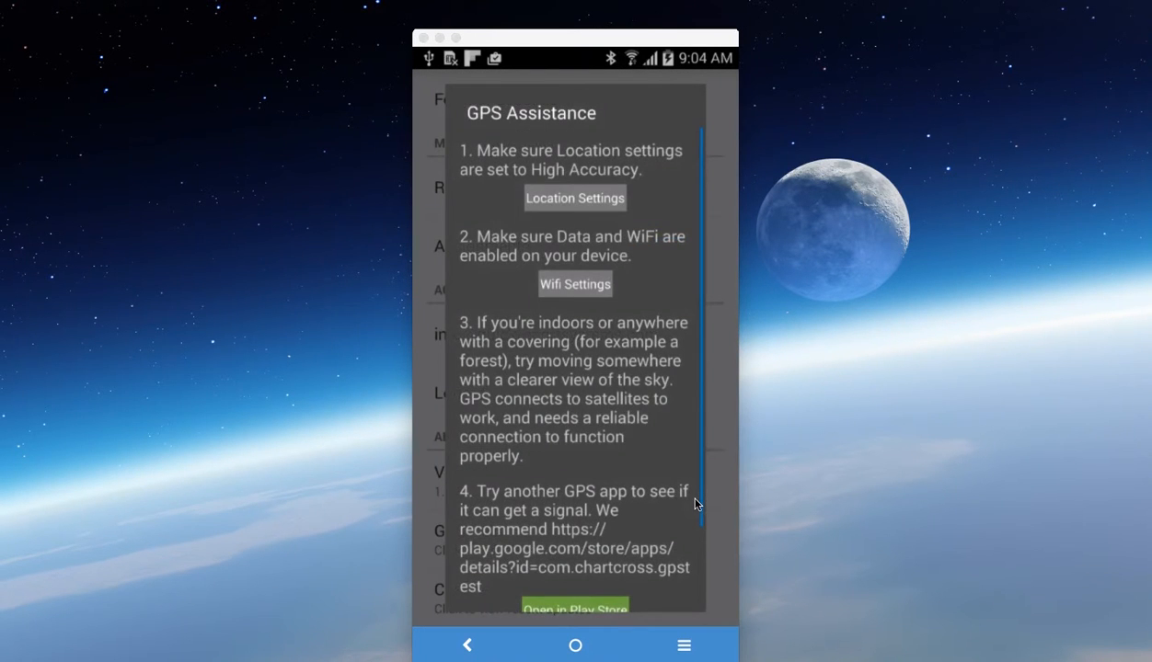
scroll("down", 3)
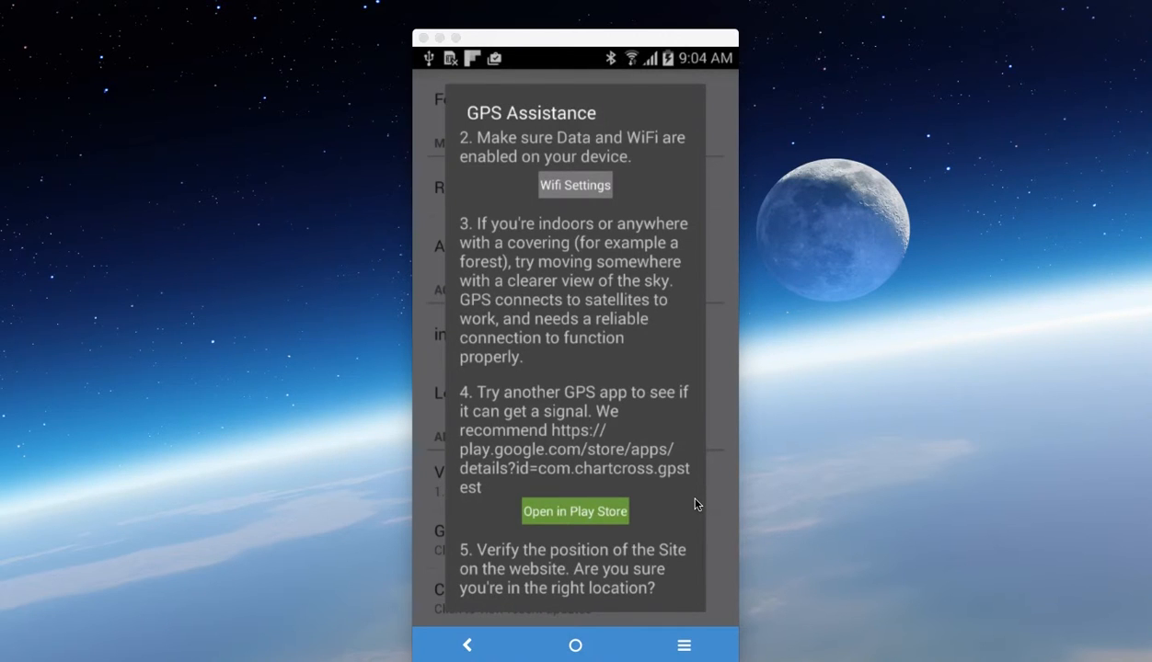
left_click(574, 512)
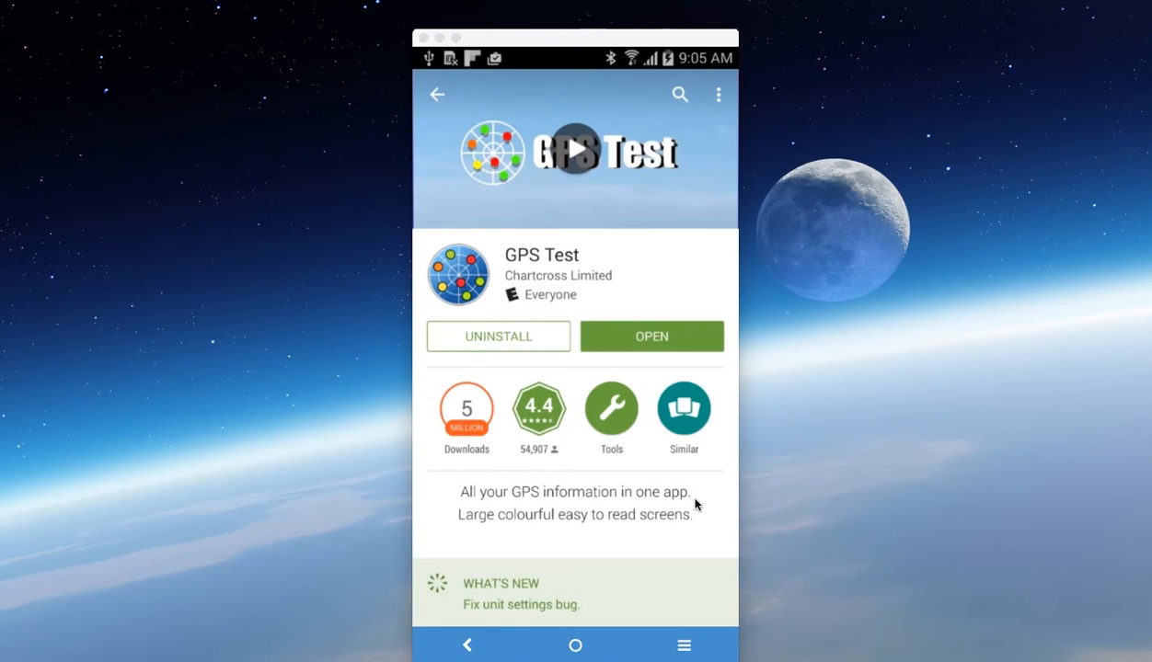
- Launch GPS Test and check reception: 18 satellites in view, 2 in use, no fix
left_click(652, 334)
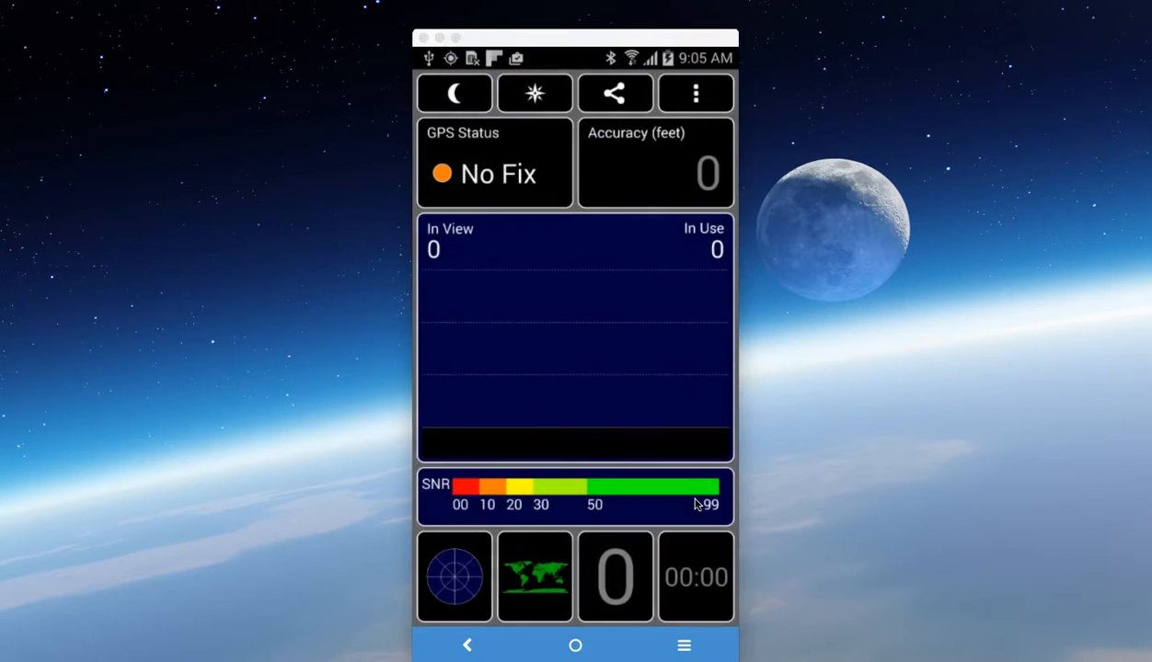
mouse_move(486, 302)
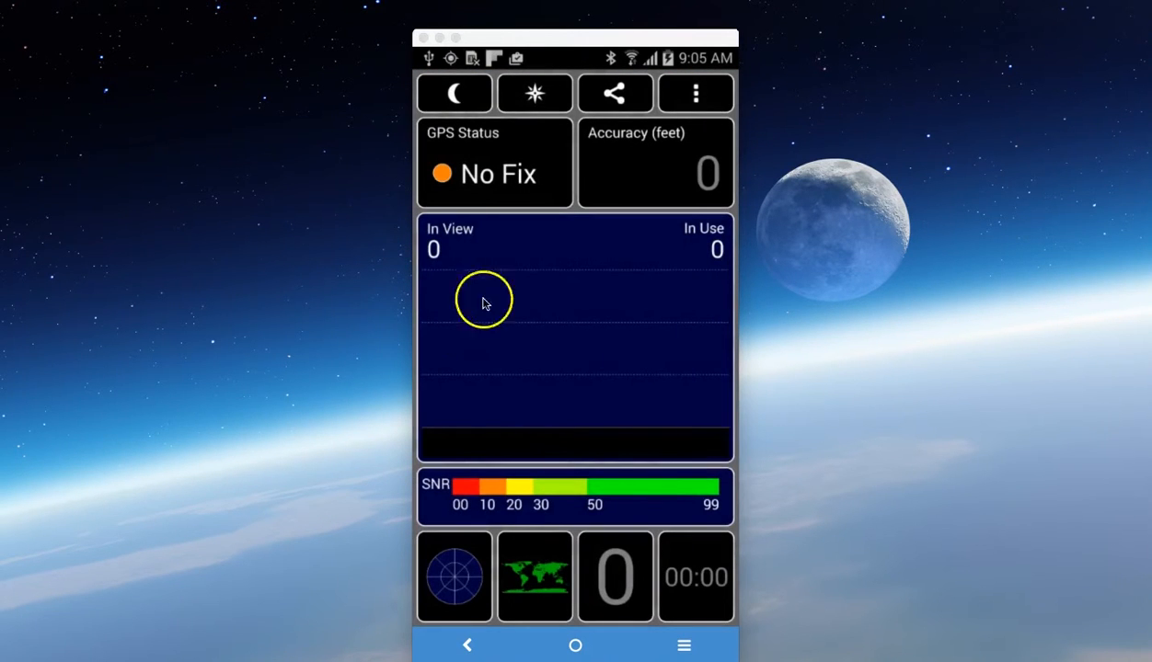
mouse_move(807, 353)
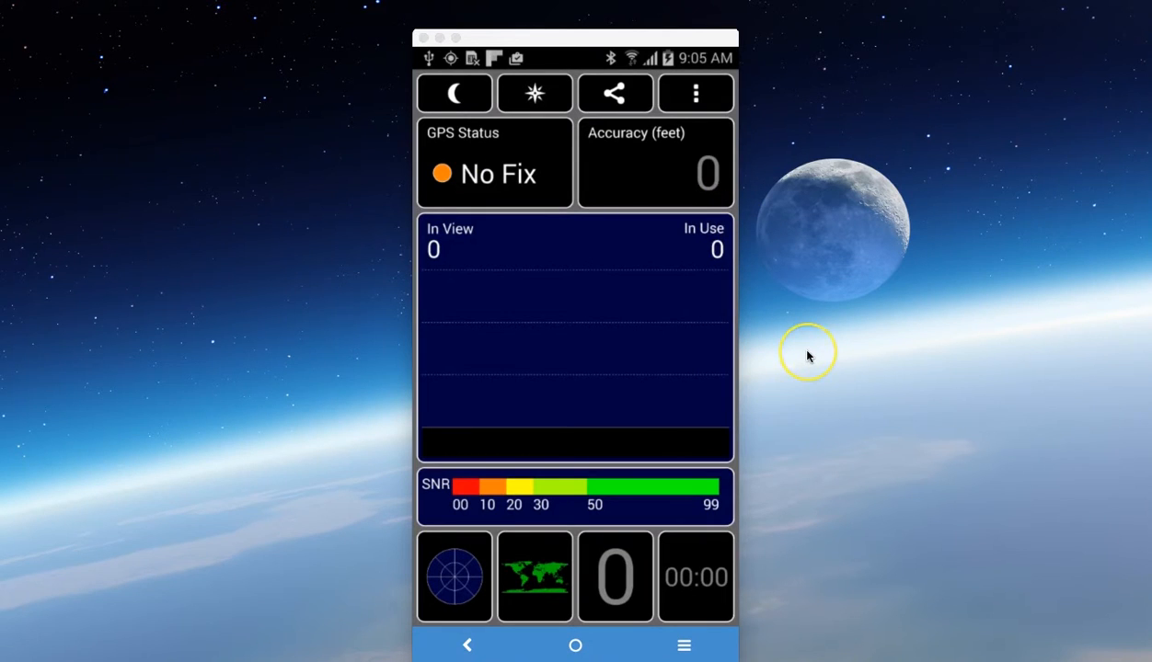
mouse_move(321, 533)
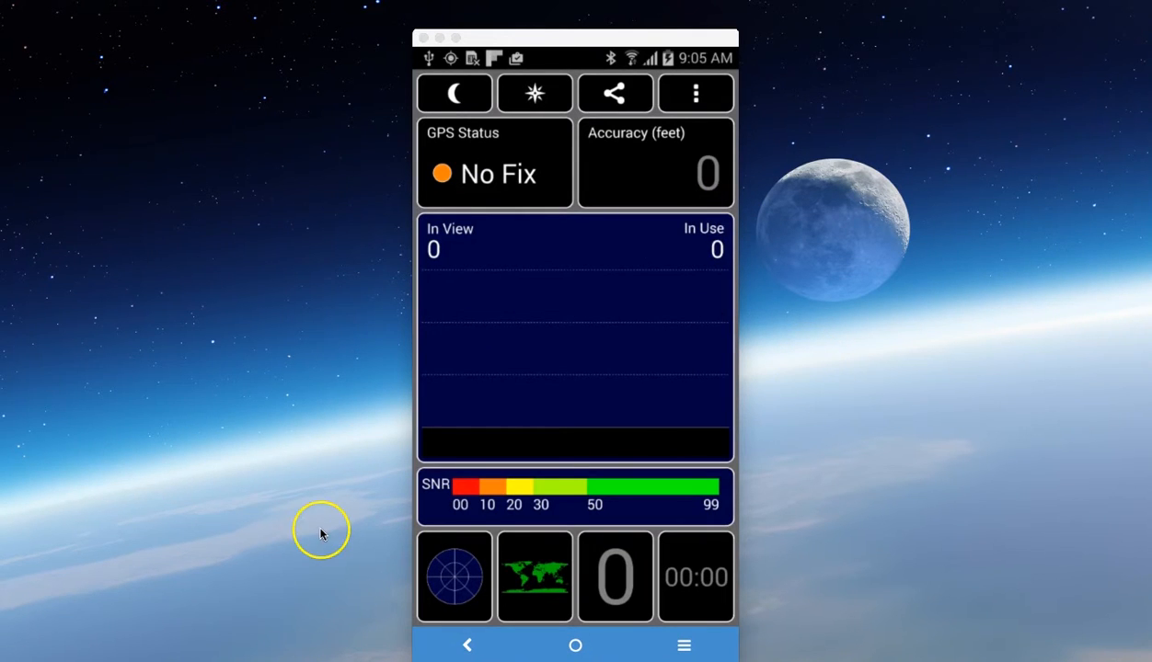
mouse_move(40, 648)
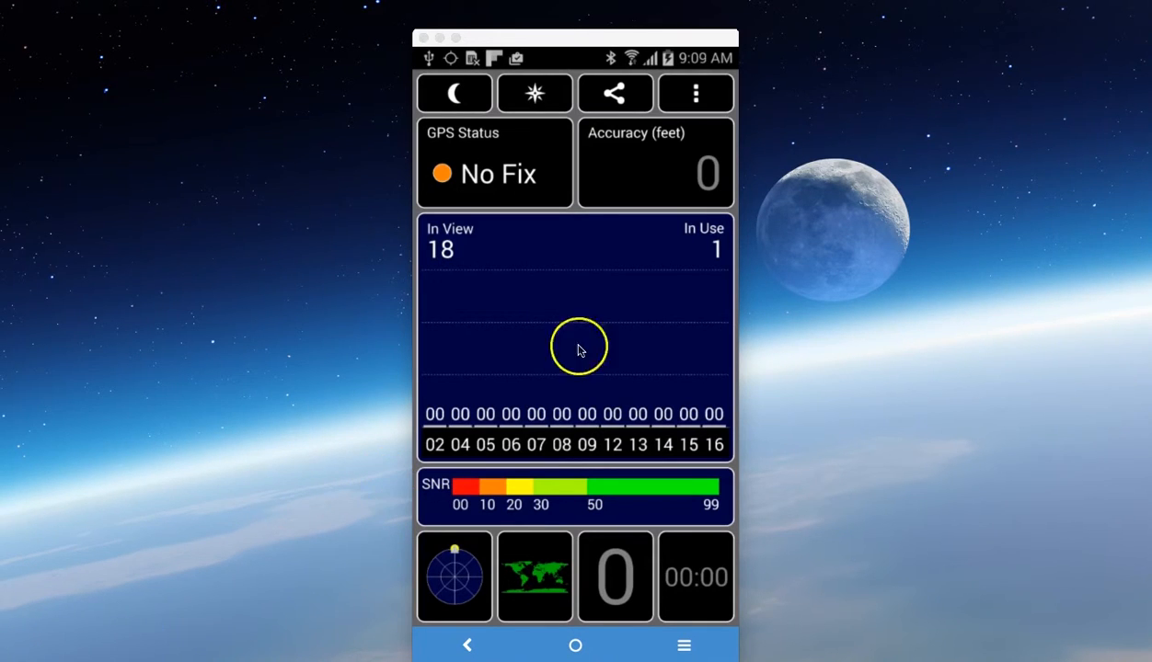
mouse_move(545, 339)
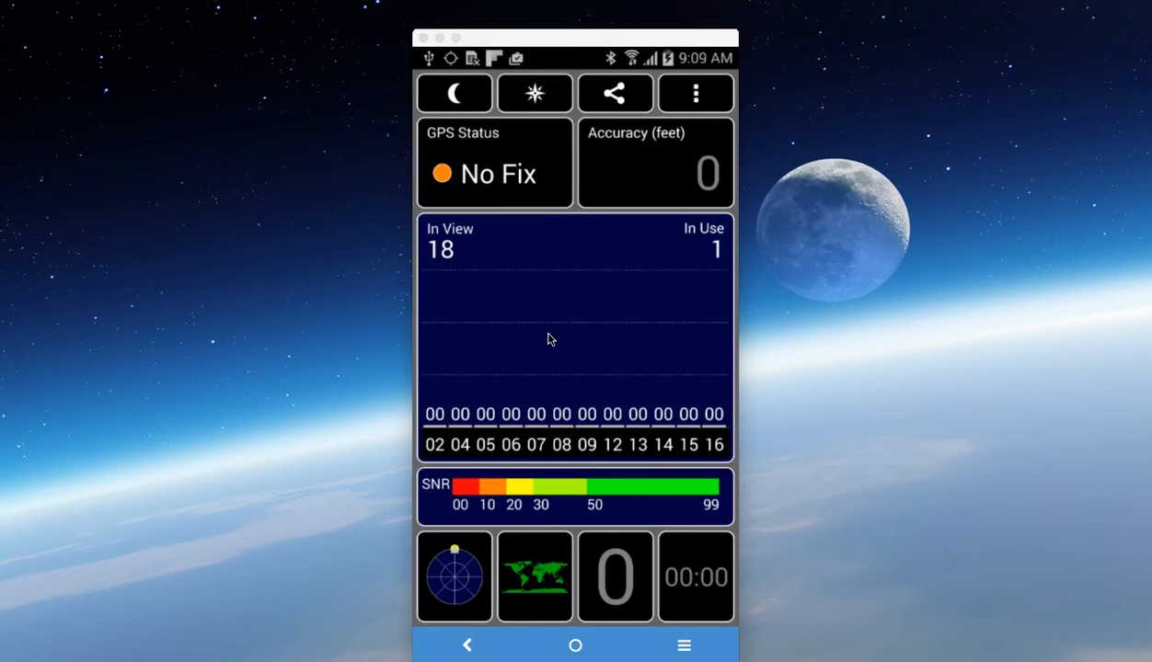
left_click(512, 443)
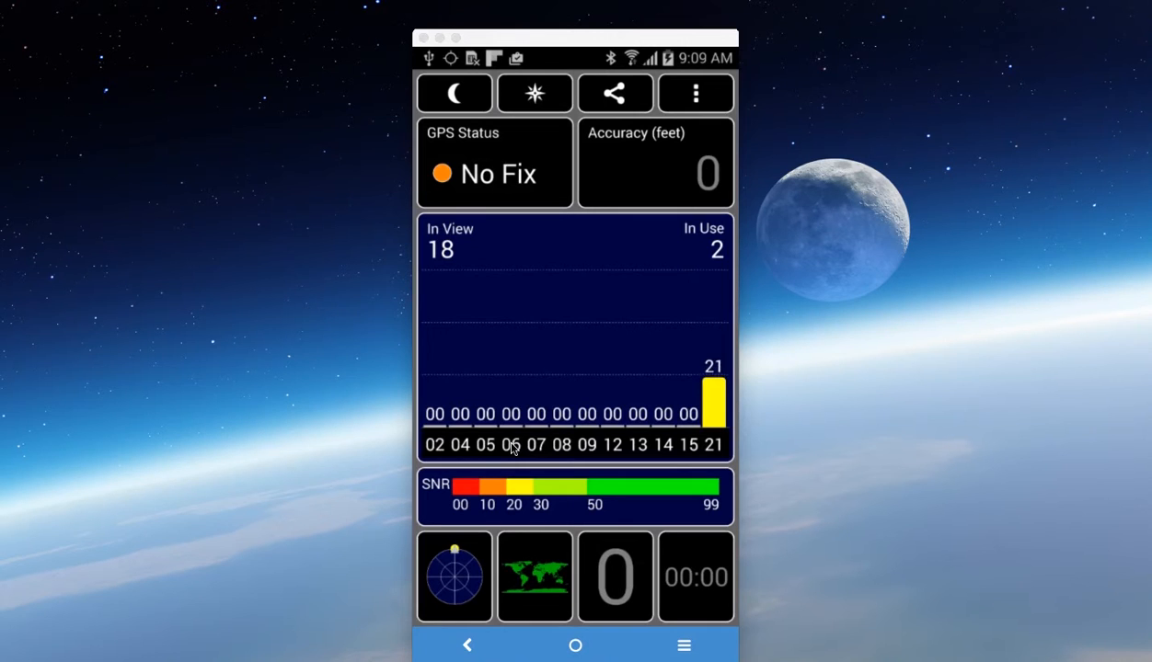
- Return to QRS Reporting settings and open the changelog for versions 1.0.0–1.0.5
left_click(695, 92)
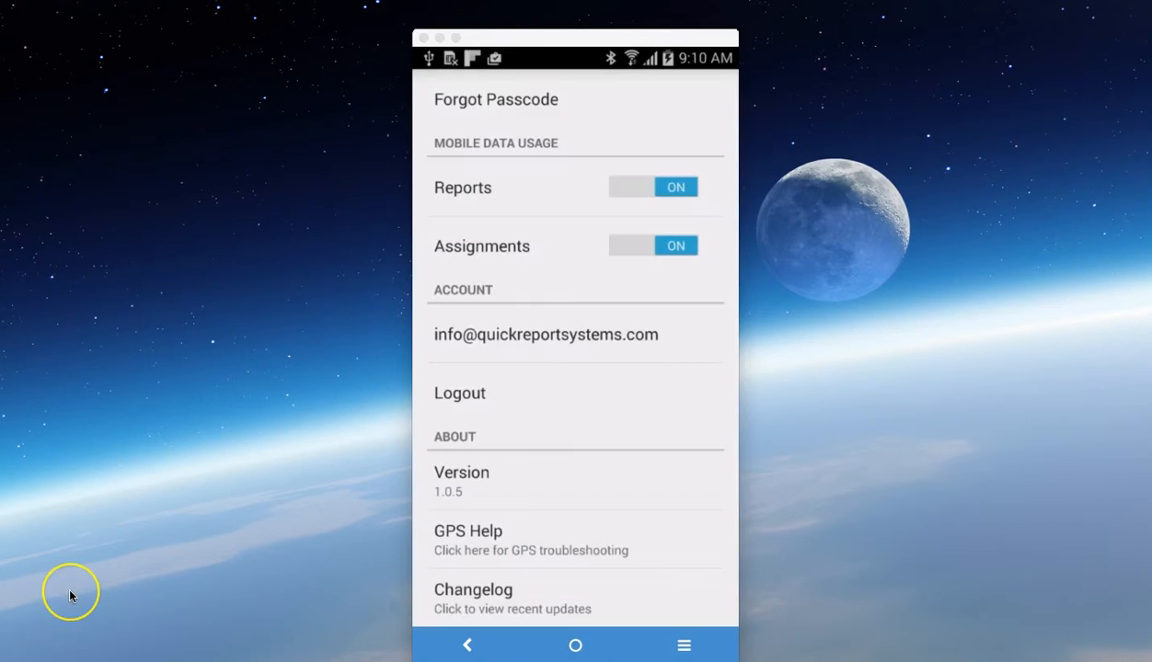
mouse_move(81, 589)
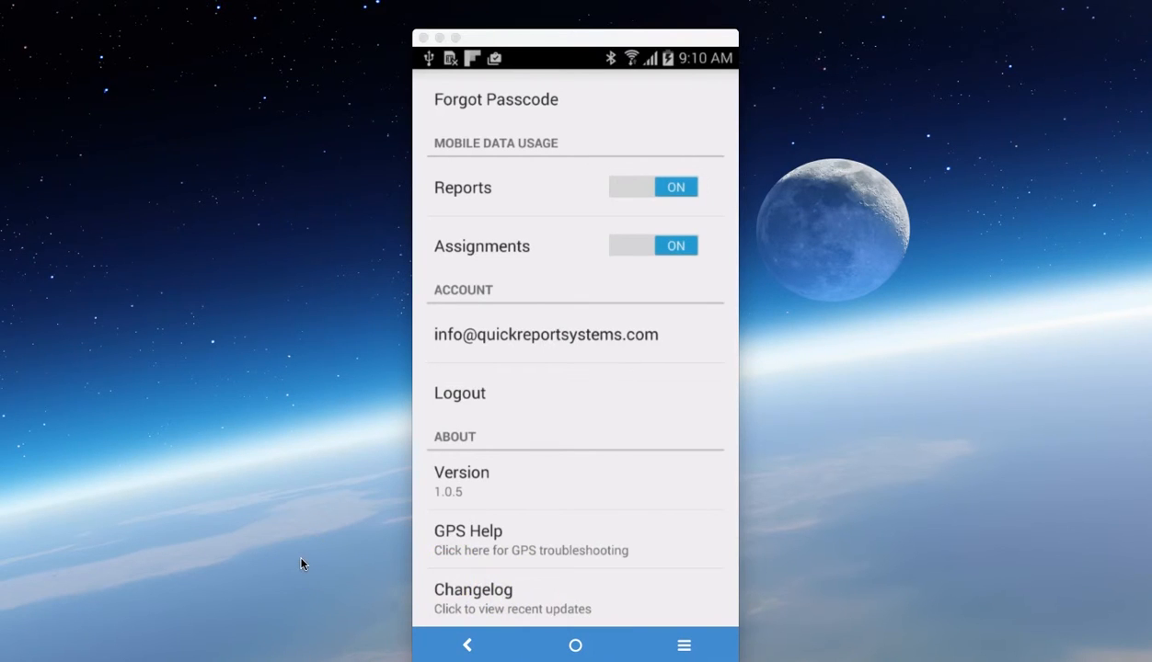
left_click(473, 598)
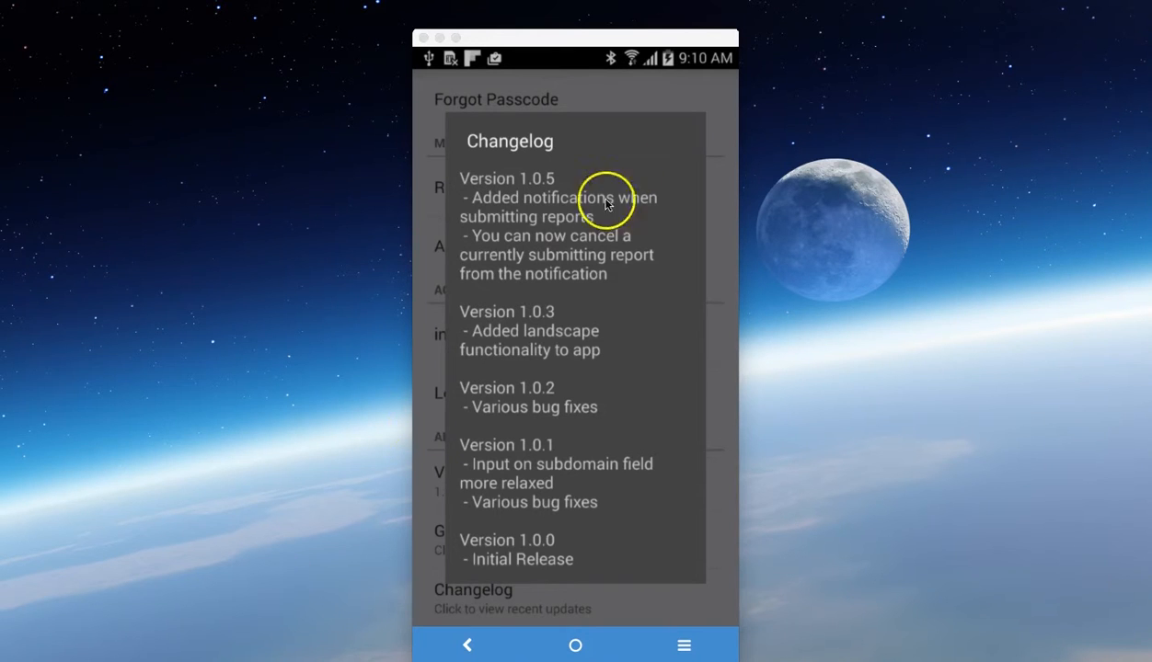
mouse_move(365, 373)
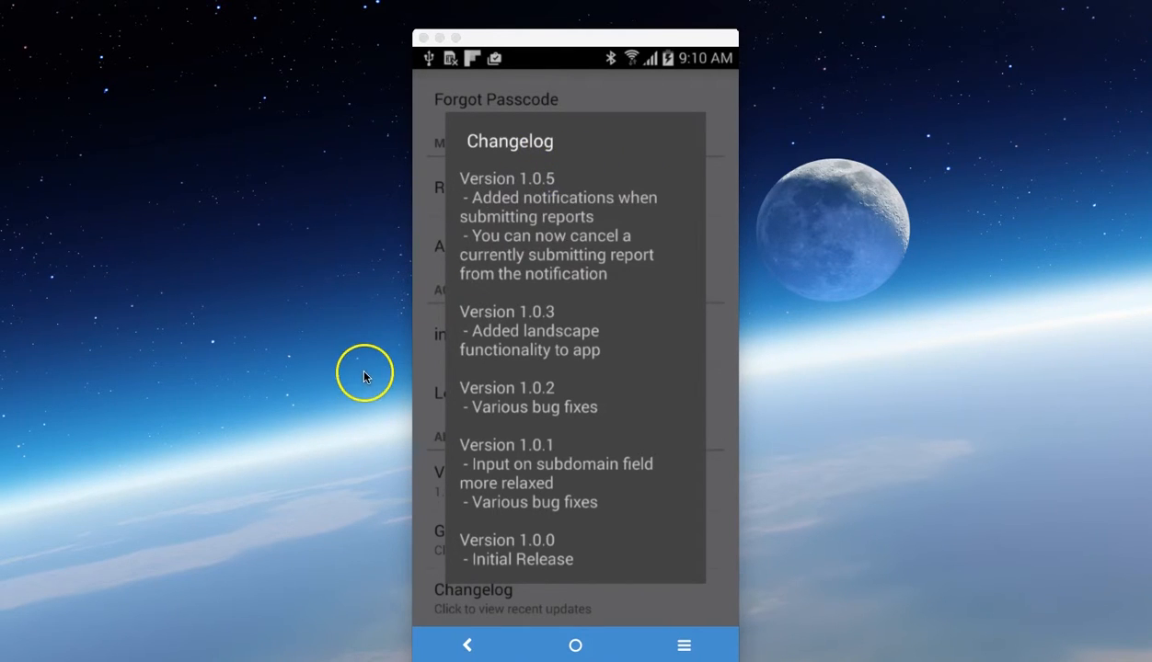
mouse_move(37, 653)
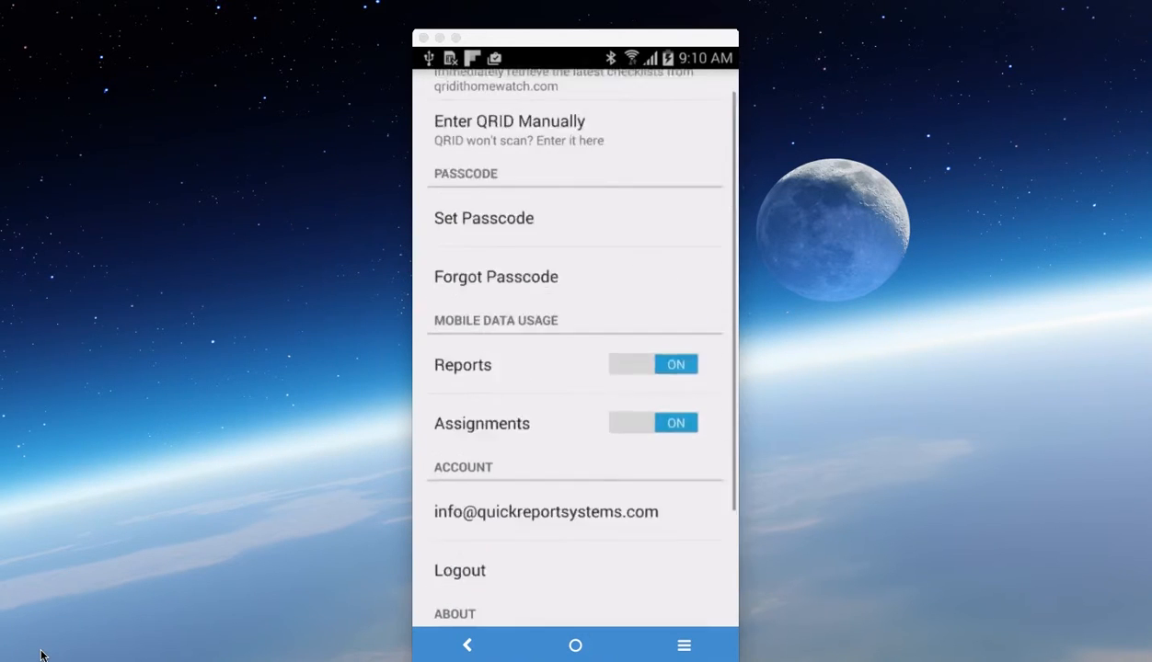
- Open Assignments, unlock with the passcode and dismiss the number pad to show the list
scroll("down", 3)
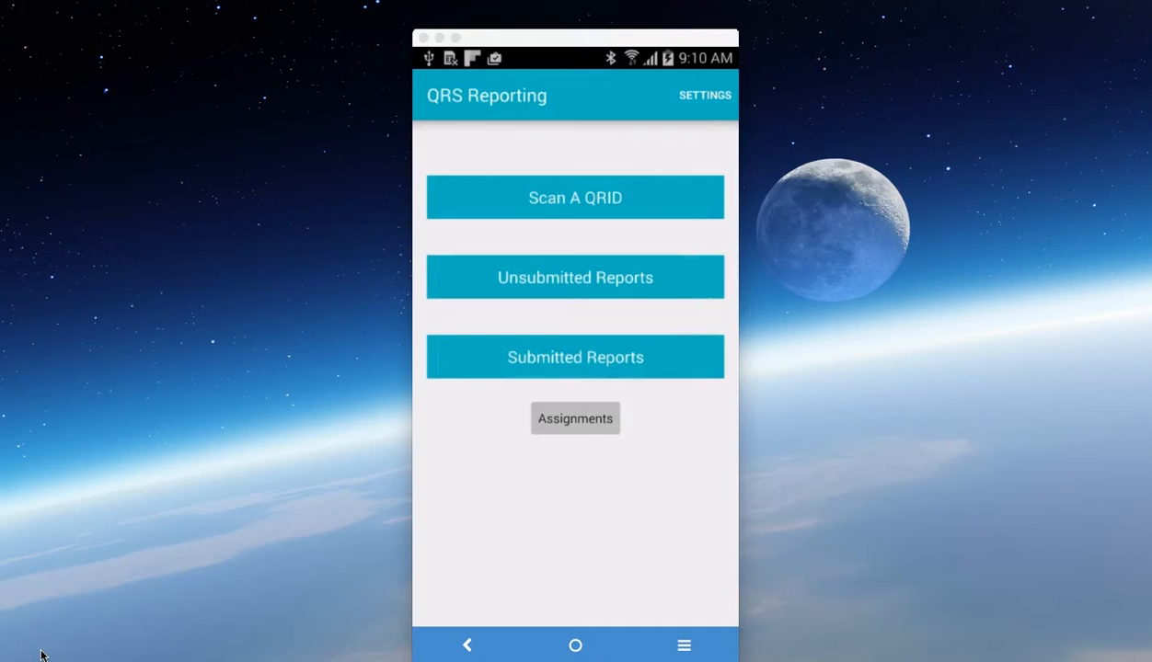
left_click(574, 420)
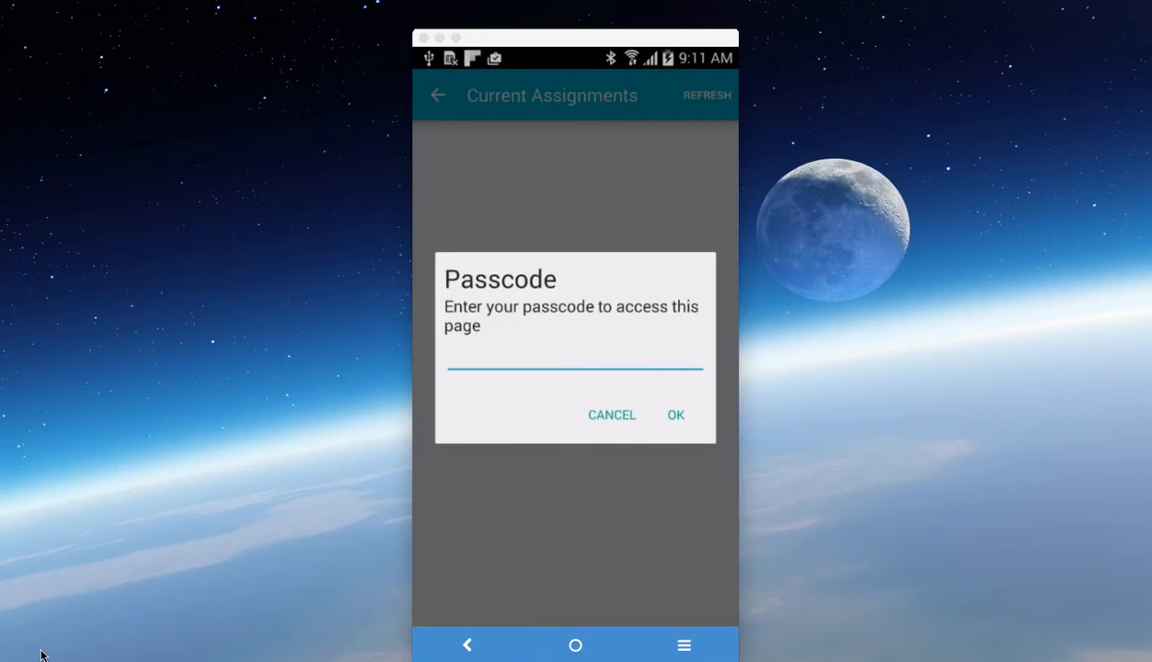
left_click(574, 357)
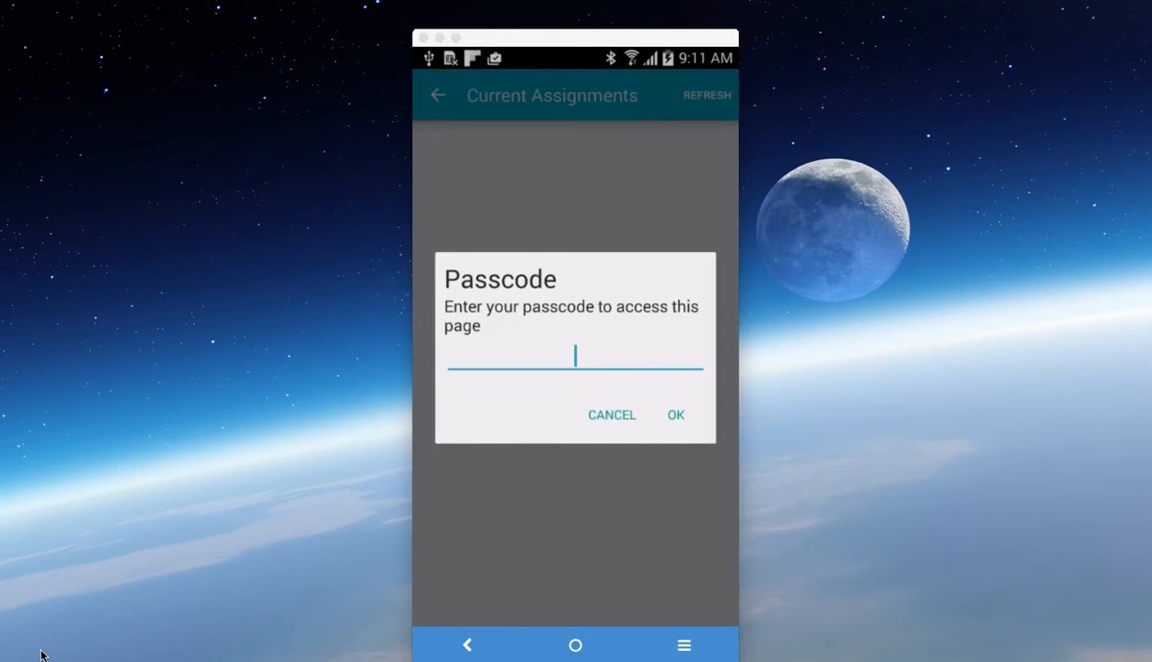
type("5")
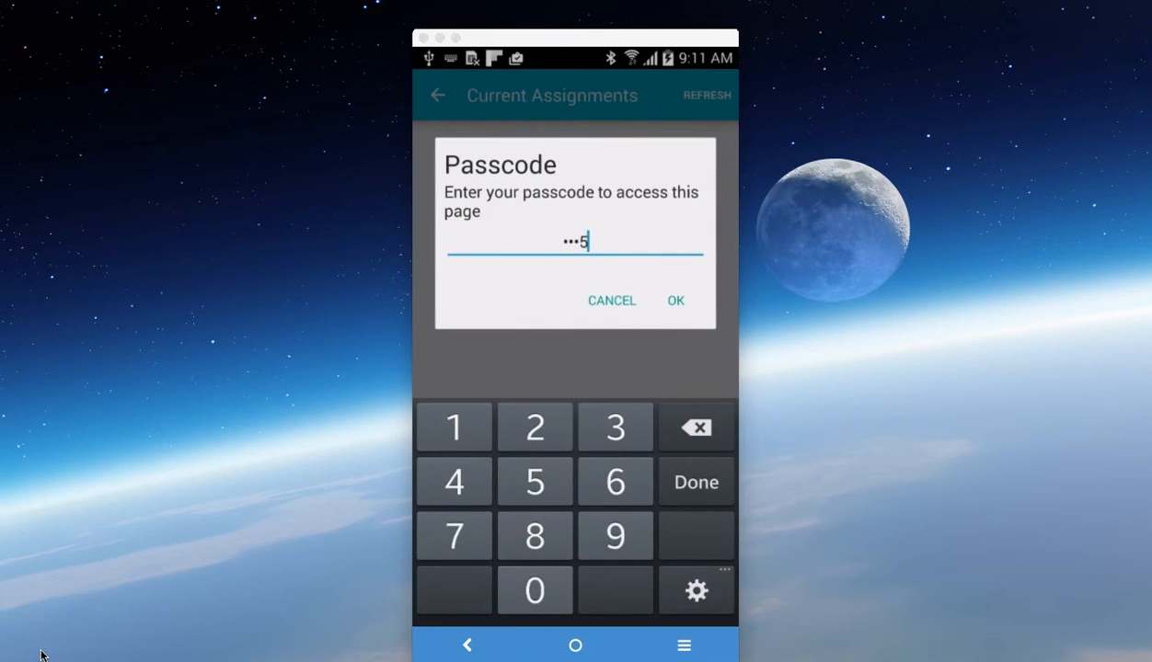
left_click(676, 302)
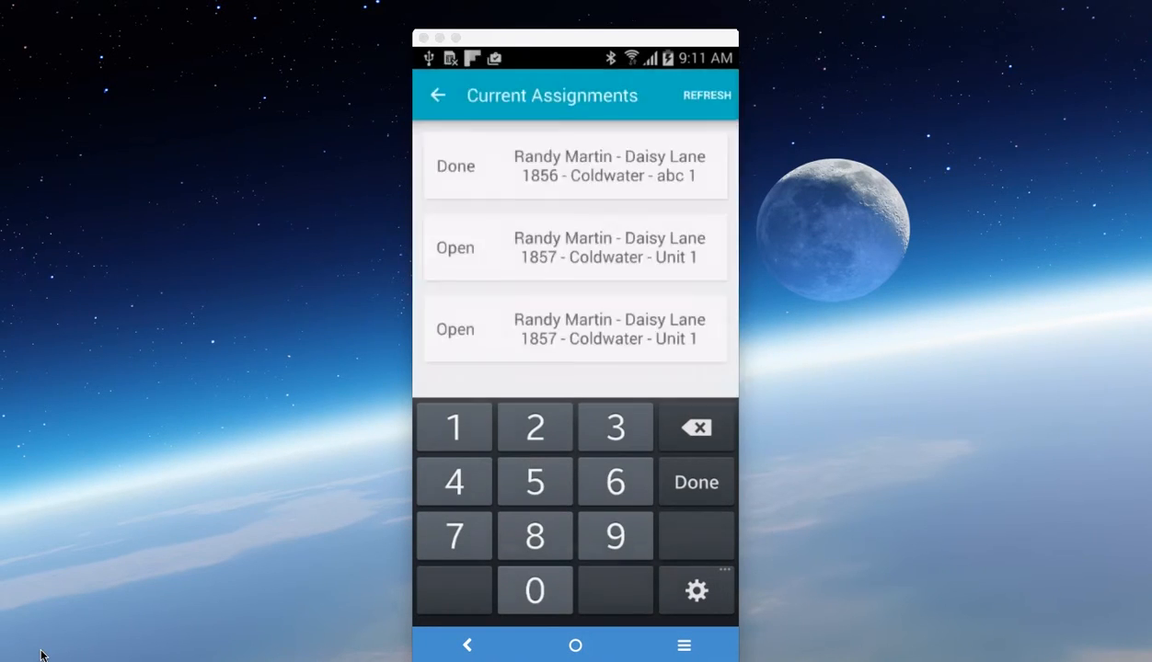
left_click(698, 482)
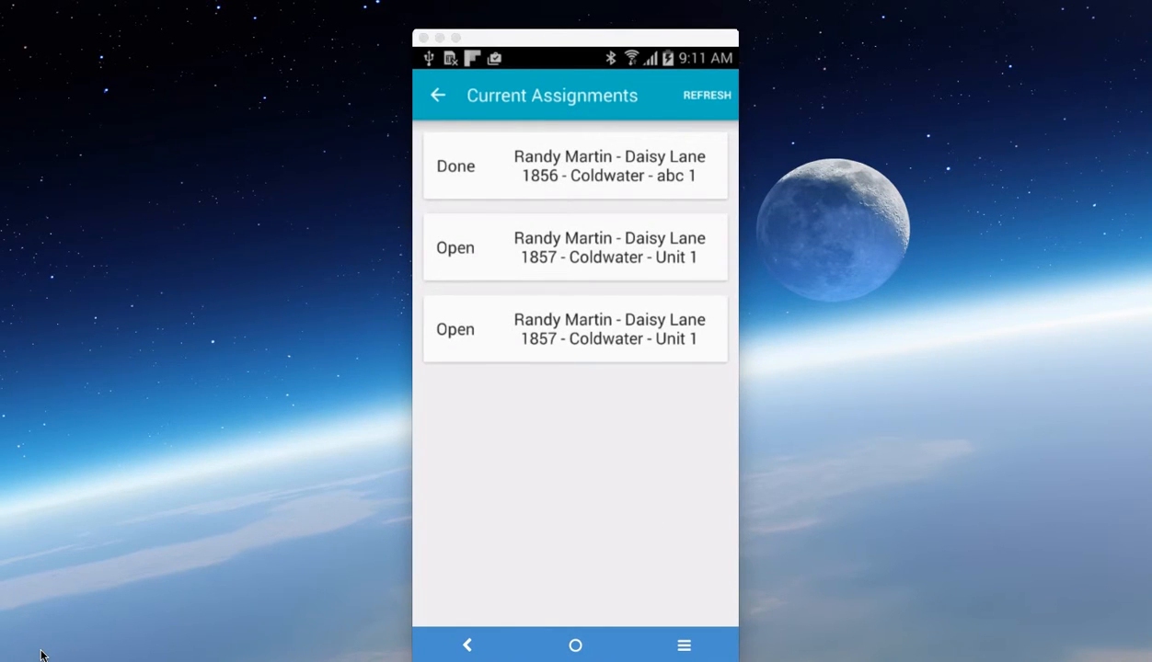
left_click(574, 166)
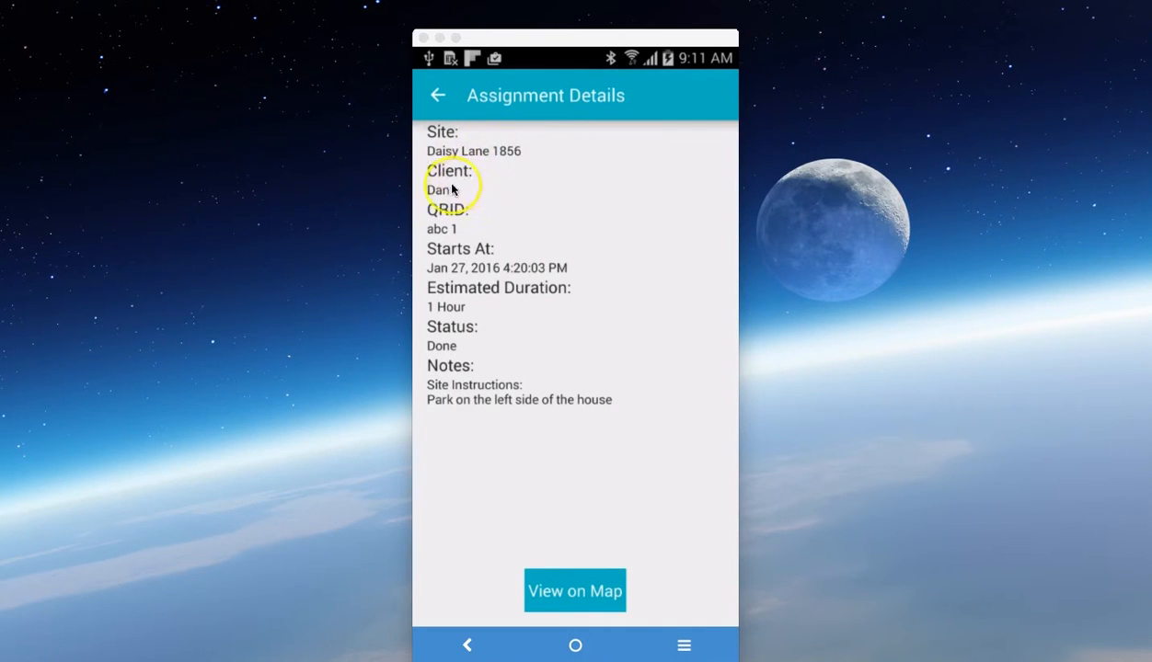
mouse_move(469, 232)
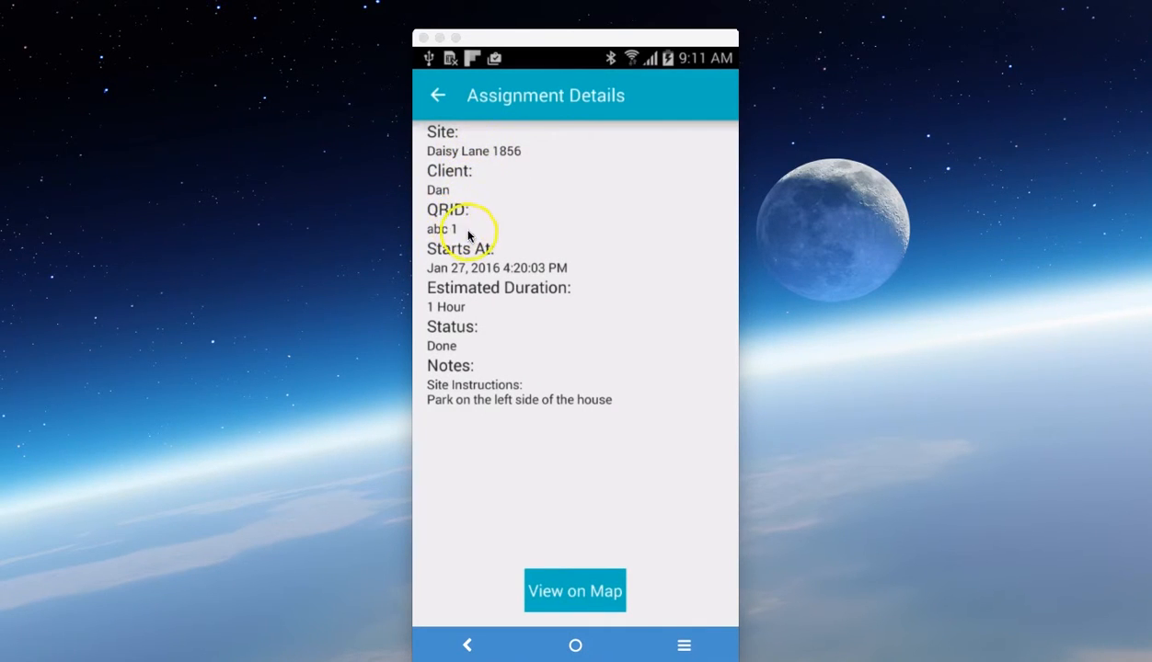
mouse_move(541, 273)
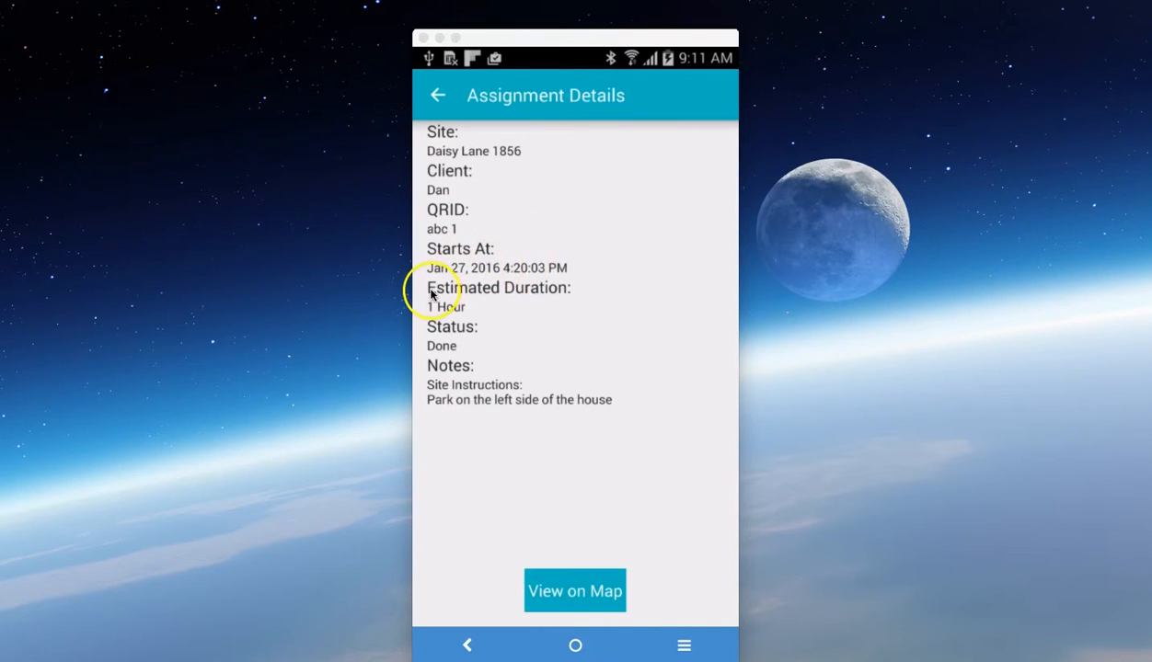
mouse_move(469, 314)
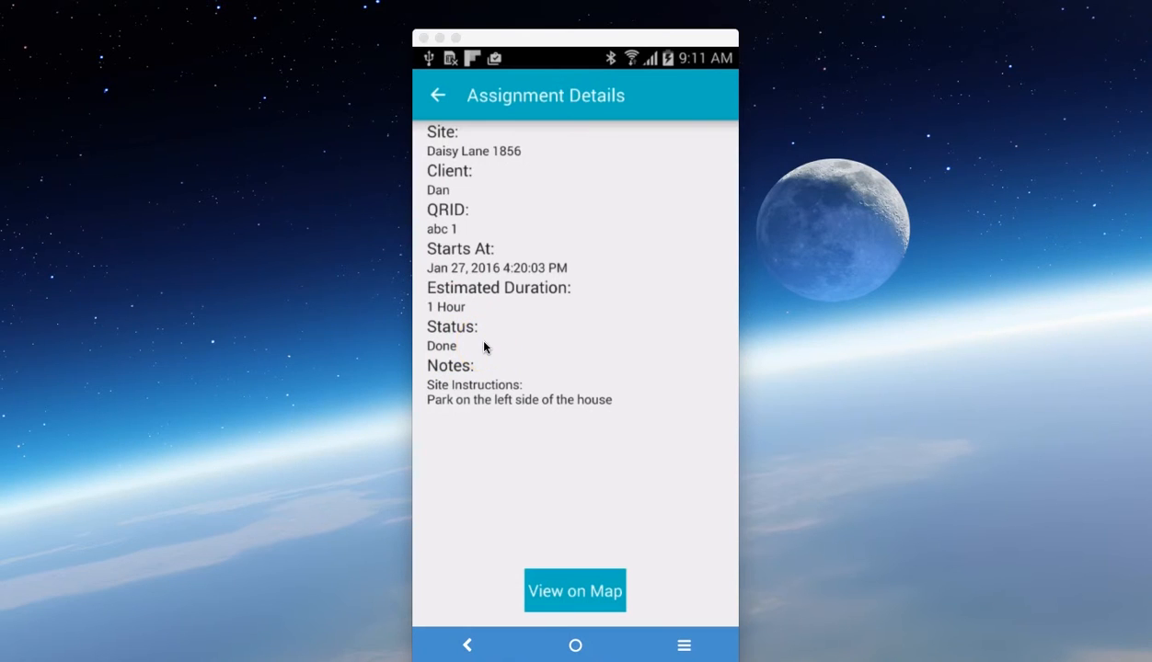
mouse_move(446, 377)
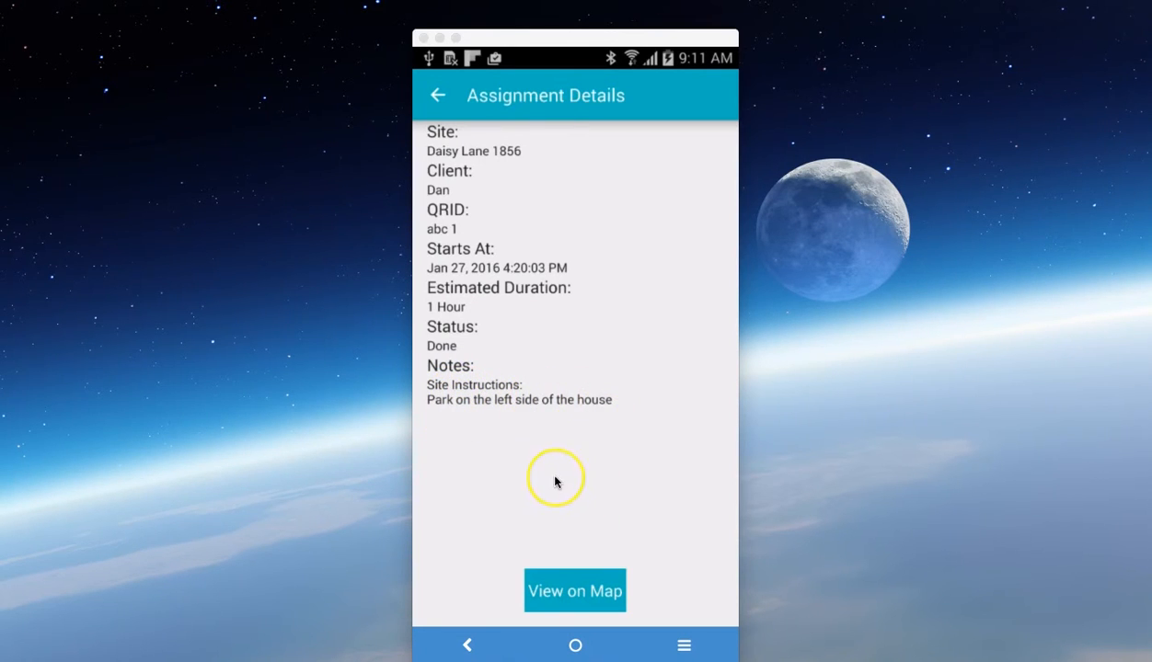
left_click(574, 591)
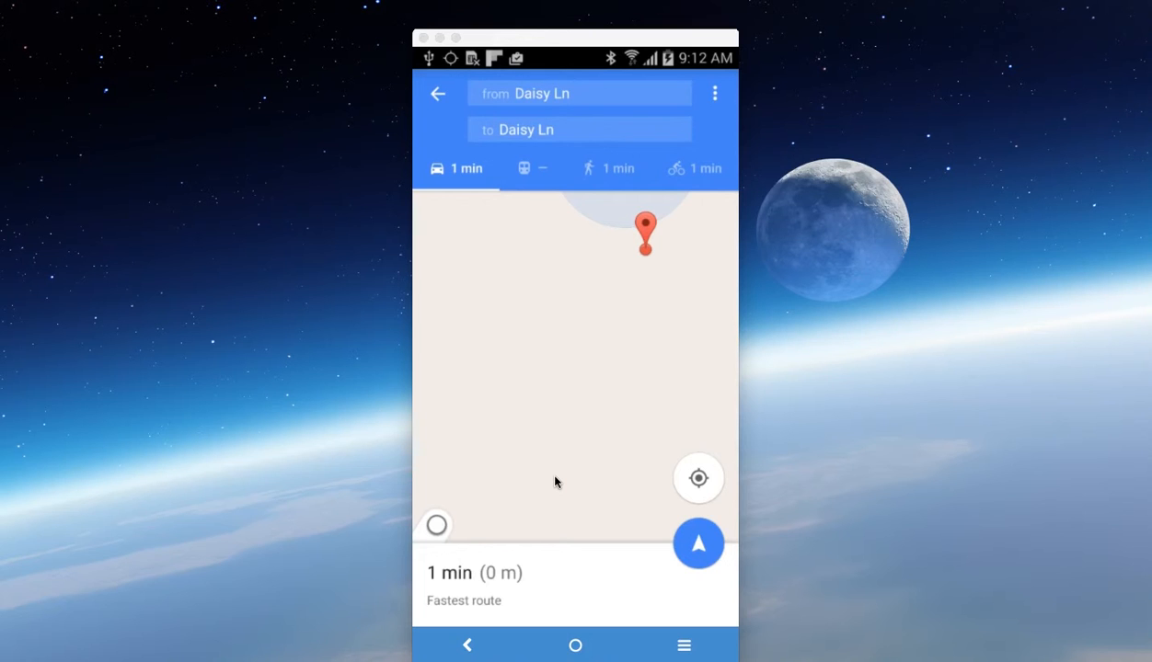
- Leave the Google Maps route and return to the Current Assignments list
left_click(438, 92)
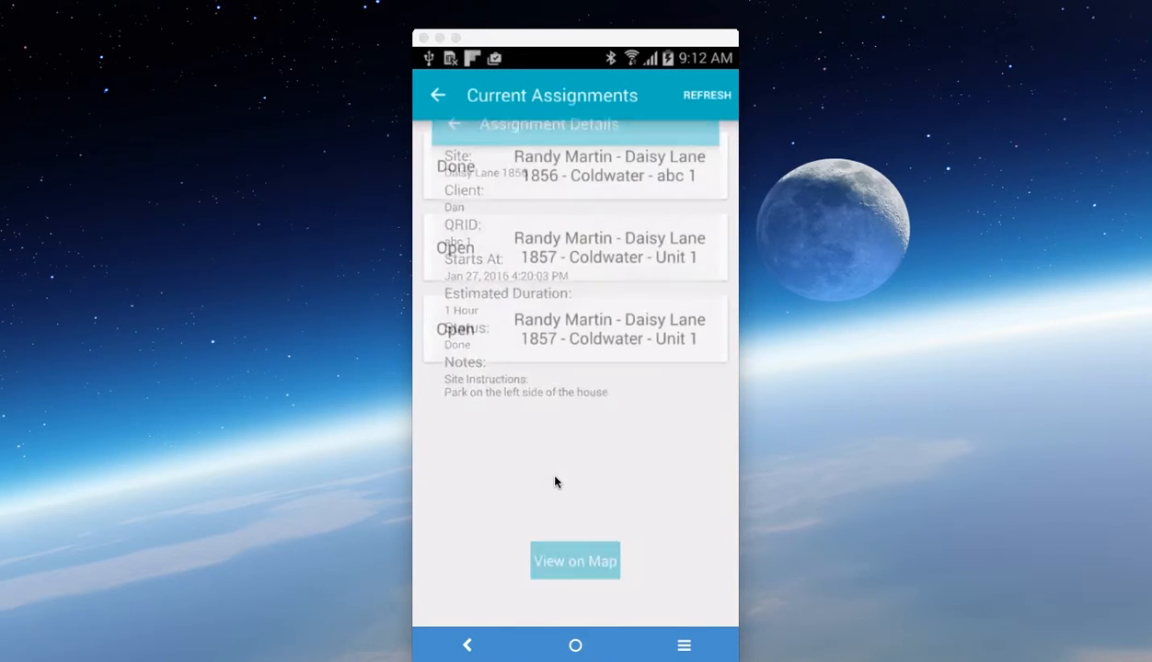
left_click(452, 125)
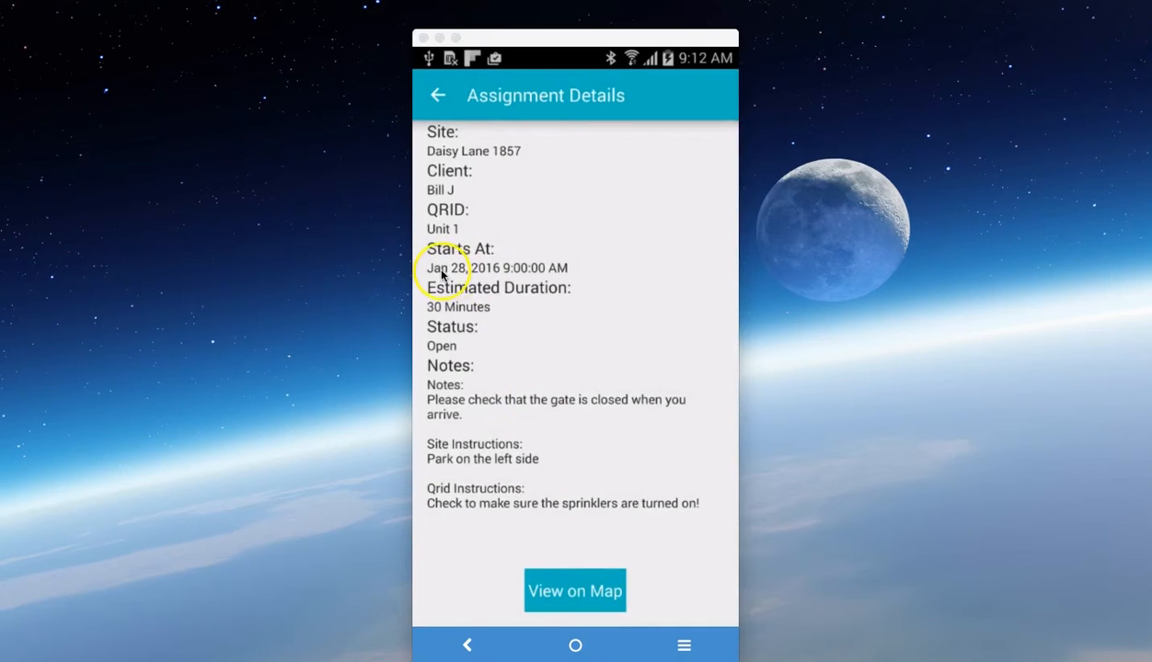
mouse_move(471, 274)
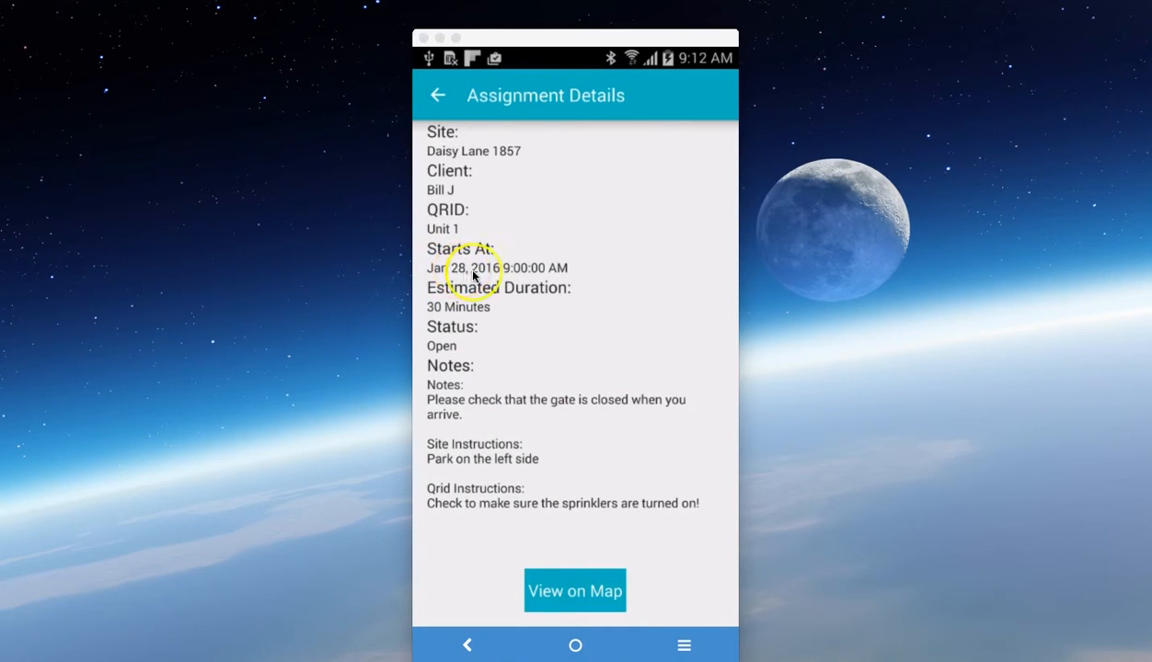
mouse_move(485, 316)
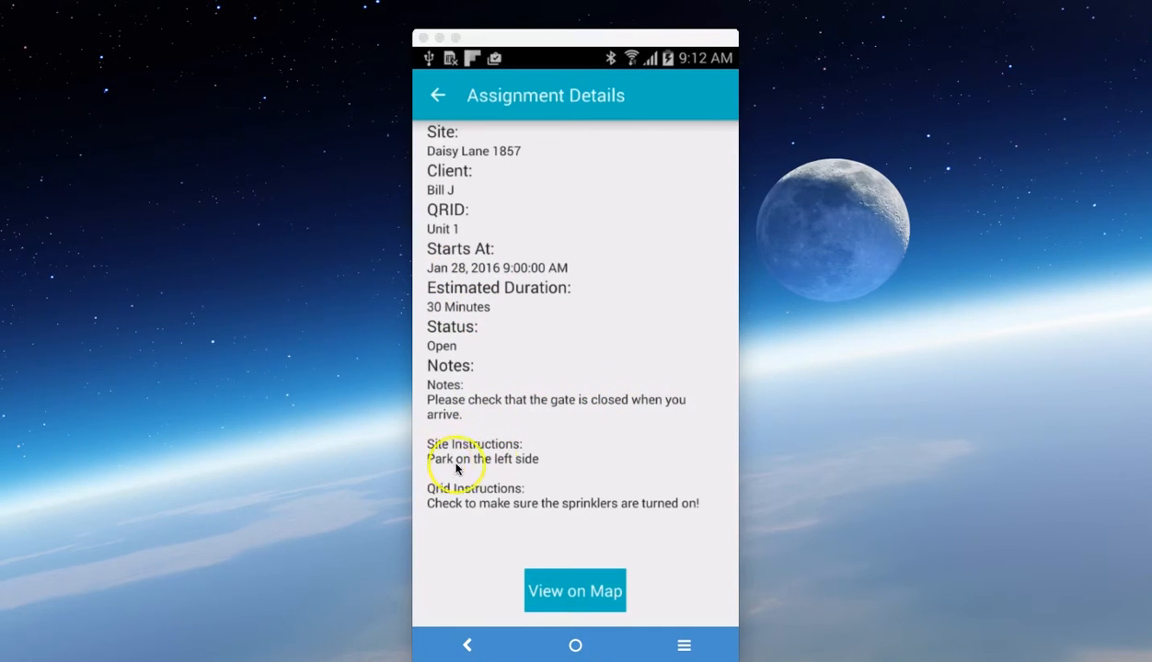
mouse_move(456, 508)
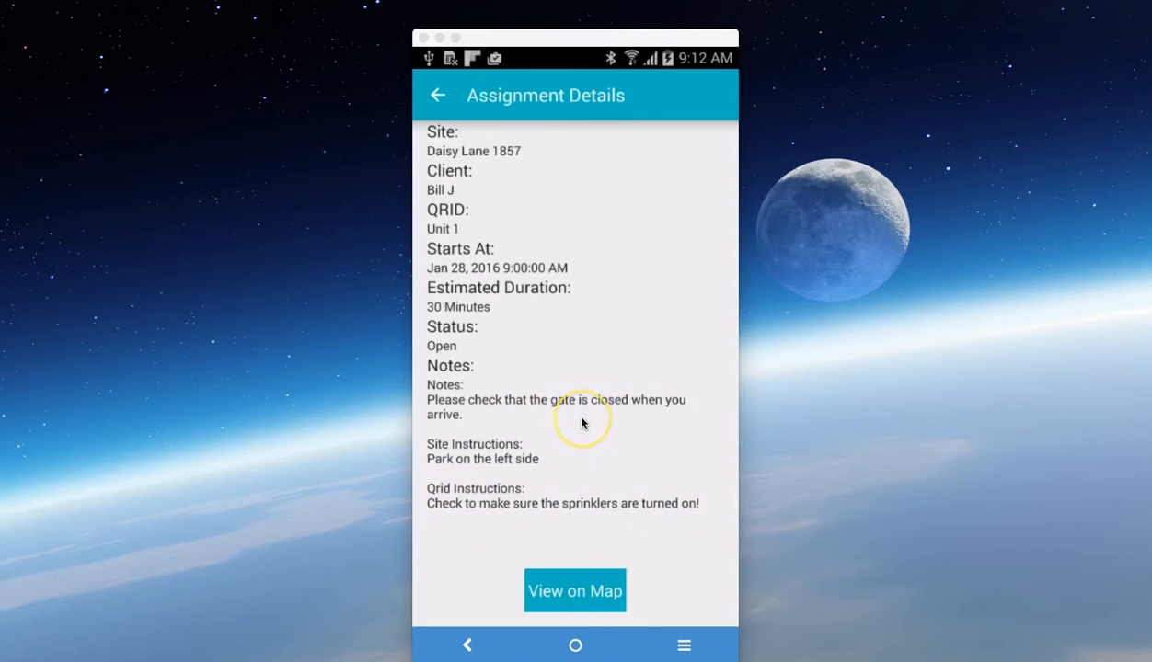
mouse_move(581, 424)
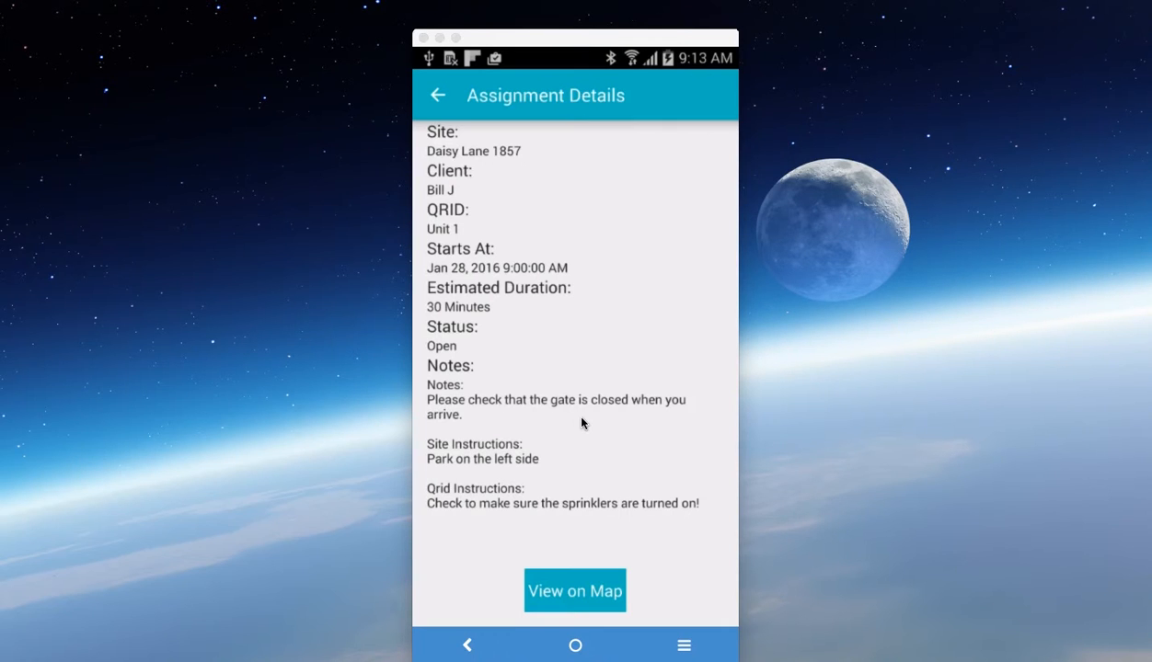
left_click(438, 95)
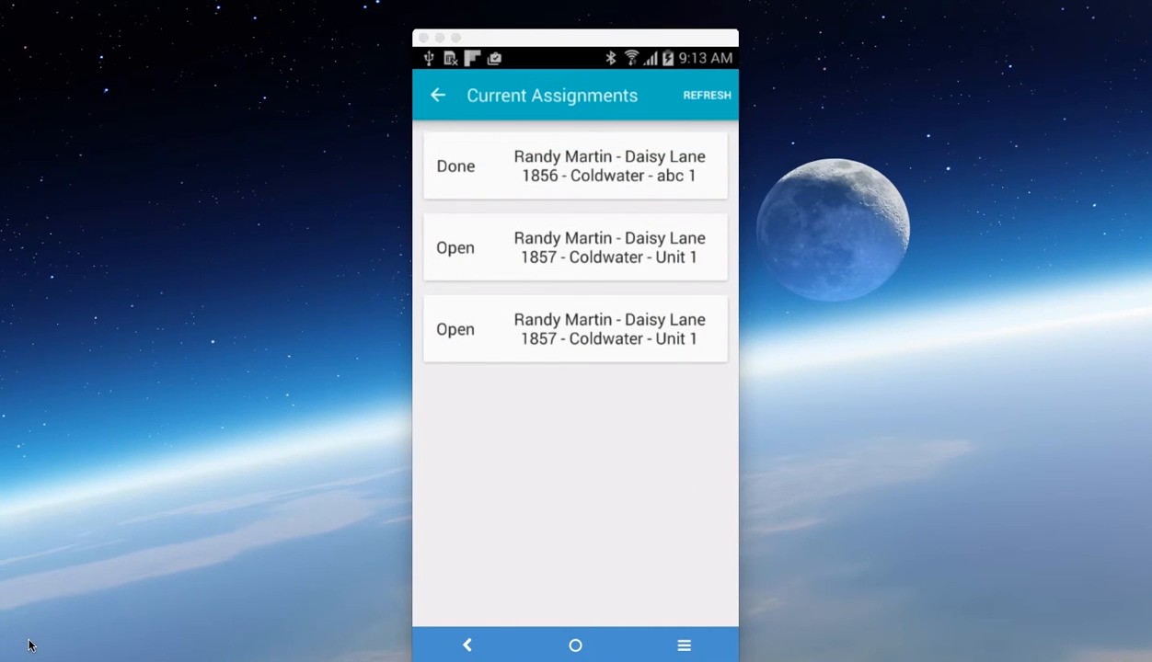
left_click(438, 96)
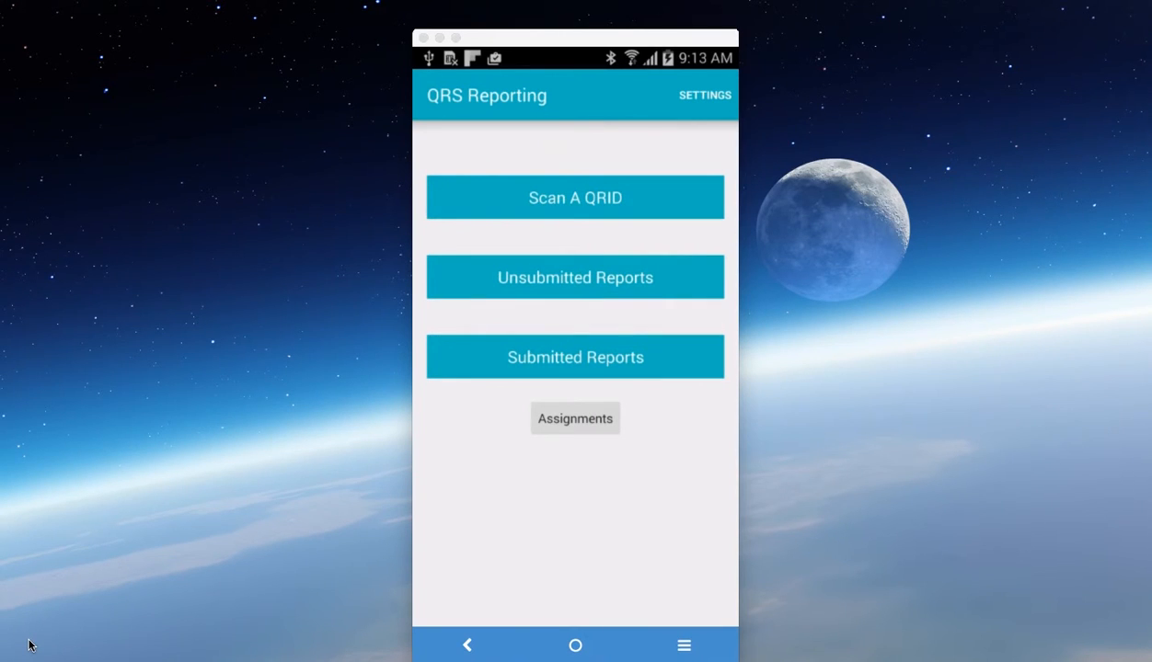
mouse_move(35, 644)
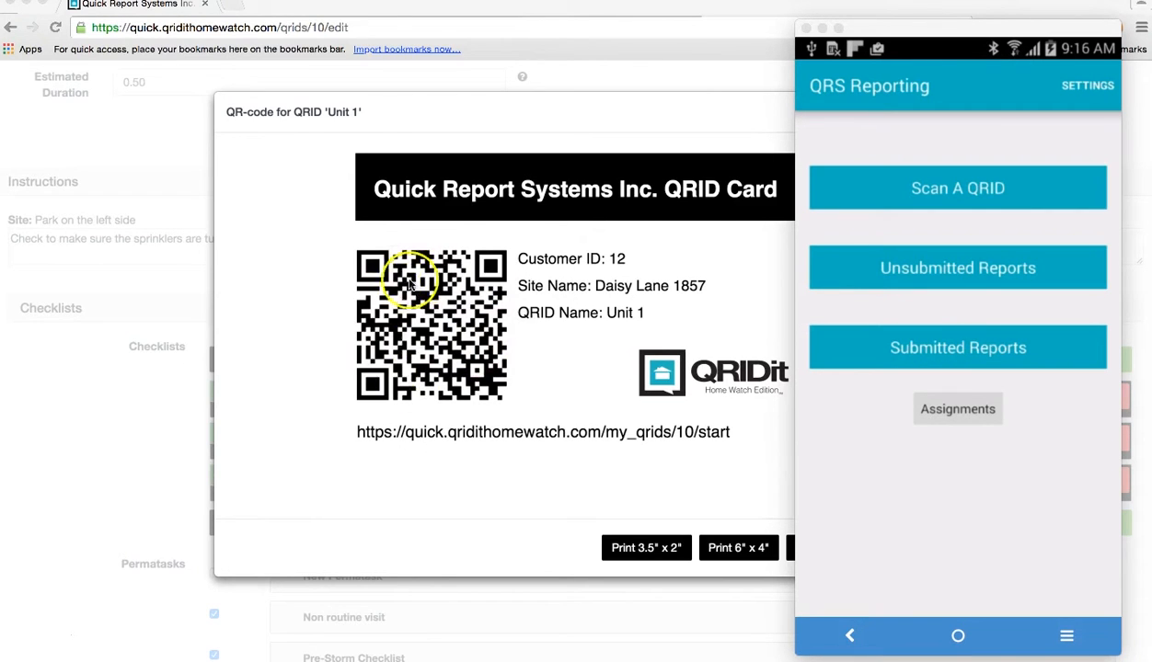
mouse_move(698, 433)
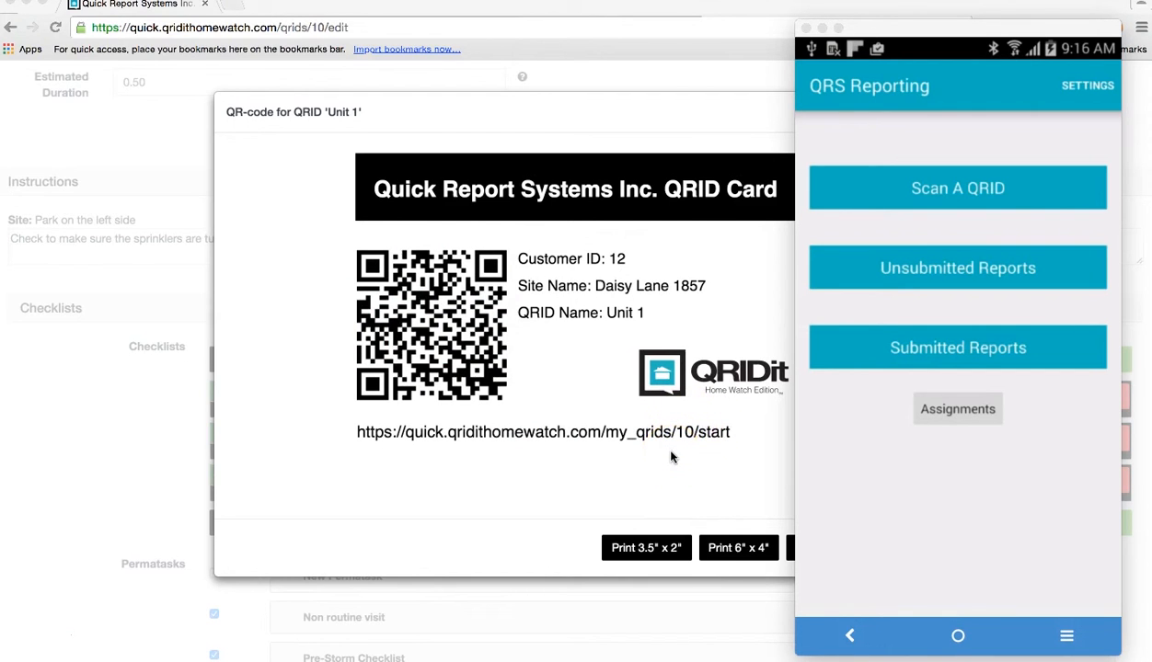
- Open QRS Reporting's settings from the home screen top bar
left_click(1085, 84)
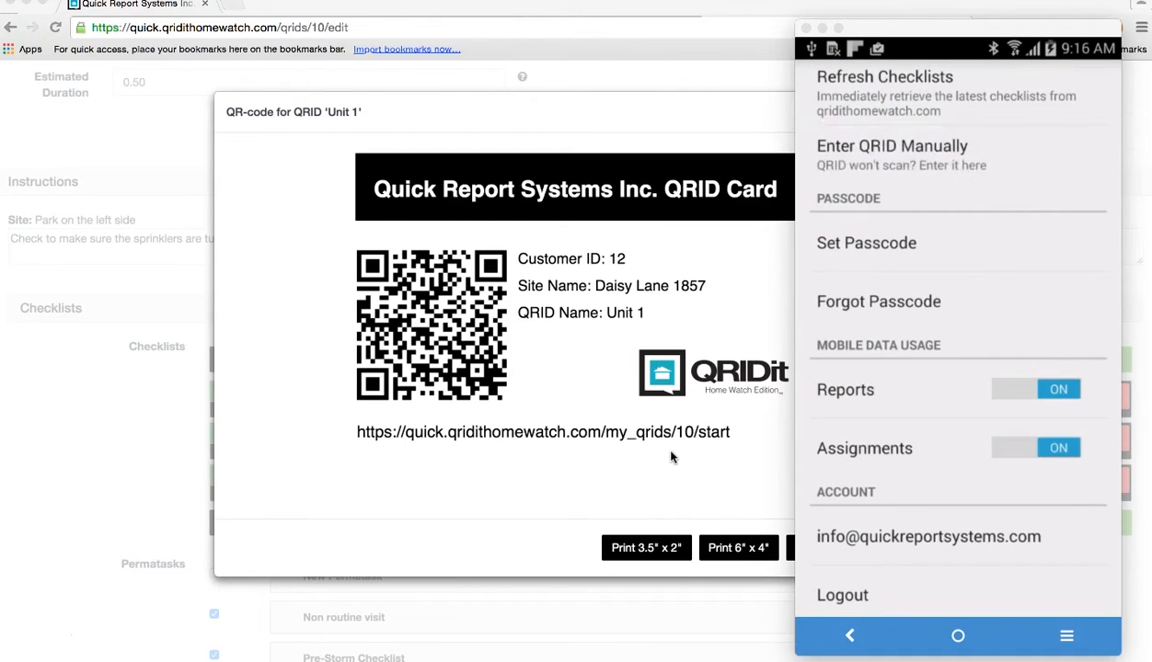
- Enter the Unit 1 QRID number manually and load its checklist choices
left_click(890, 146)
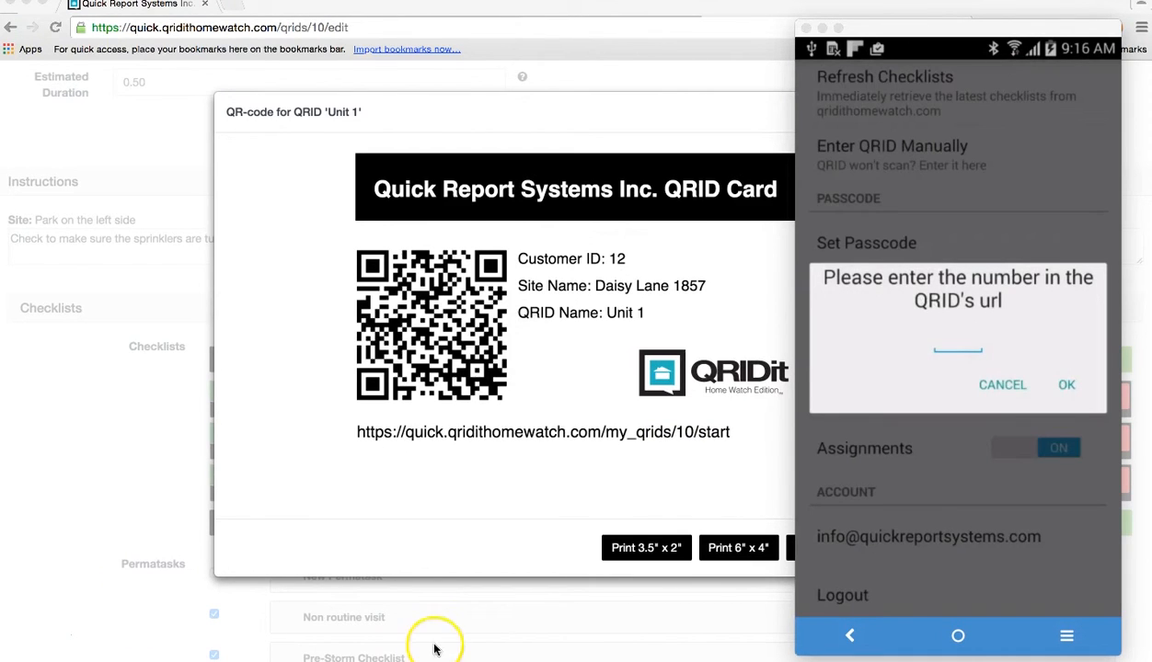
mouse_move(681, 438)
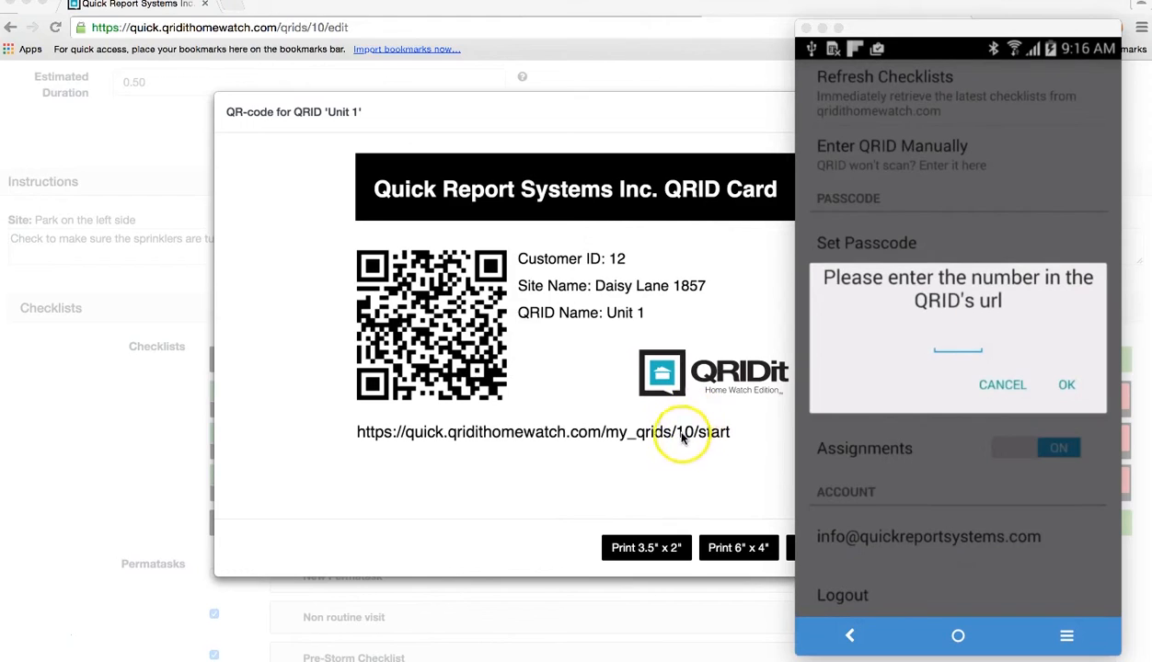
mouse_move(560, 474)
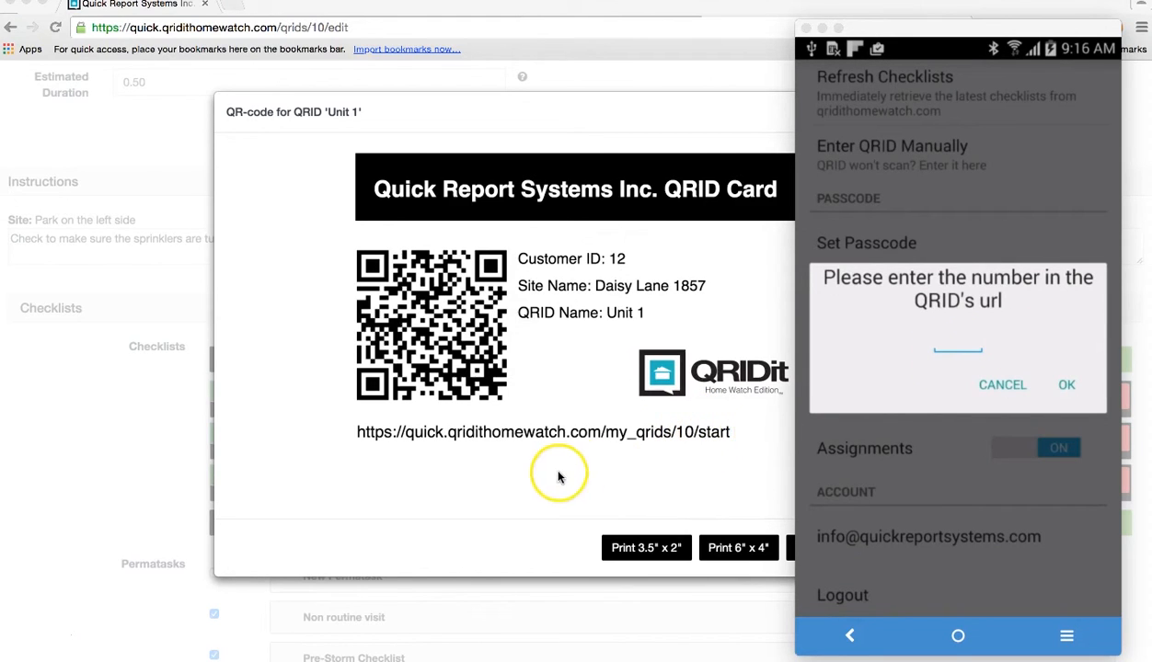
mouse_move(157, 538)
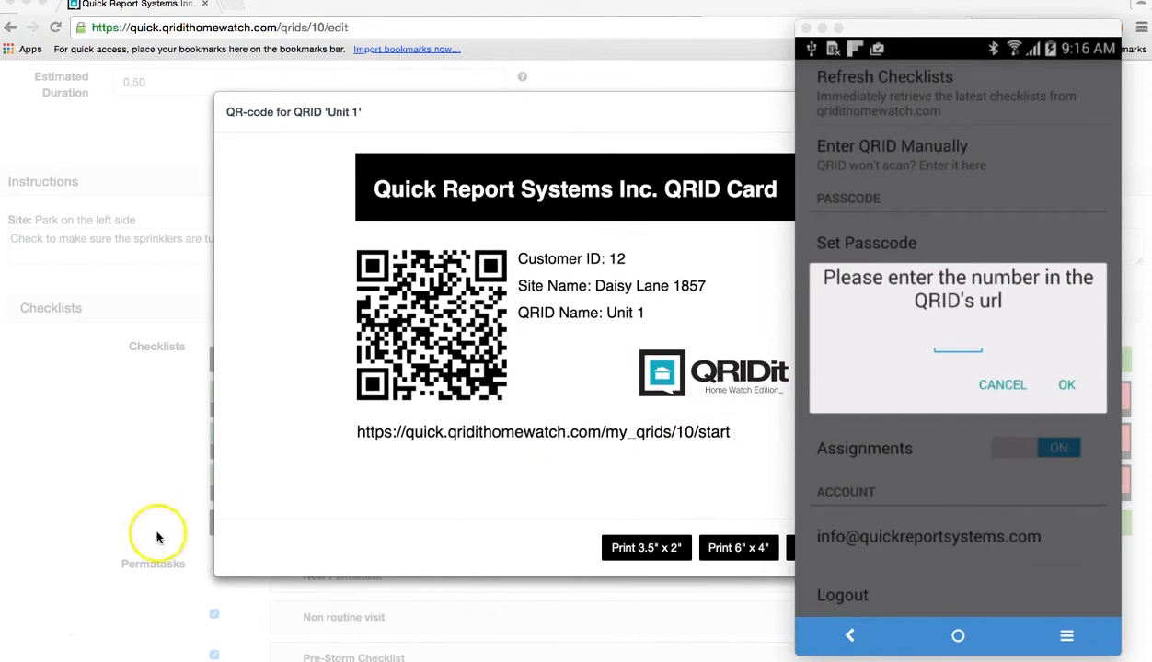
mouse_move(33, 654)
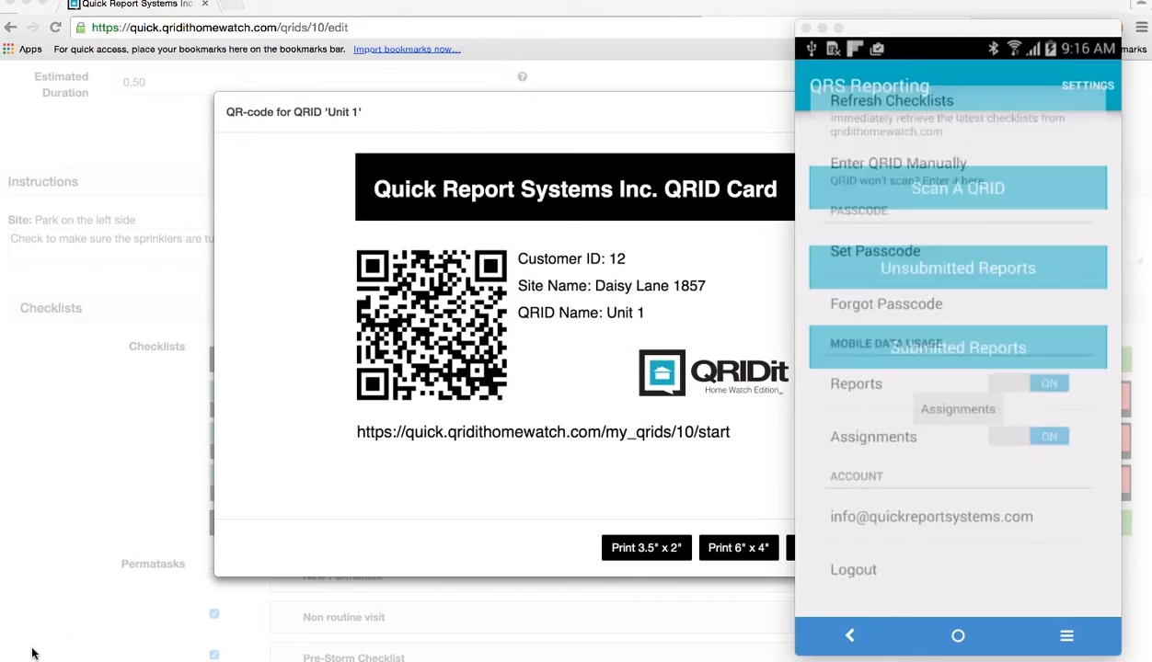
left_click(957, 188)
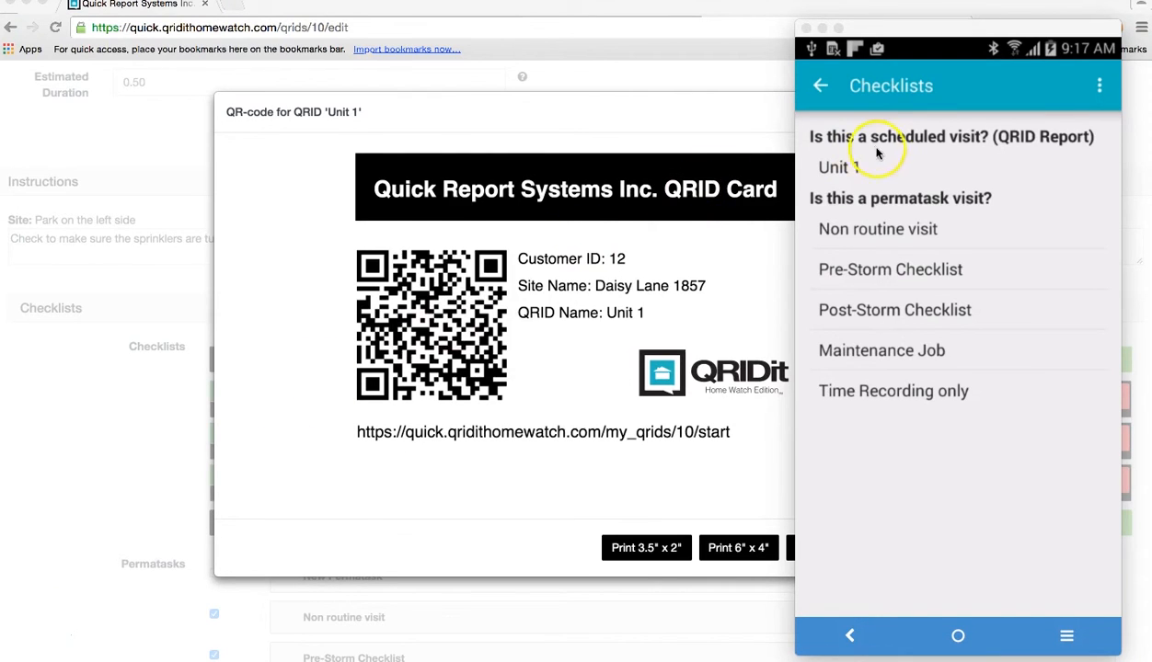
mouse_move(900, 173)
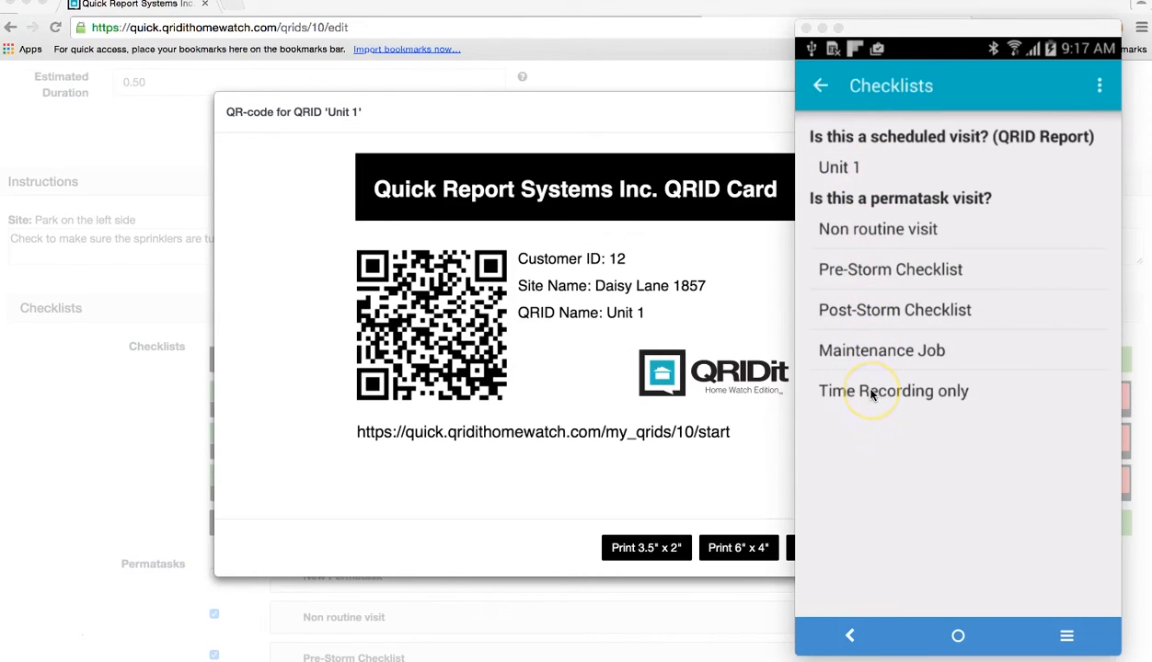
mouse_move(486, 20)
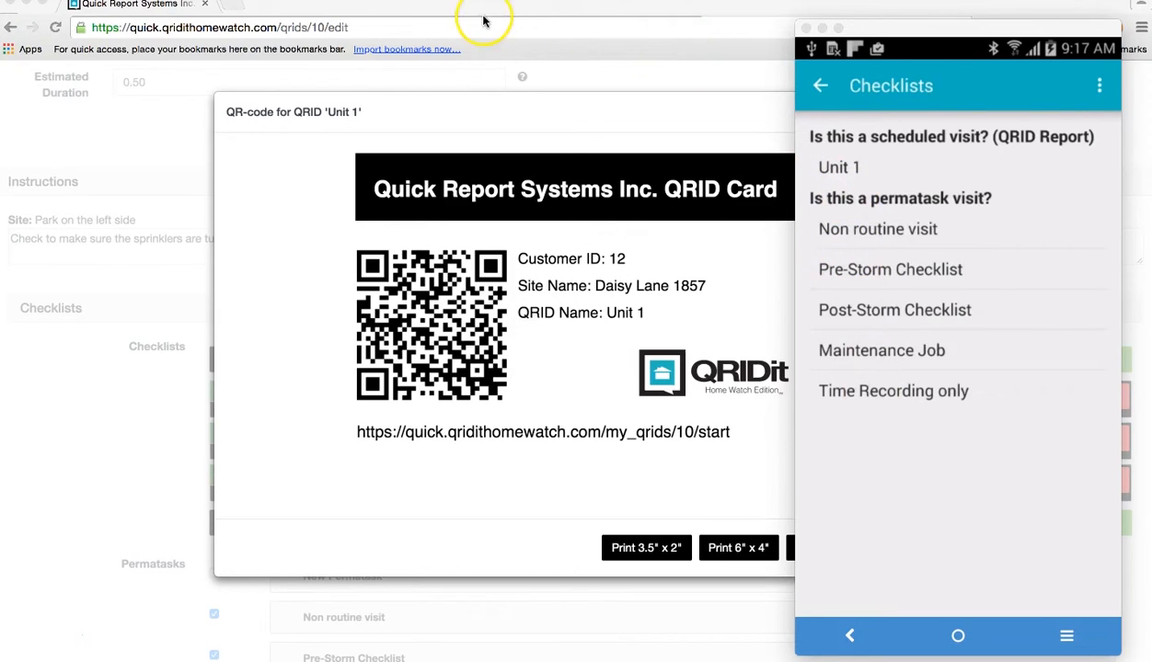
mouse_move(274, 334)
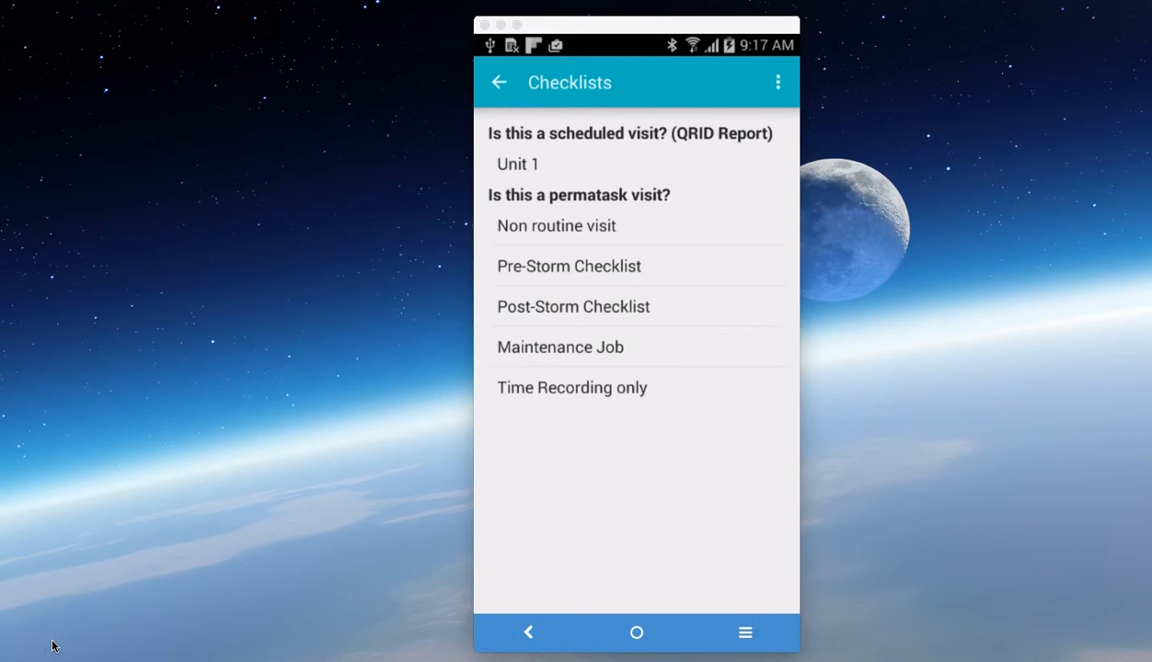
left_click(517, 164)
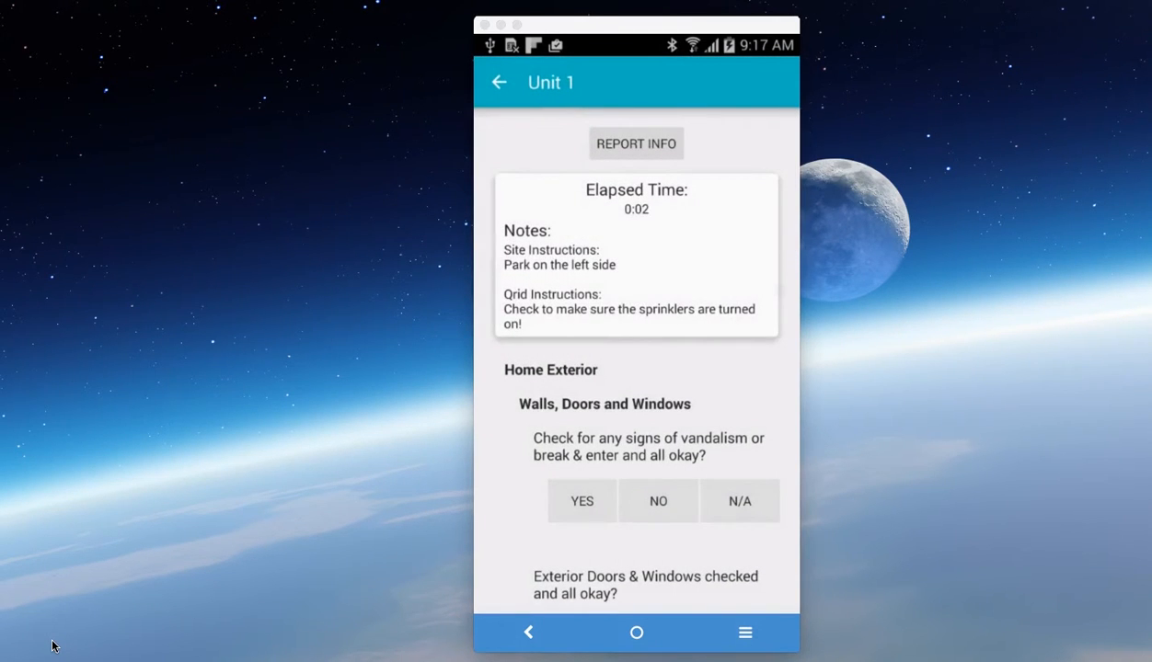
mouse_move(618, 214)
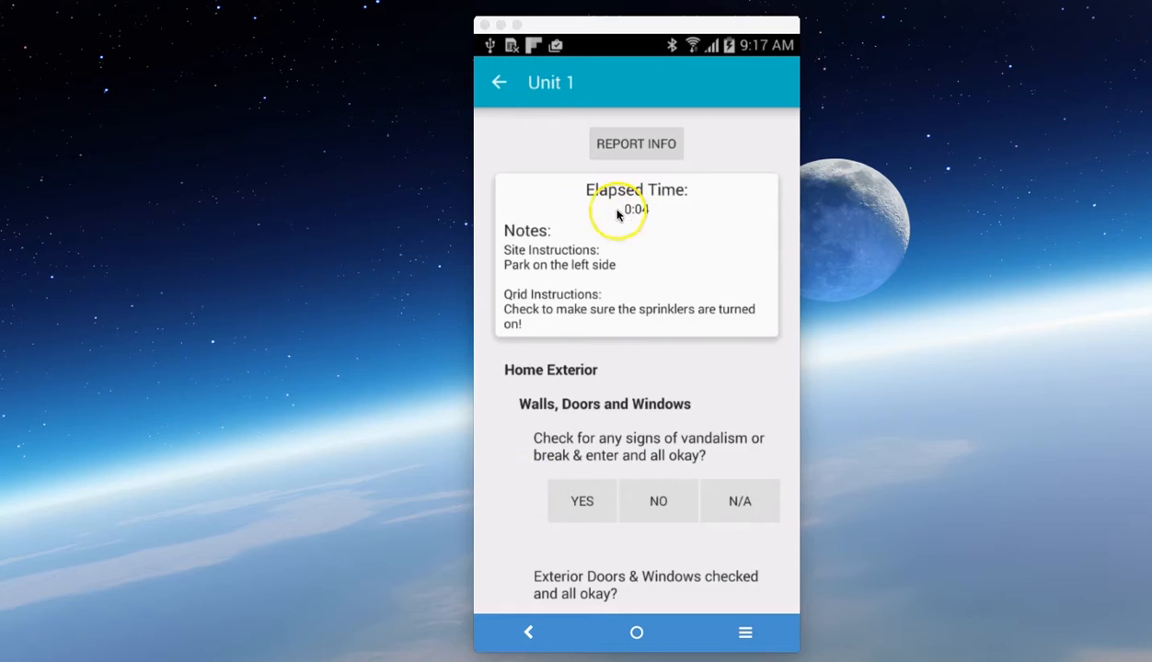
mouse_move(445, 332)
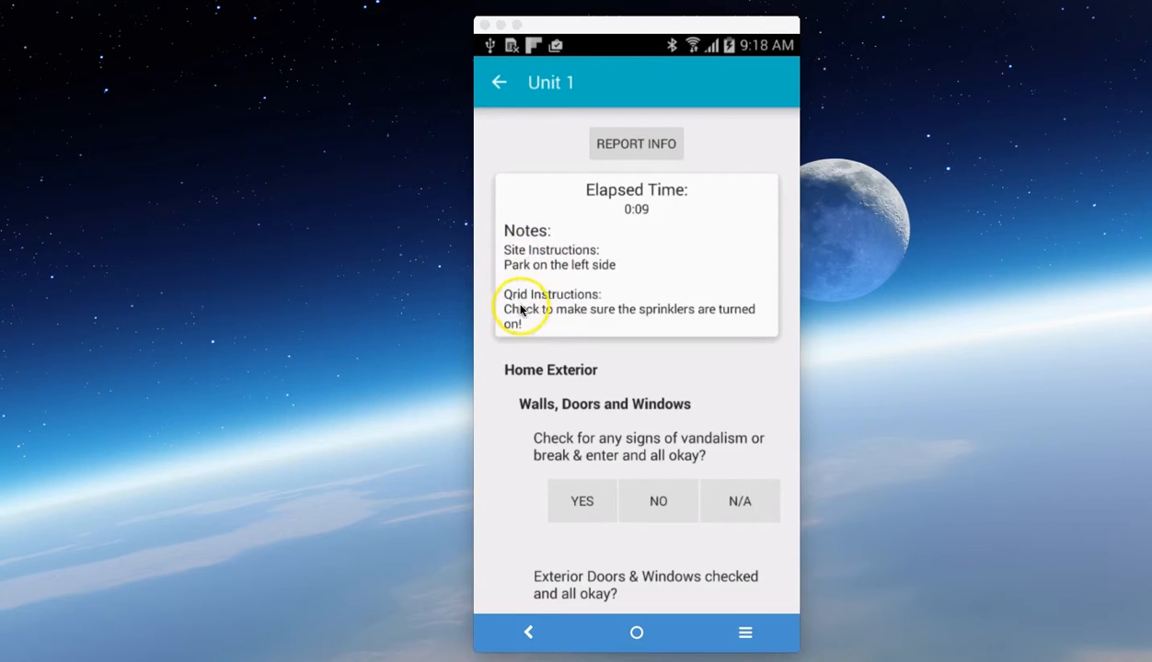
scroll("down", 3)
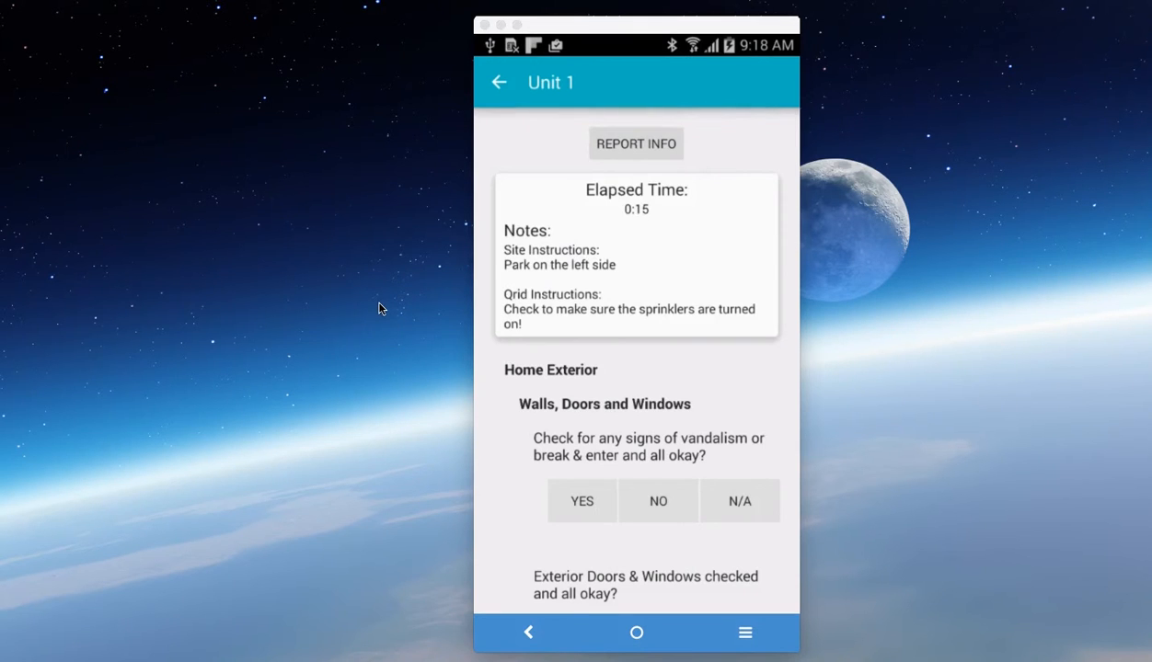
left_click(636, 143)
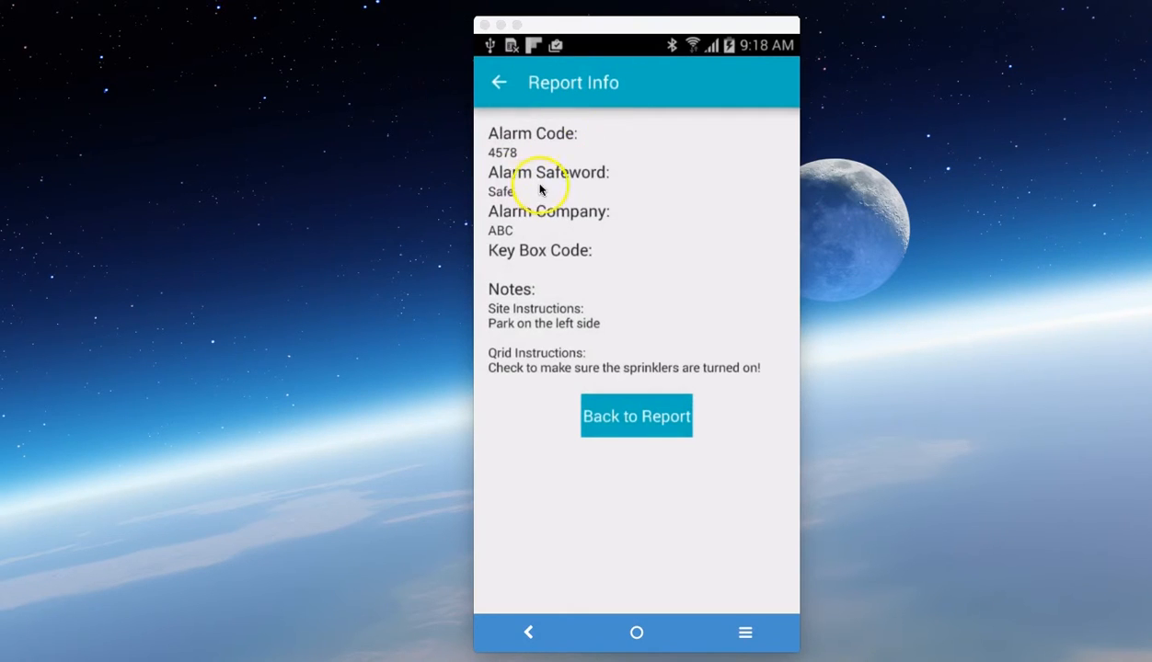
mouse_move(574, 228)
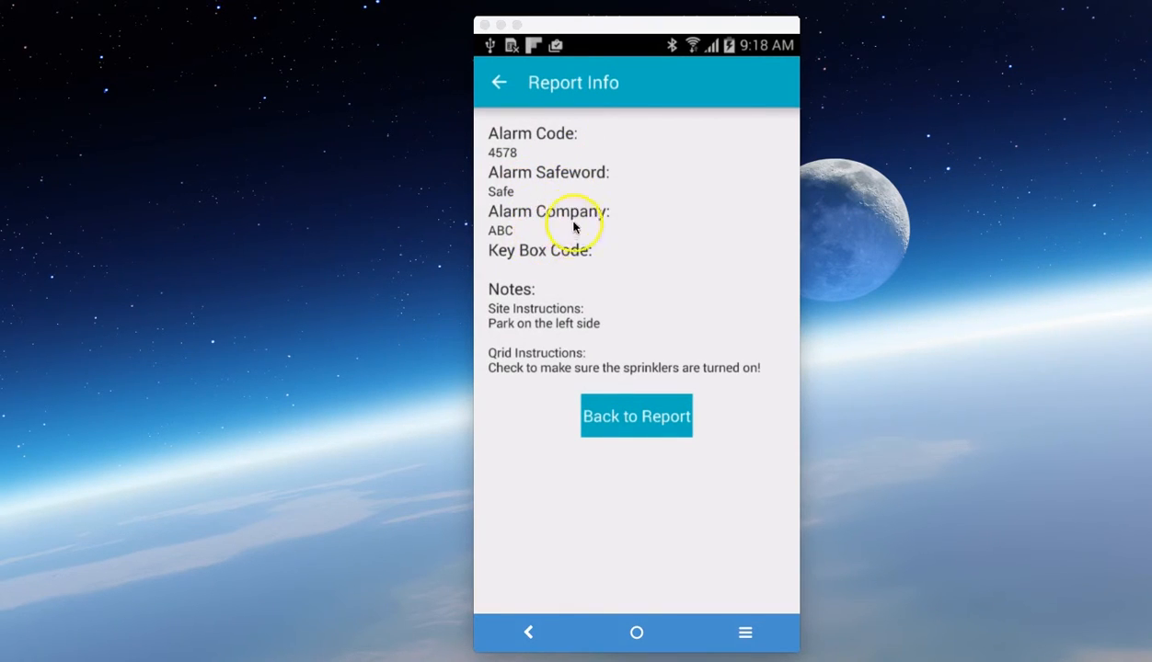
mouse_move(617, 256)
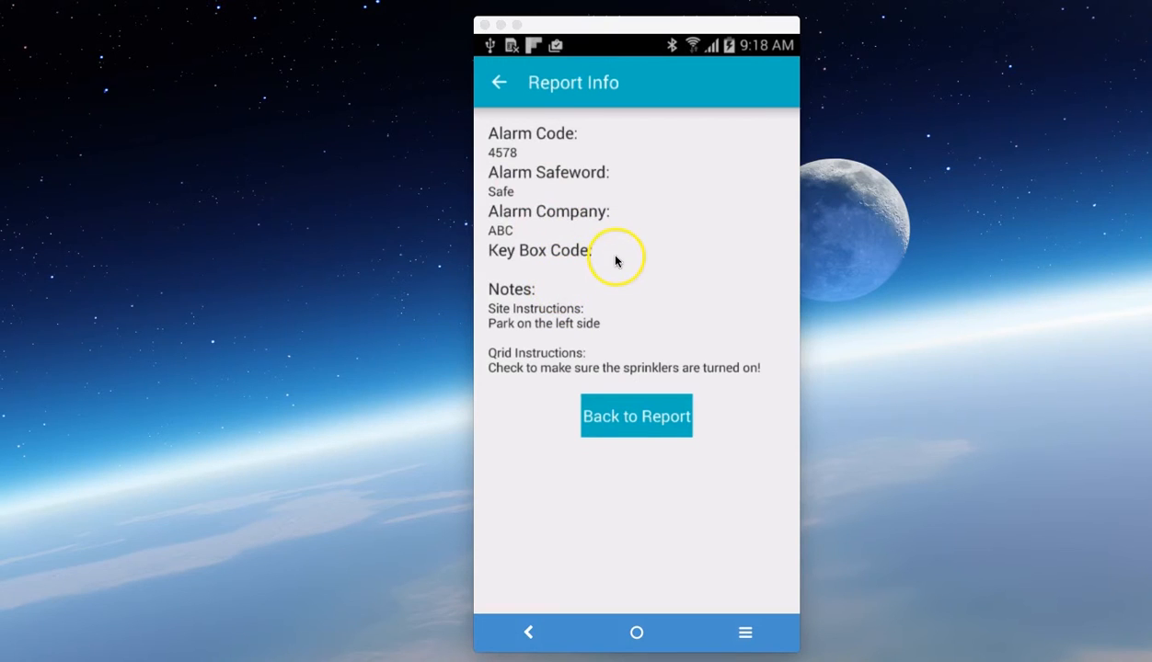
mouse_move(539, 292)
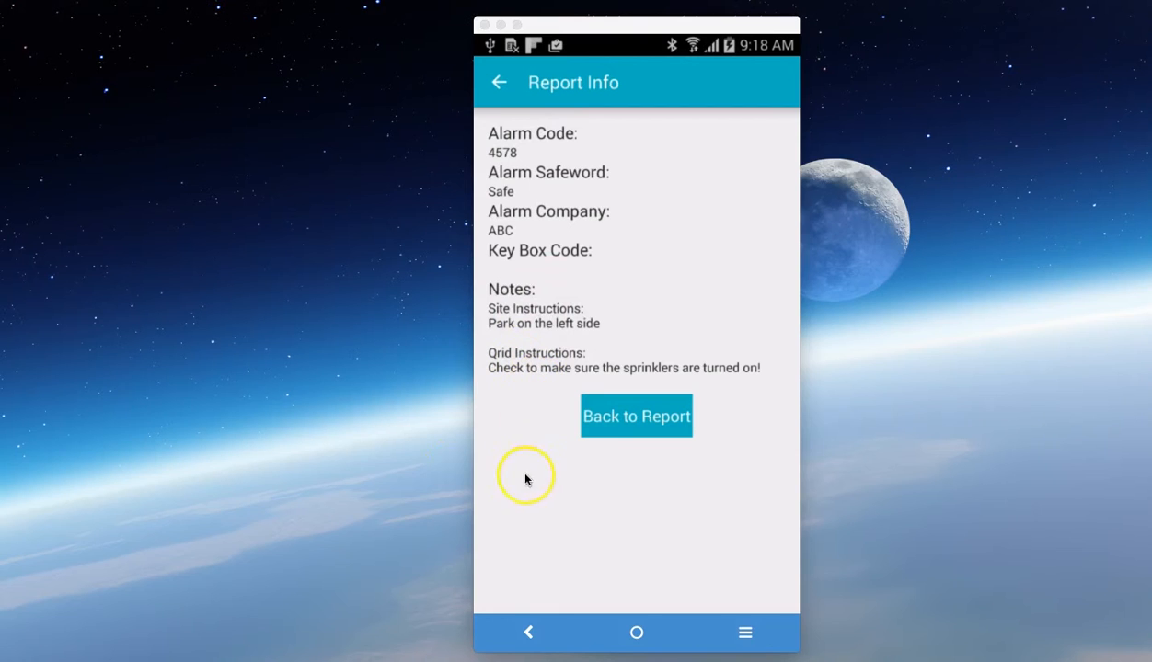
mouse_move(116, 651)
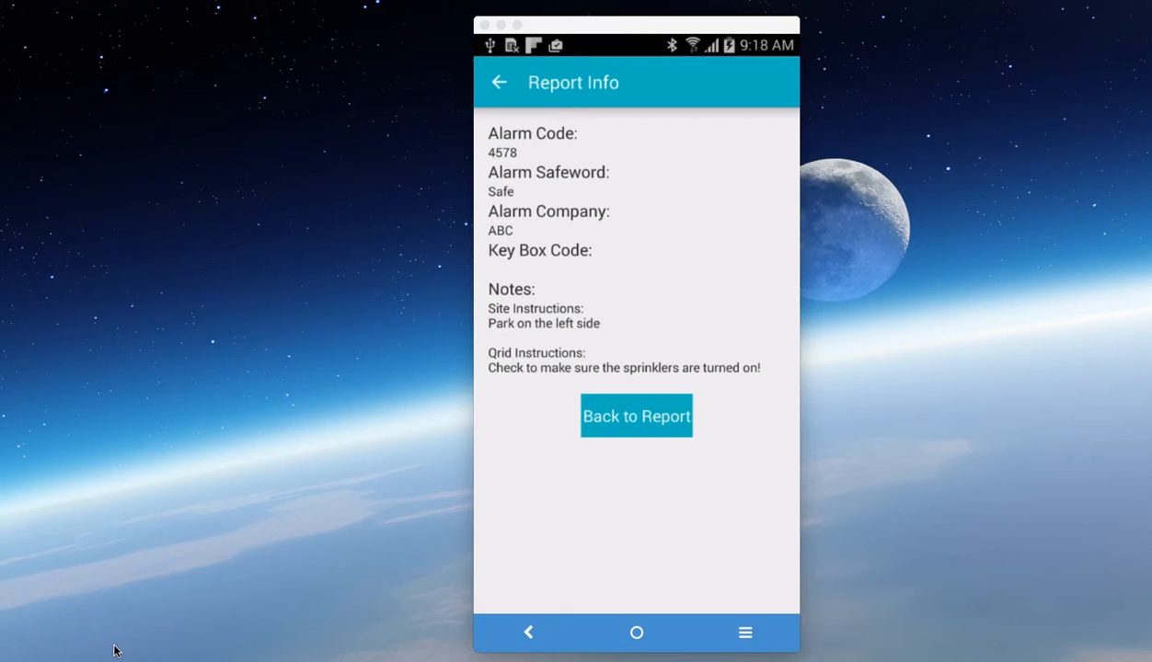
- Return from Report Info to the Unit 1 checklist and answer yes to the vandalism check
left_click(636, 416)
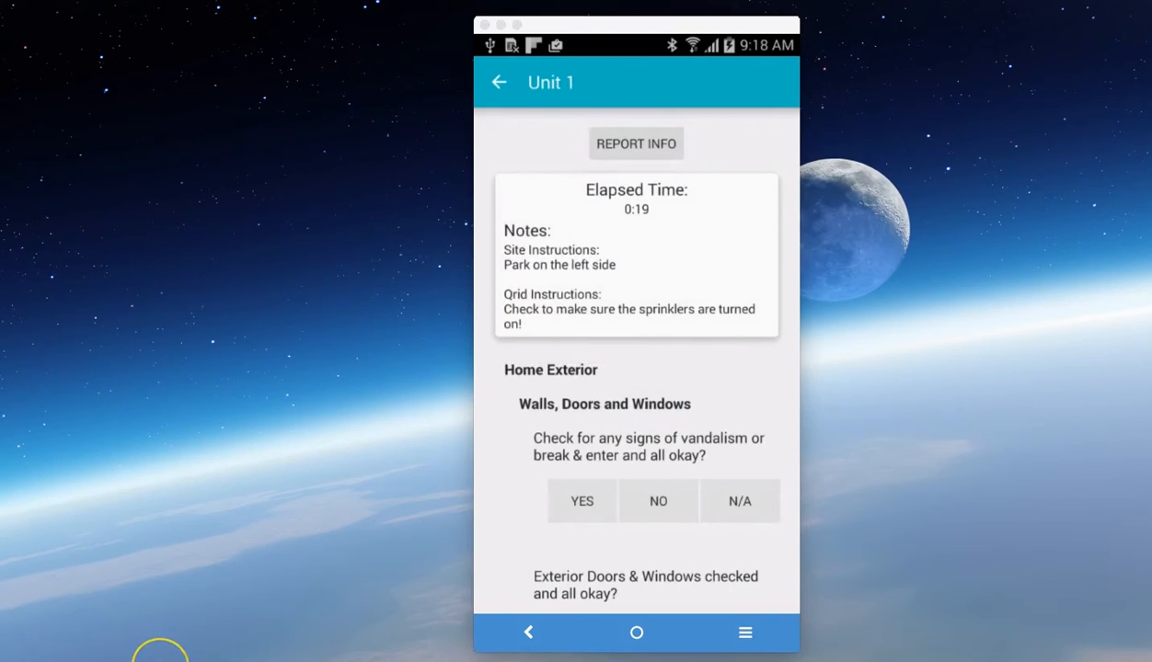
scroll("down", 3)
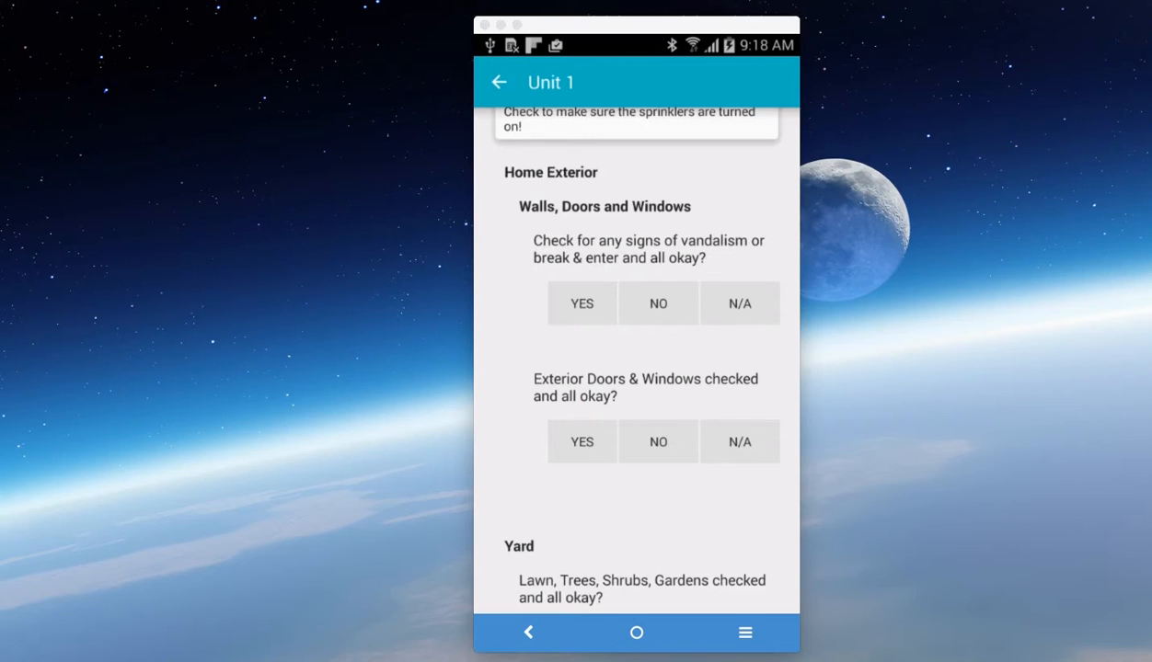
left_click(581, 302)
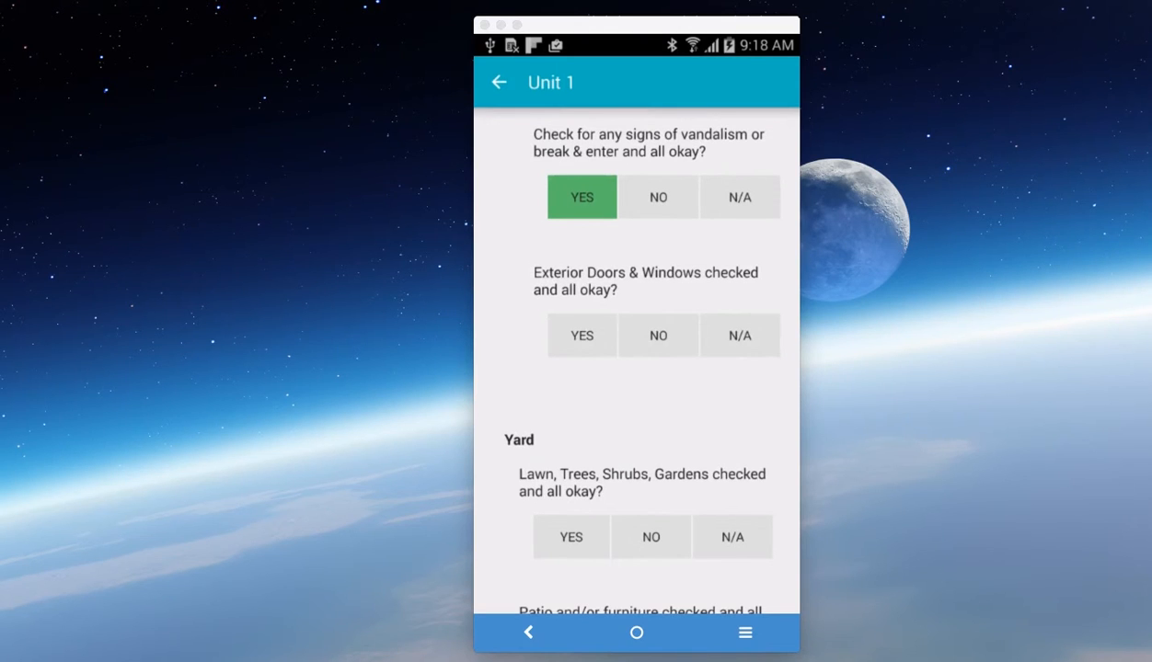
- Answer no for exterior doors and windows, explained as 'found a broken window'
left_click(658, 335)
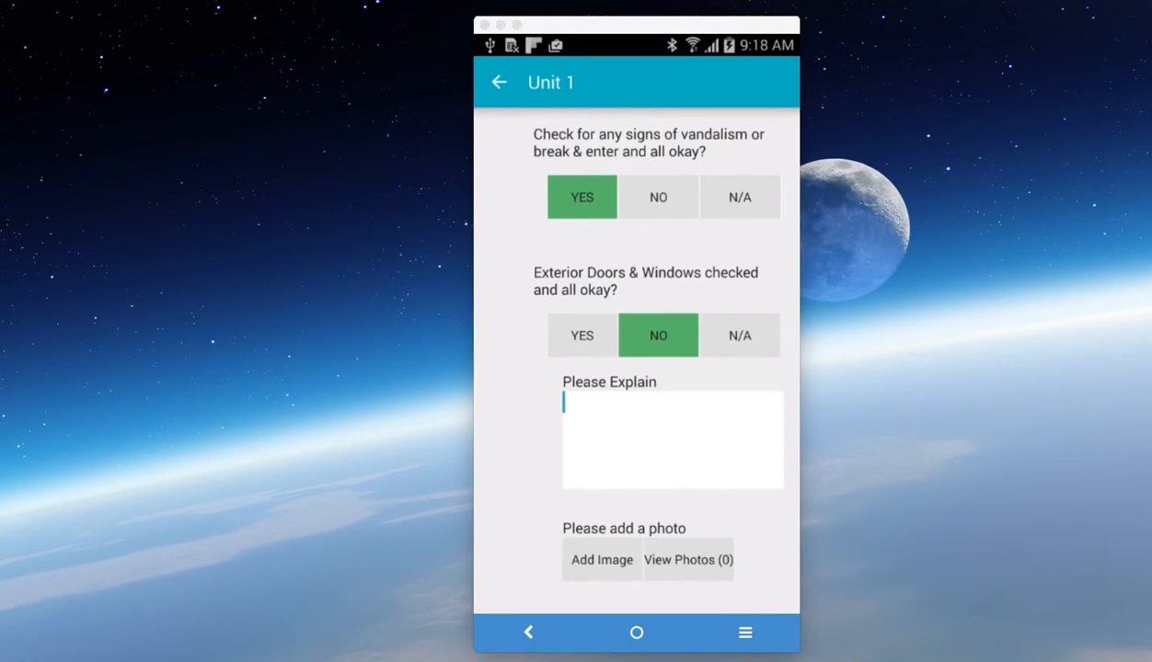
type("found a")
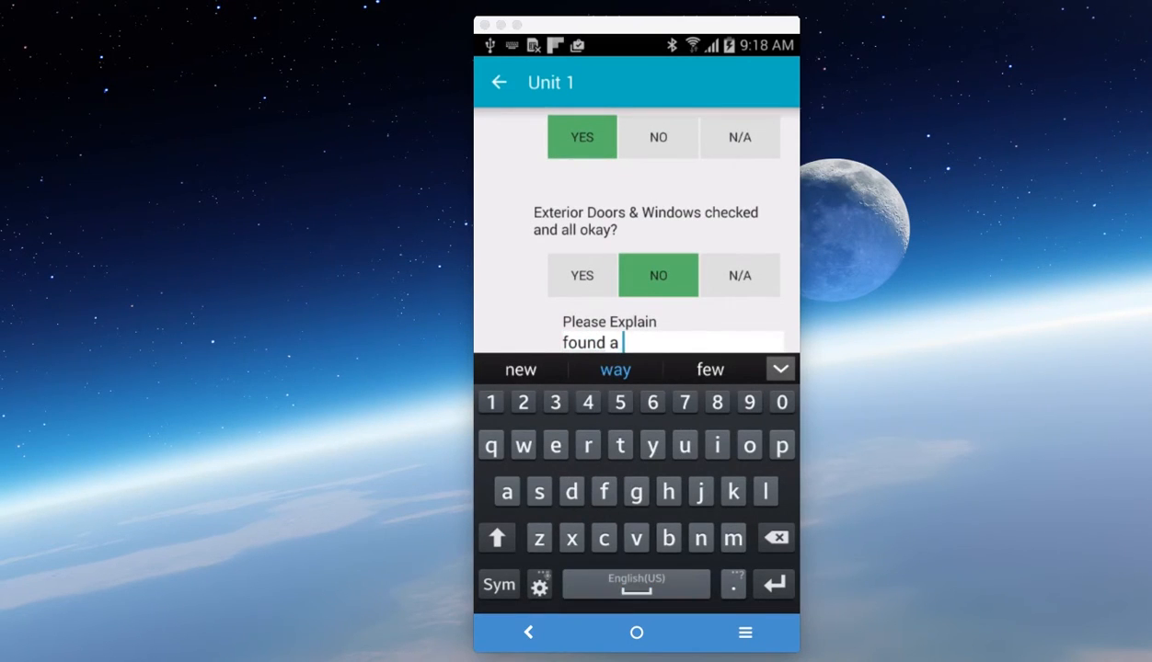
type("bro")
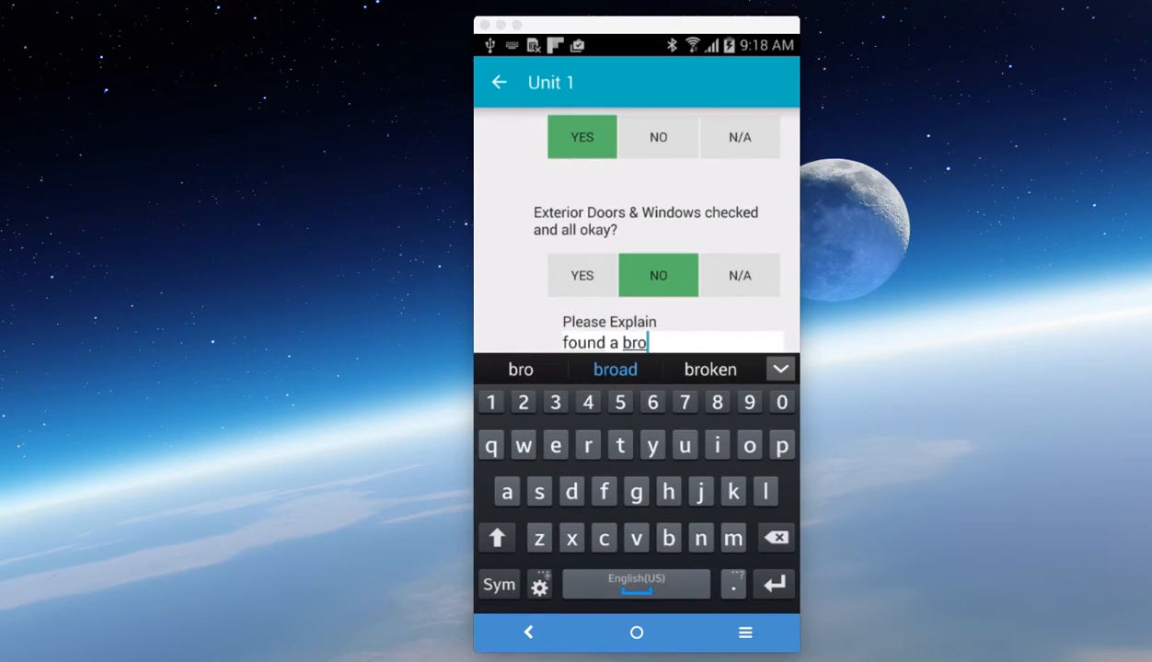
type("ken window")
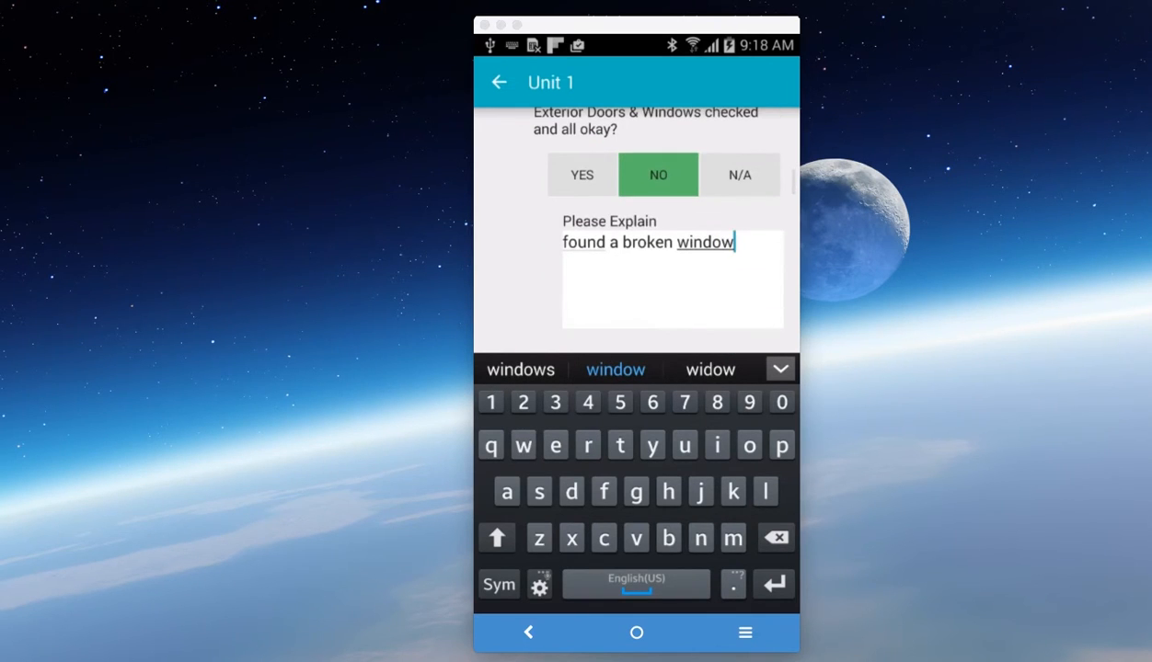
scroll("down", 3)
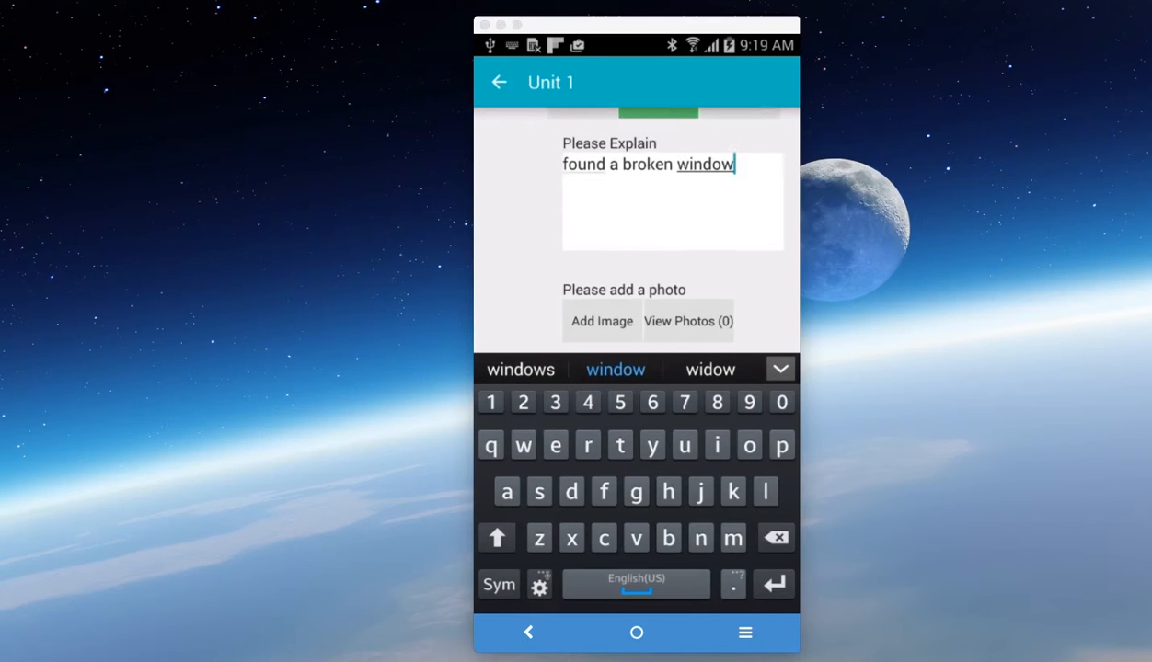
left_click(602, 320)
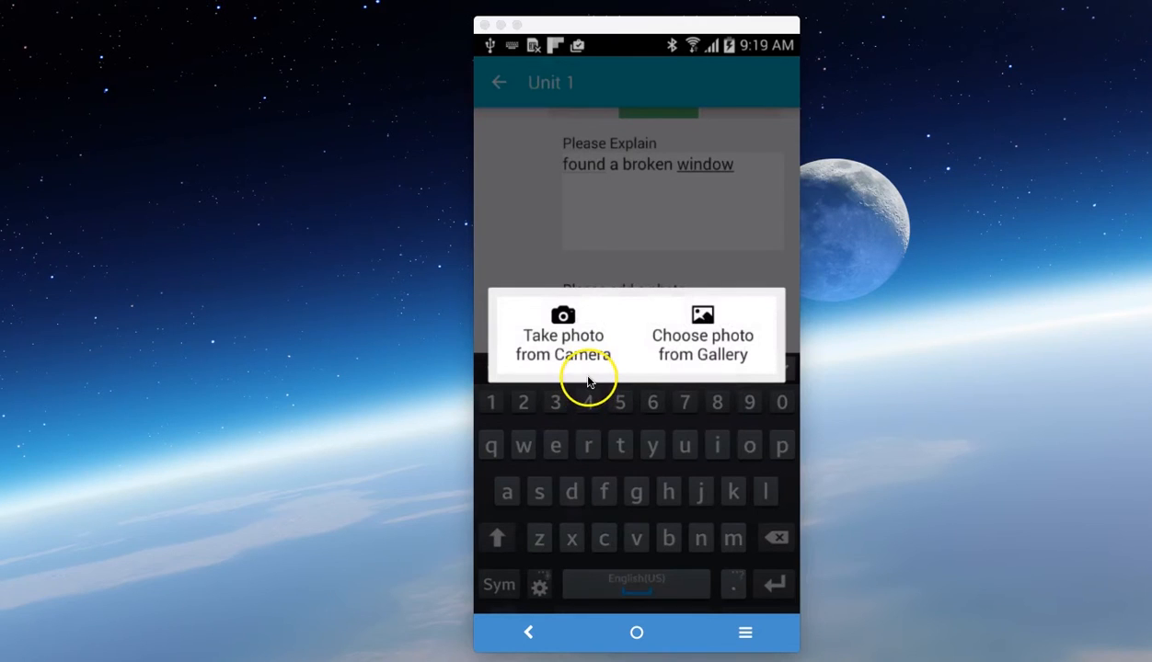
mouse_move(136, 490)
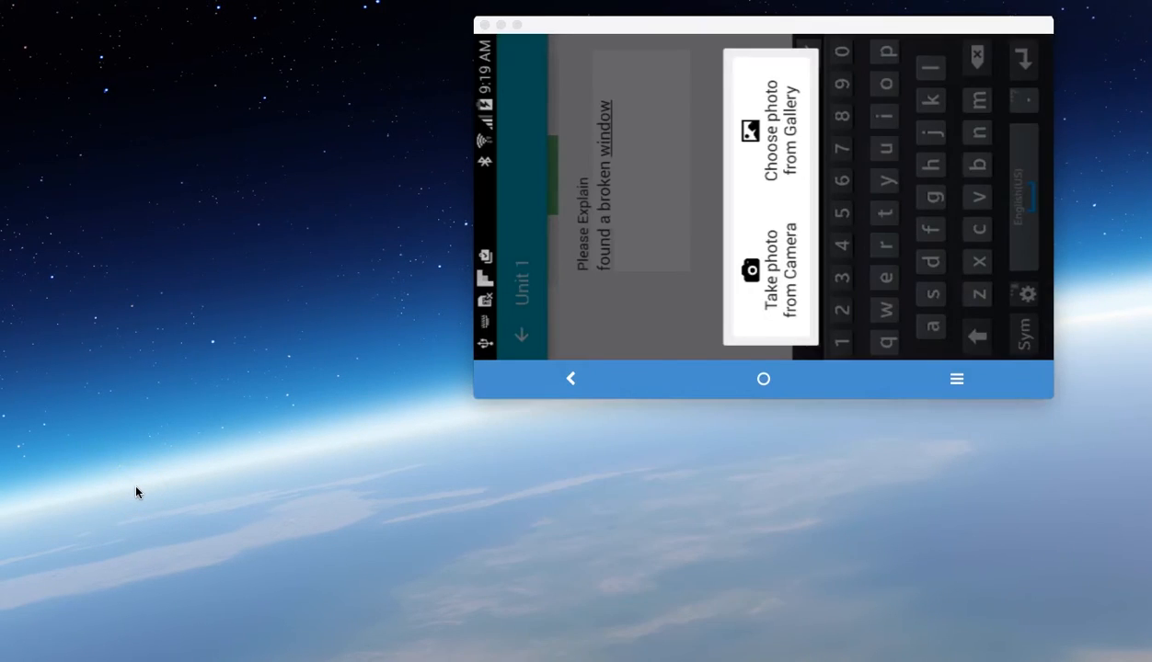
- Take and save a camera photo for the broken-window answer, then view and close it
left_click(769, 272)
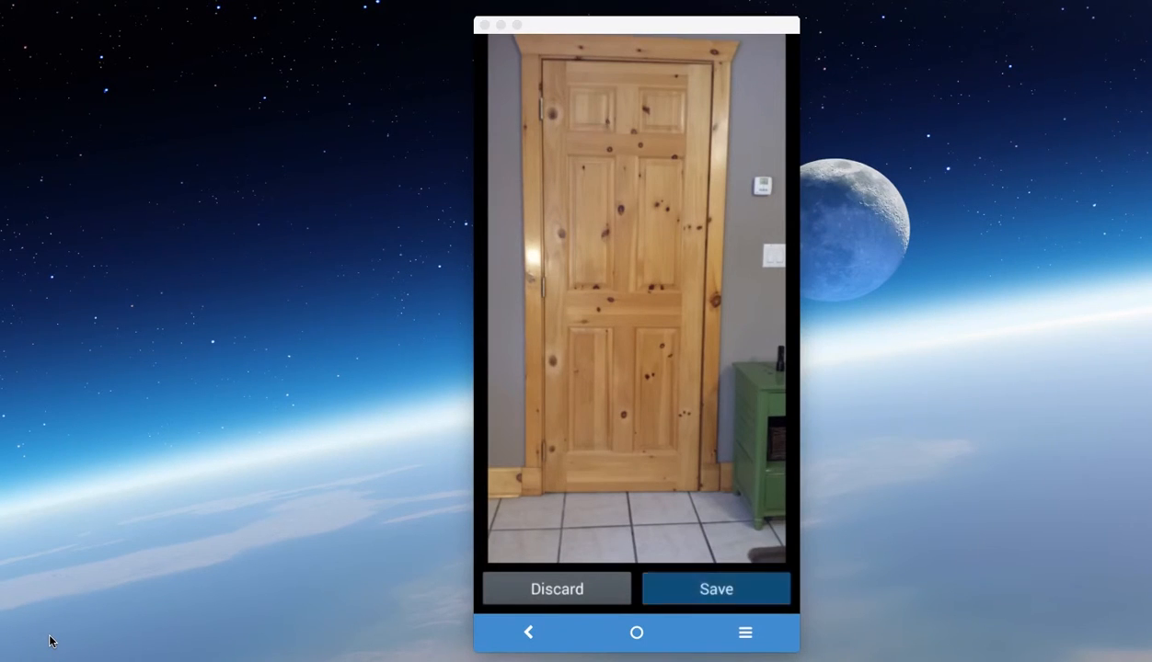
left_click(716, 589)
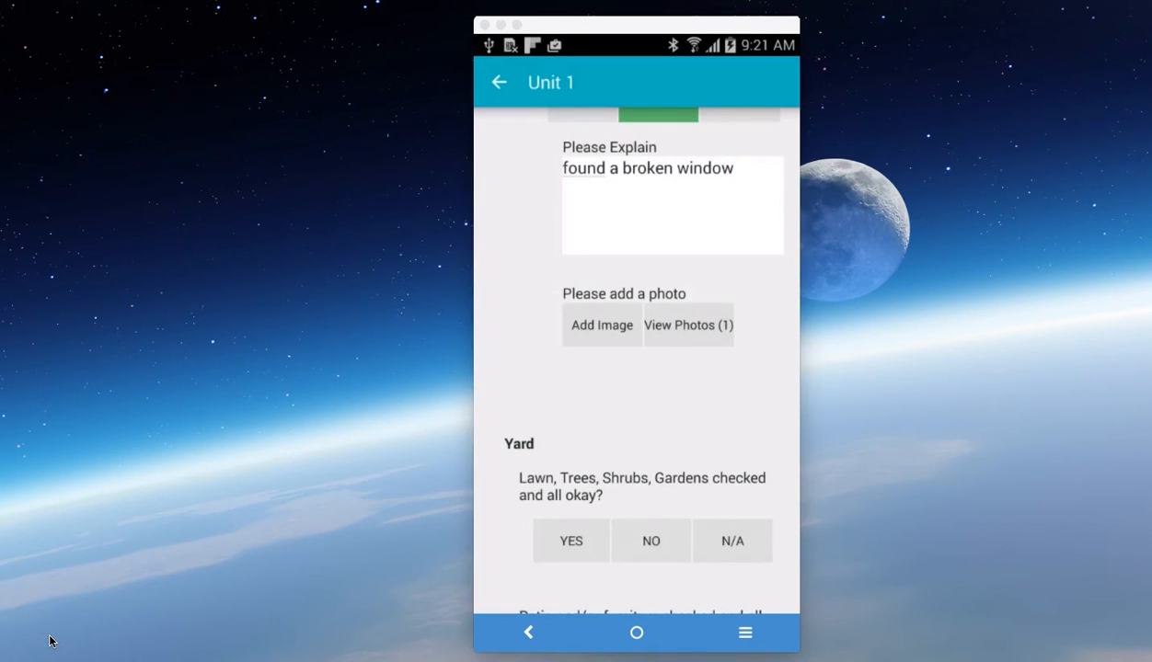
left_click(688, 324)
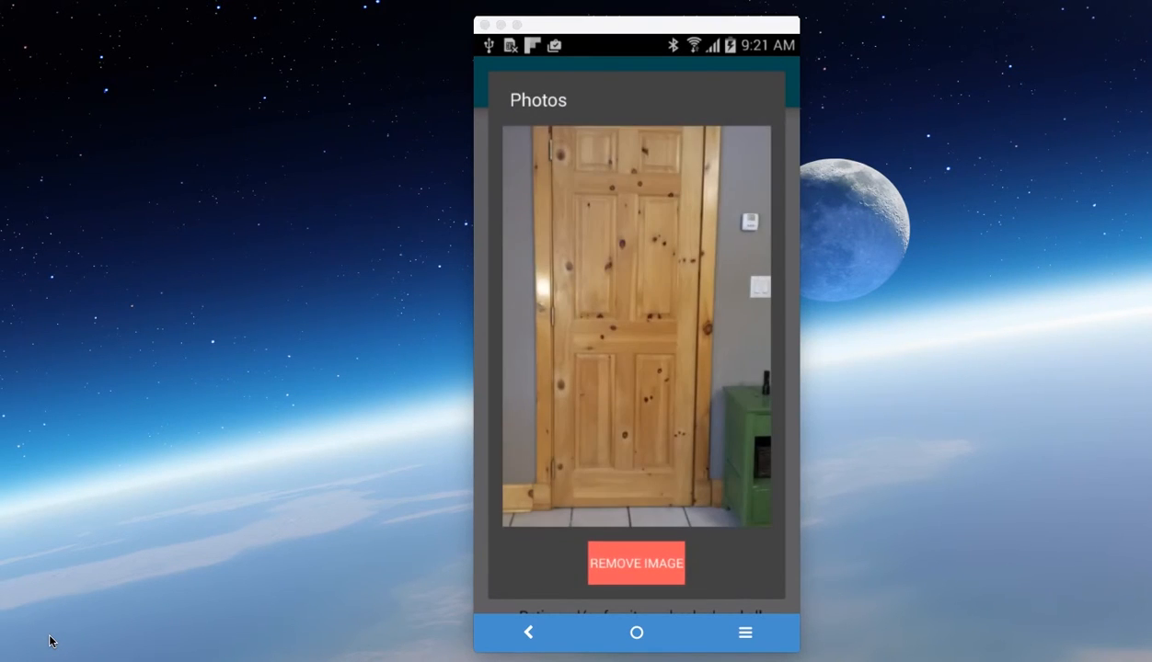
left_click(637, 564)
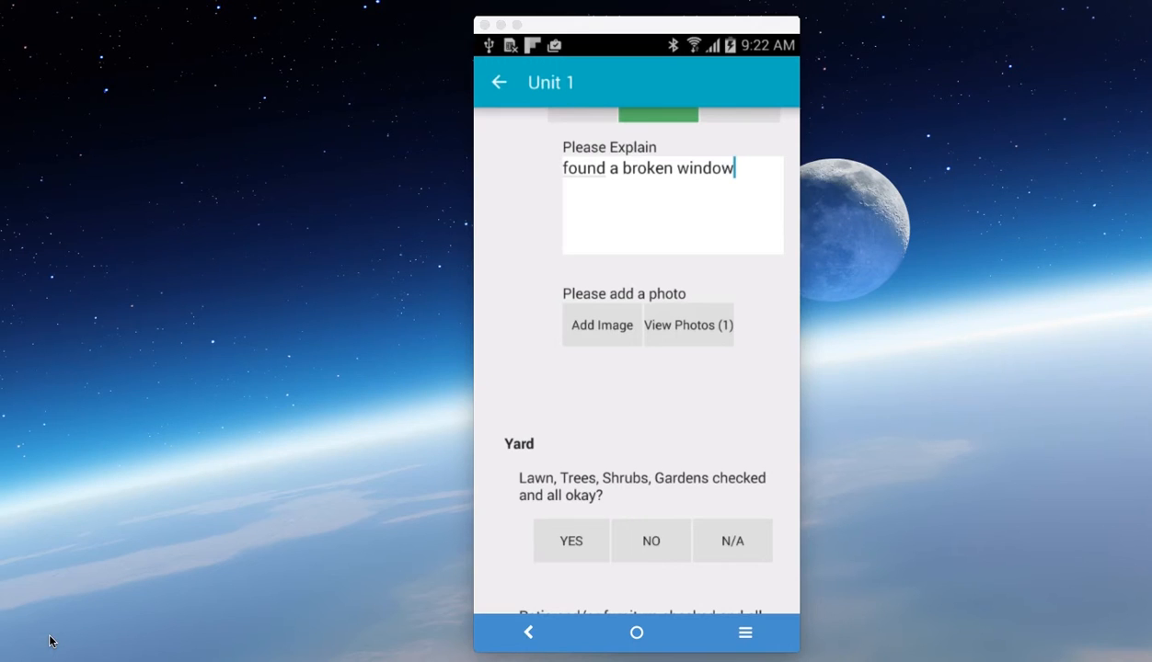
- Answer yes for lawn, trees, shrubs and gardens
scroll("down", 3)
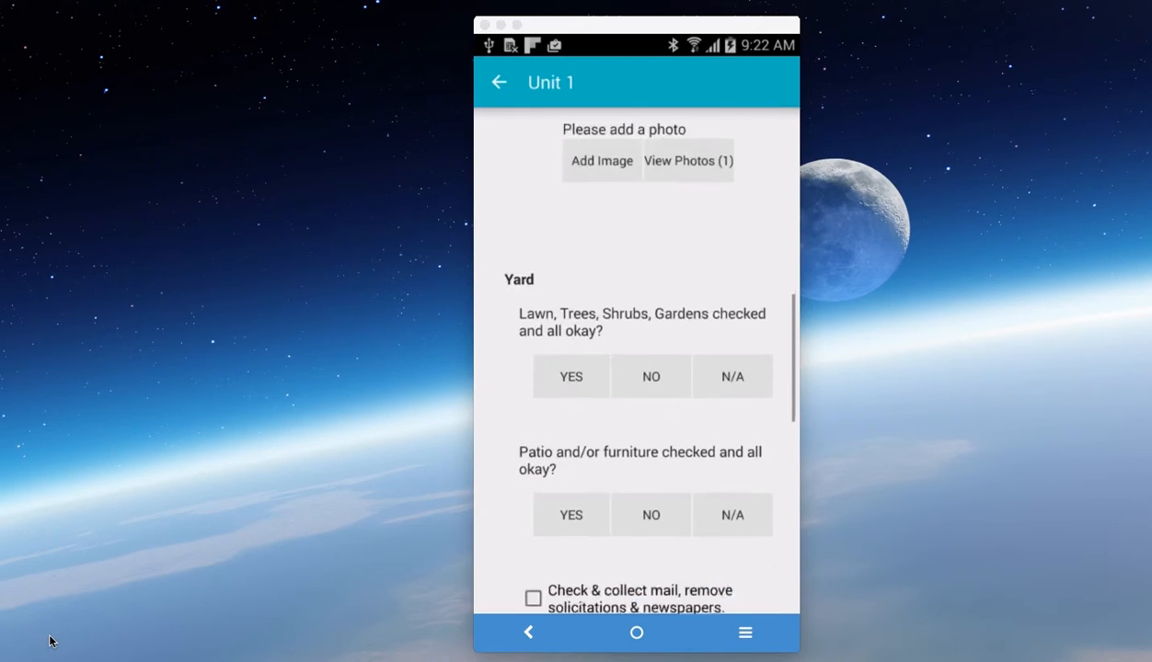
scroll("down", 3)
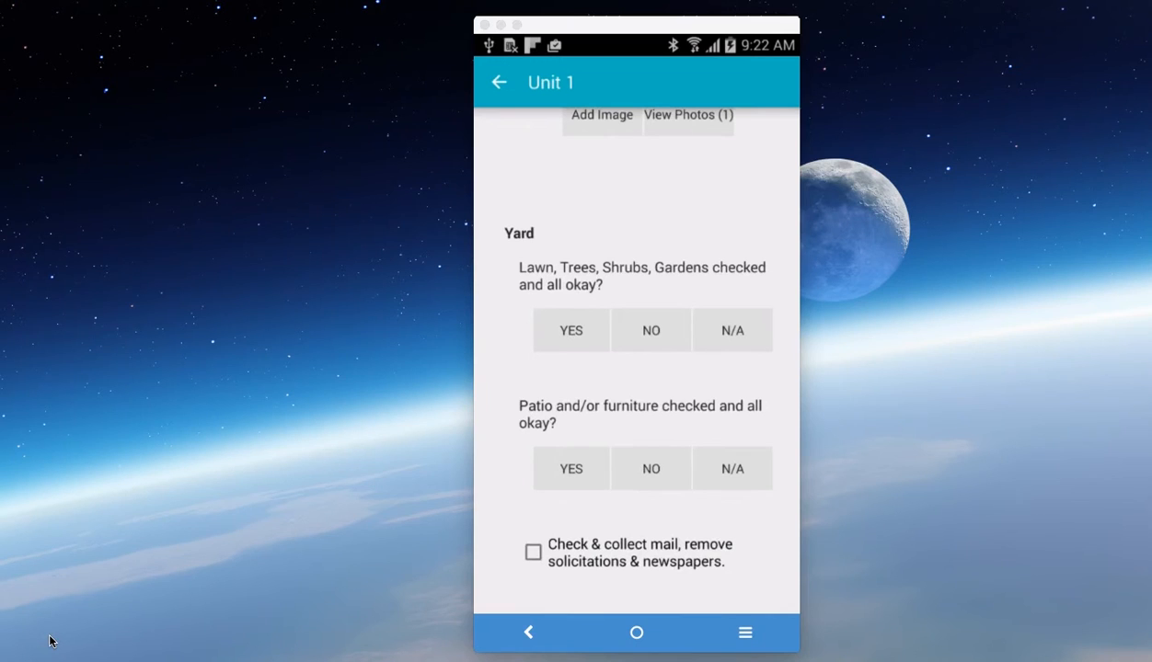
left_click(570, 330)
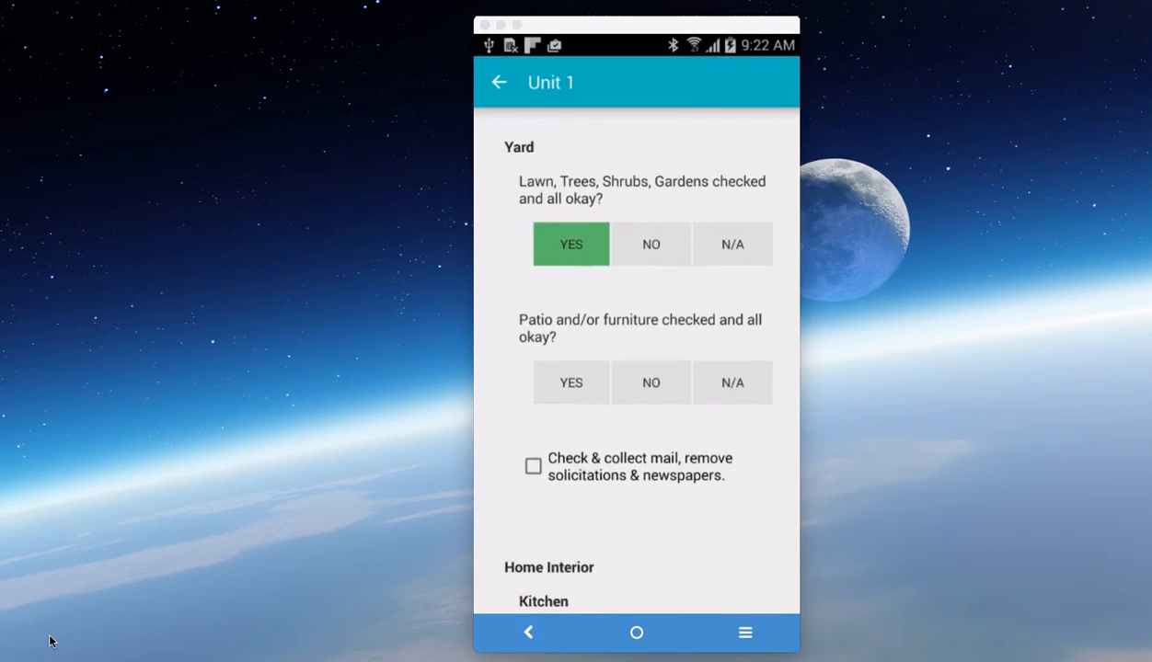
- Answer no for patio and furniture, explained as 'found a broken chair'
scroll("down", 3)
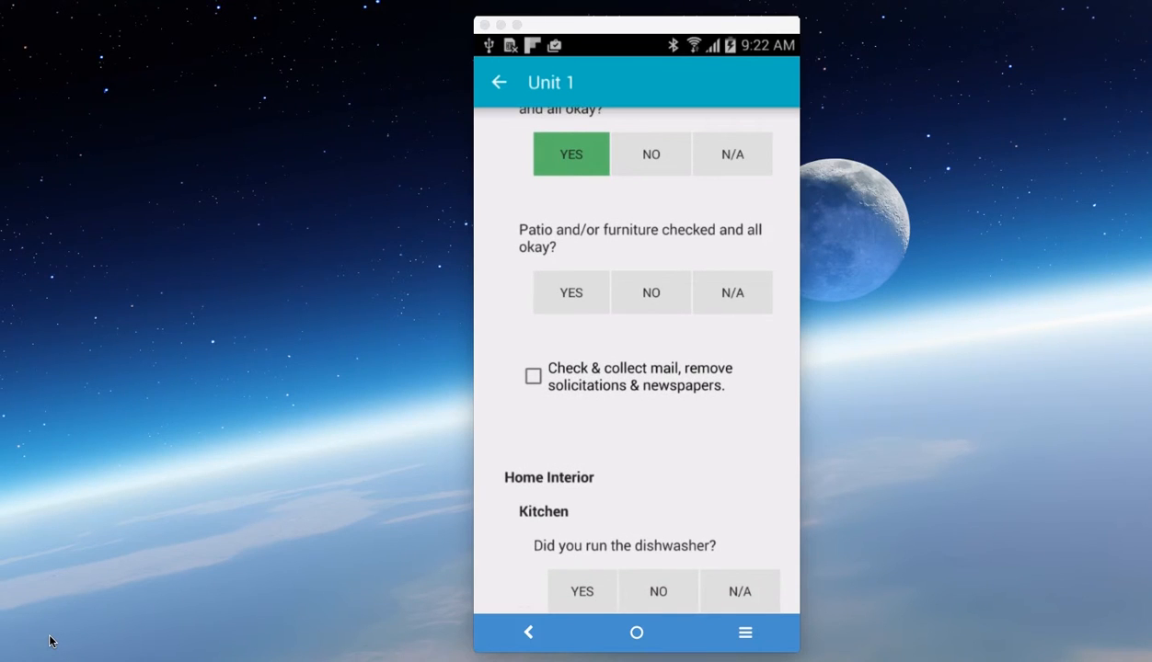
left_click(651, 293)
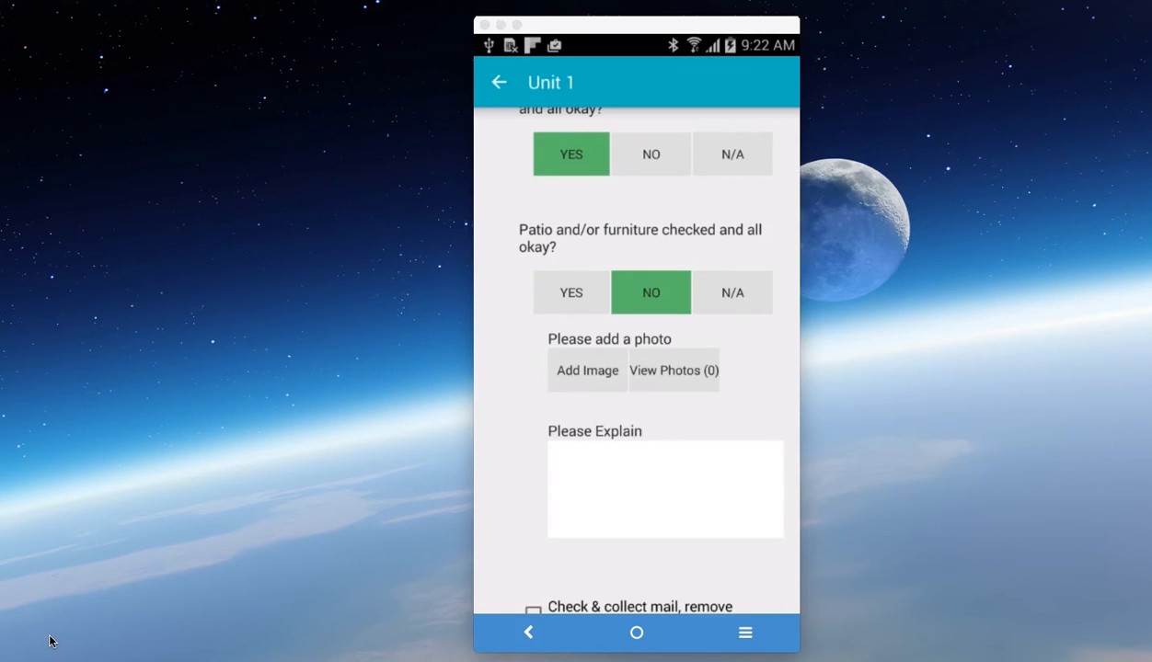
left_click(664, 490)
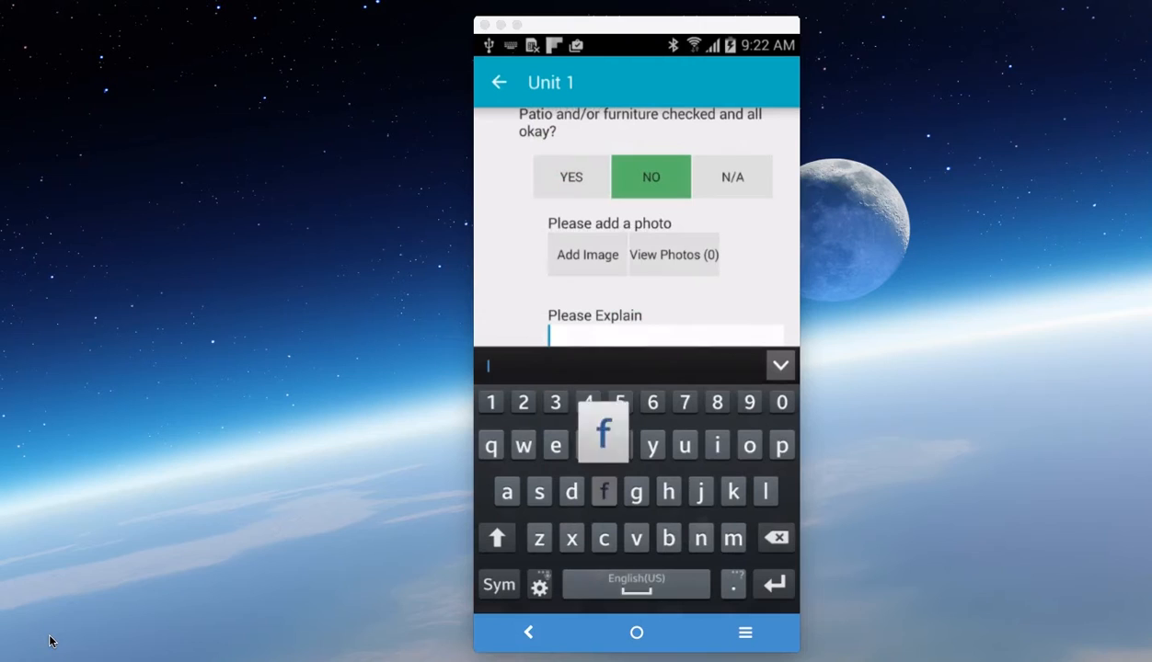
type("found a")
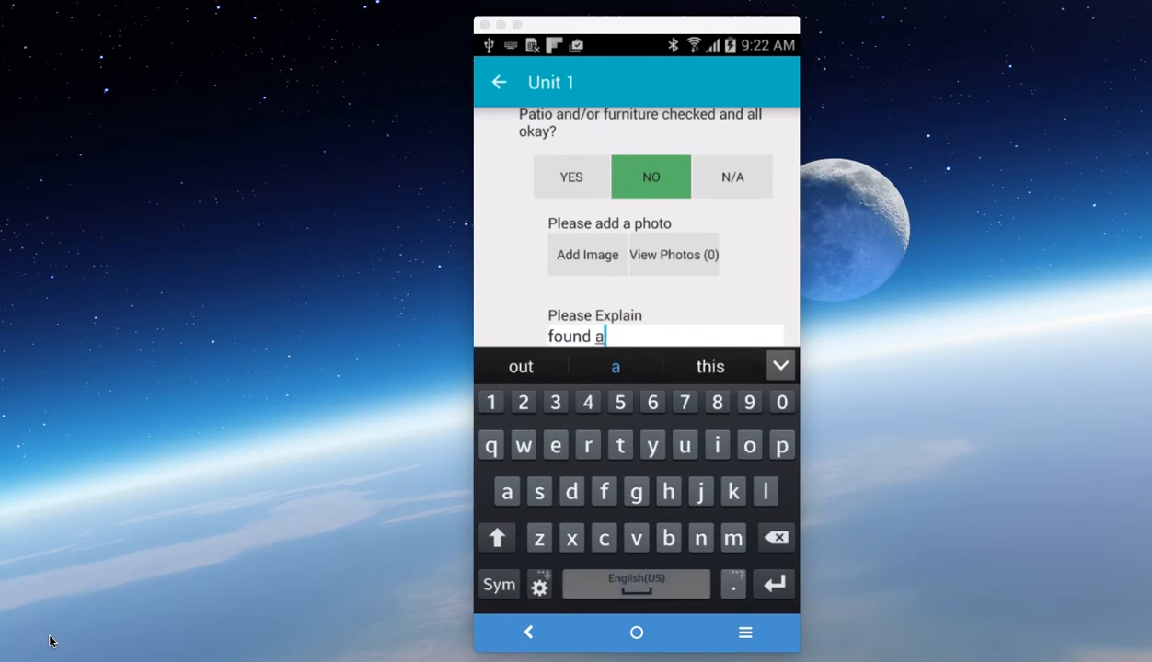
type("broken chair")
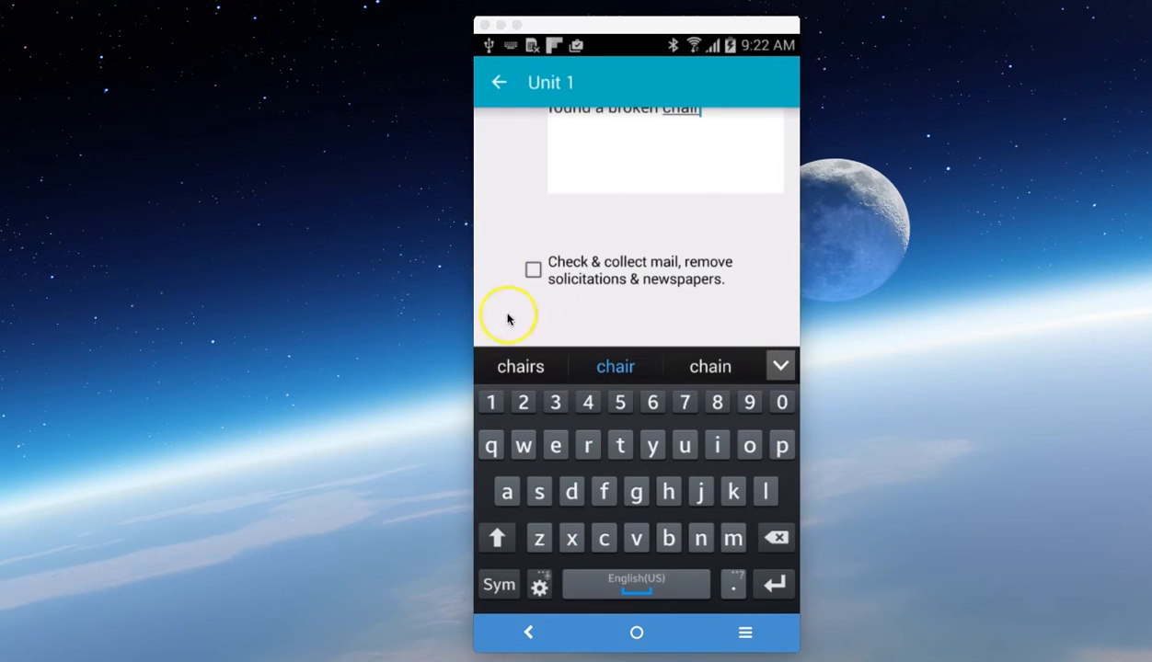
mouse_move(486, 320)
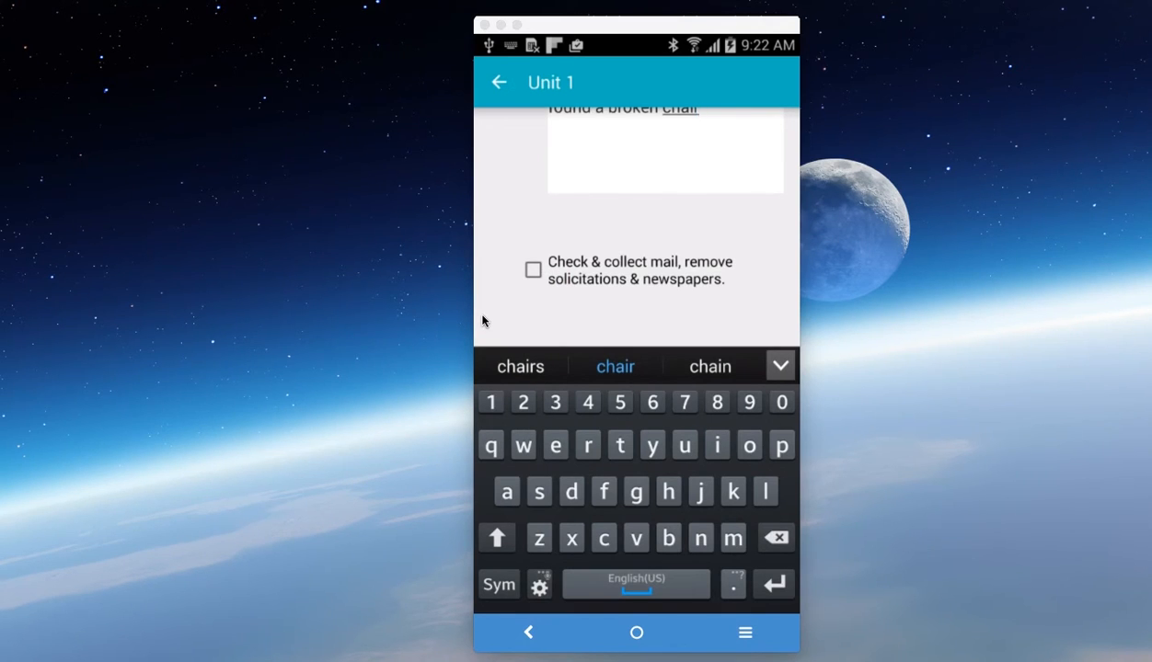
left_click(534, 269)
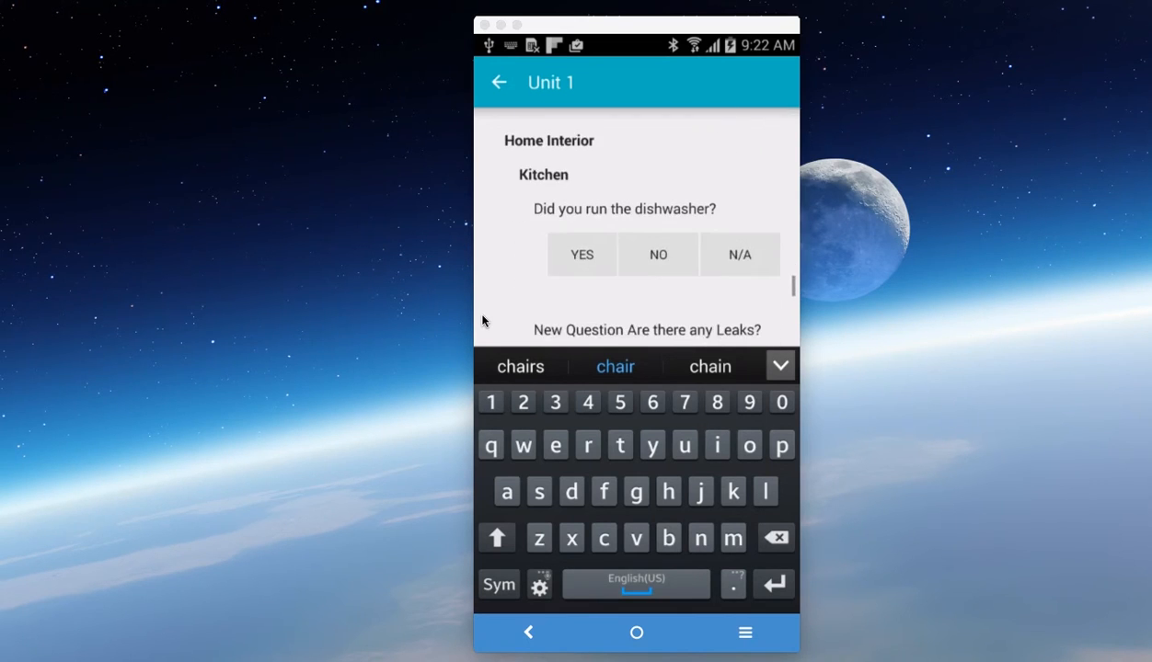
- Answer yes to running the dishwasher and tap I'M DONE to finish the checklist
scroll("down", 3)
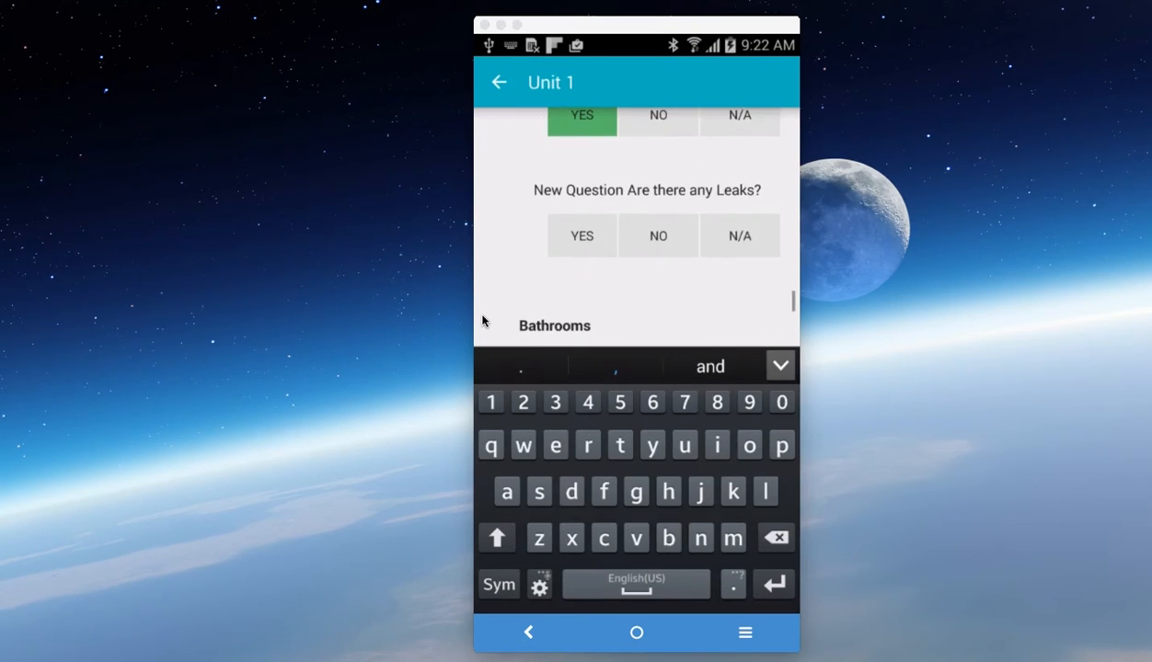
left_click(657, 180)
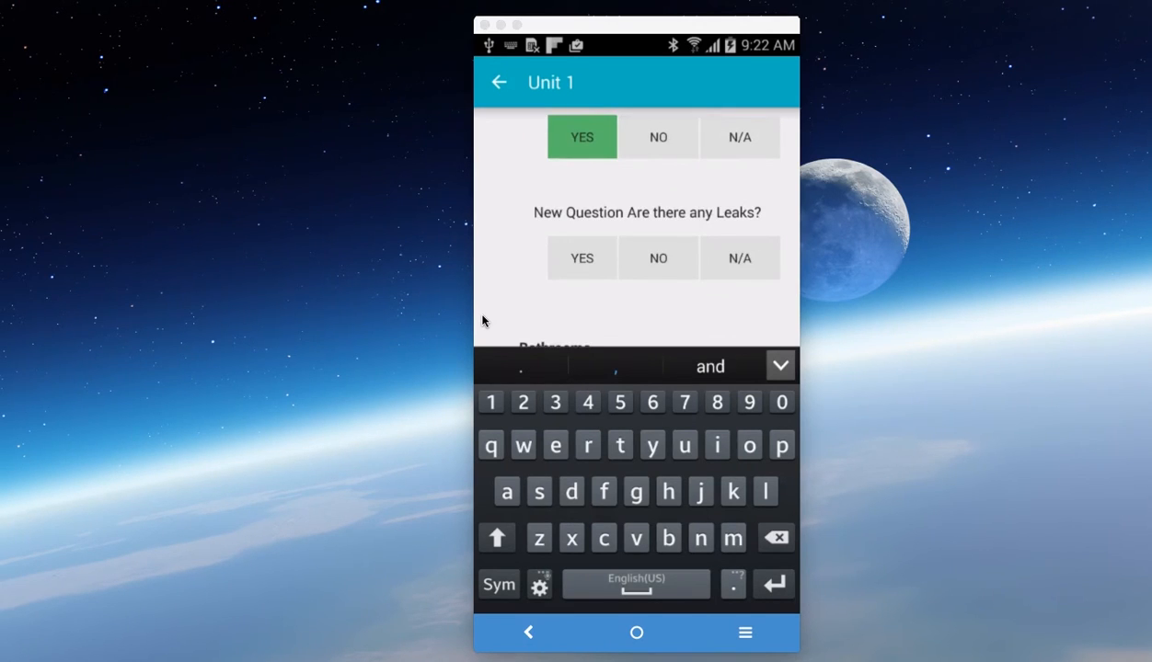
scroll("down", 3)
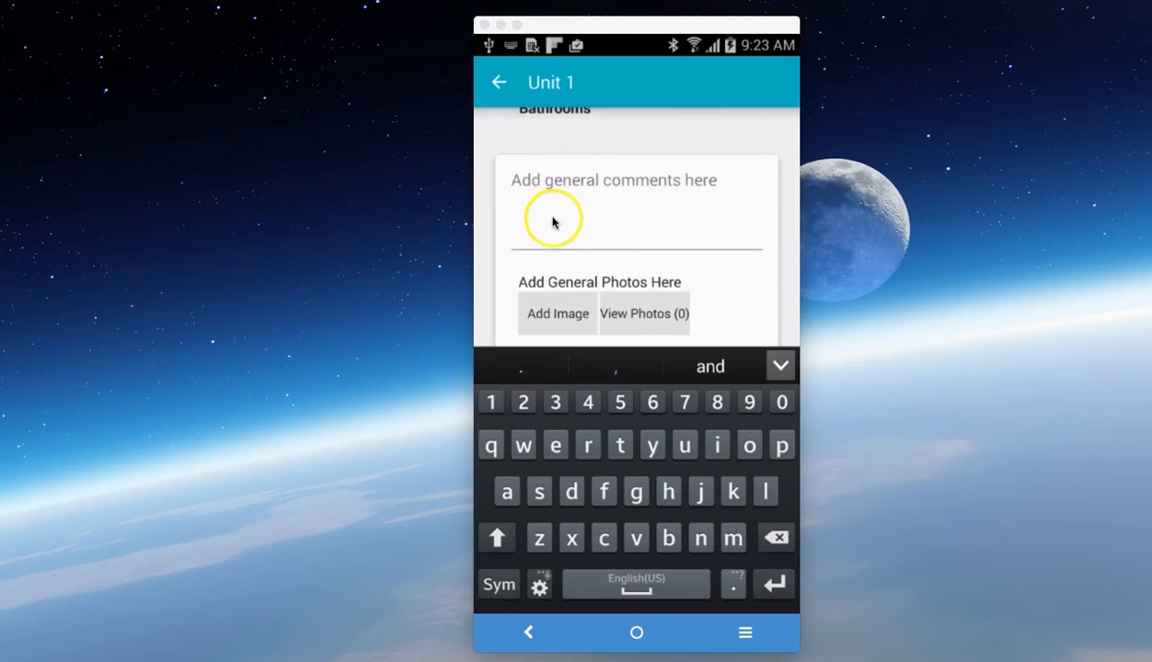
mouse_move(611, 241)
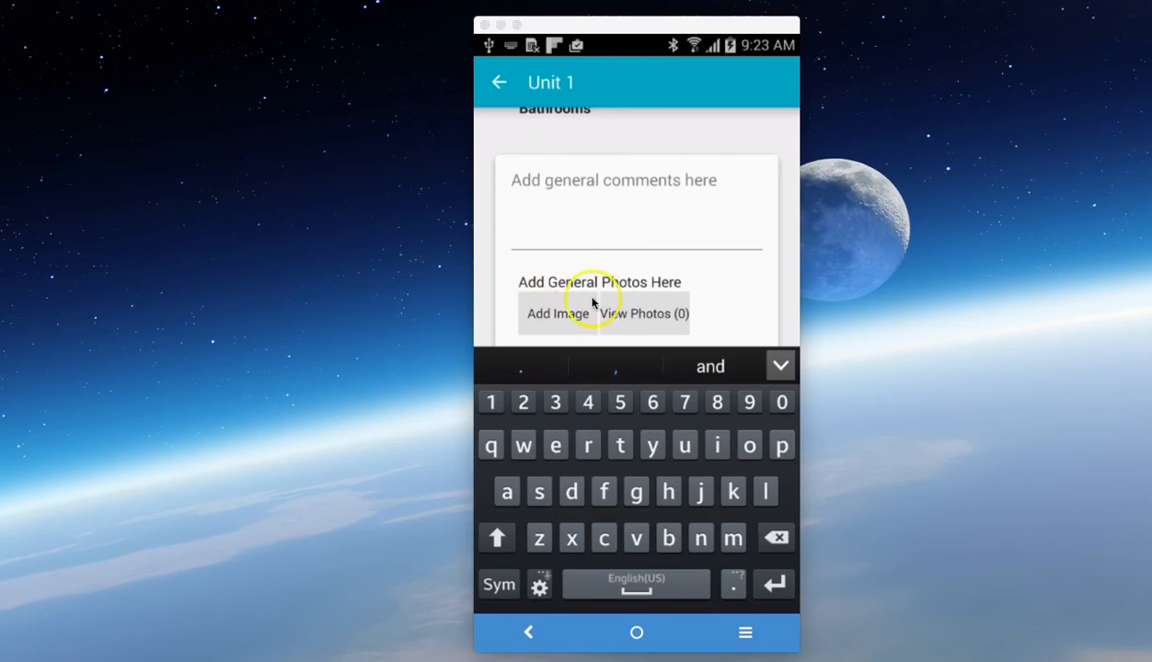
mouse_move(488, 303)
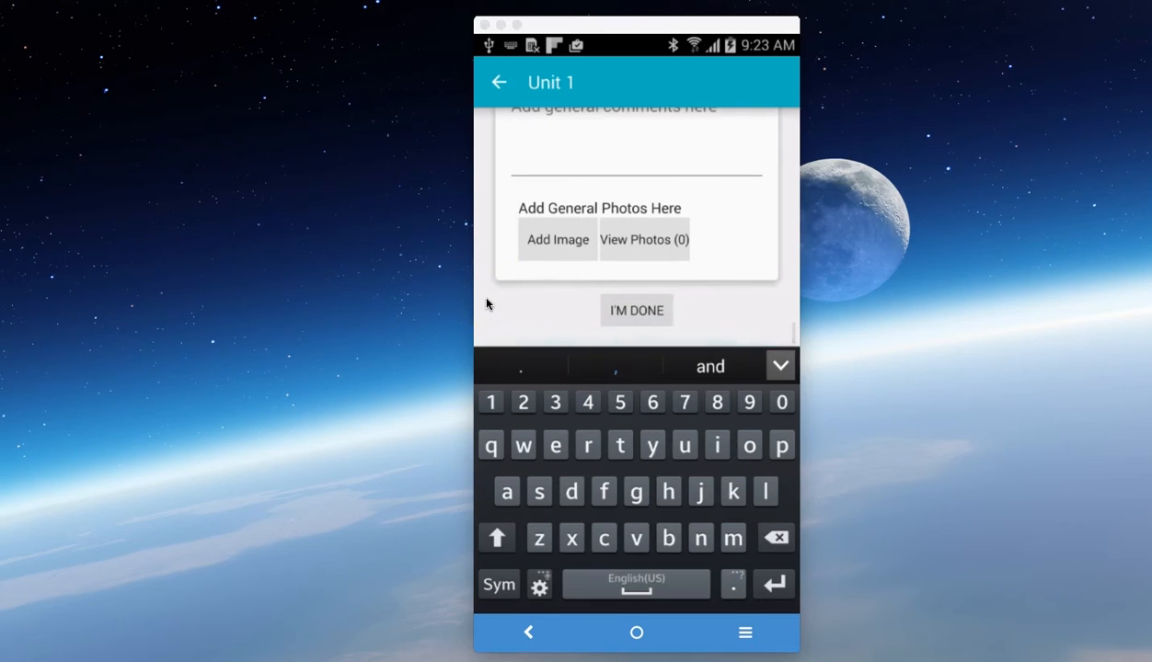
left_click(637, 309)
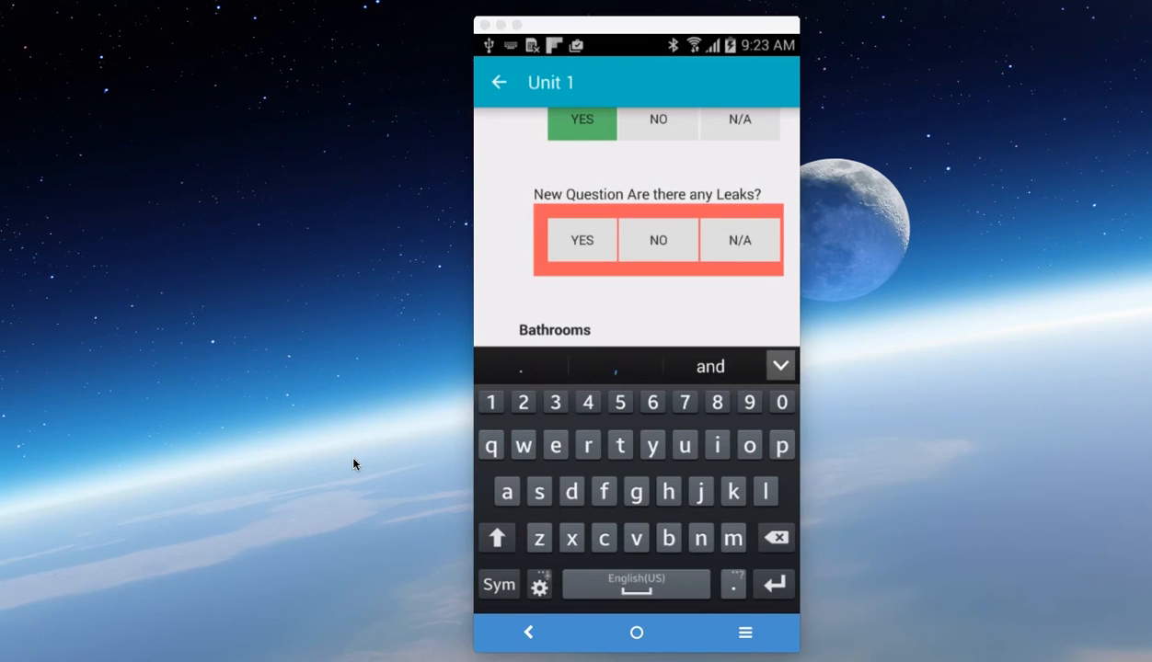
- Answer No to 'Are there any Leaks?' and submit the Unit 1 checklist with I'M DONE
left_click(657, 239)
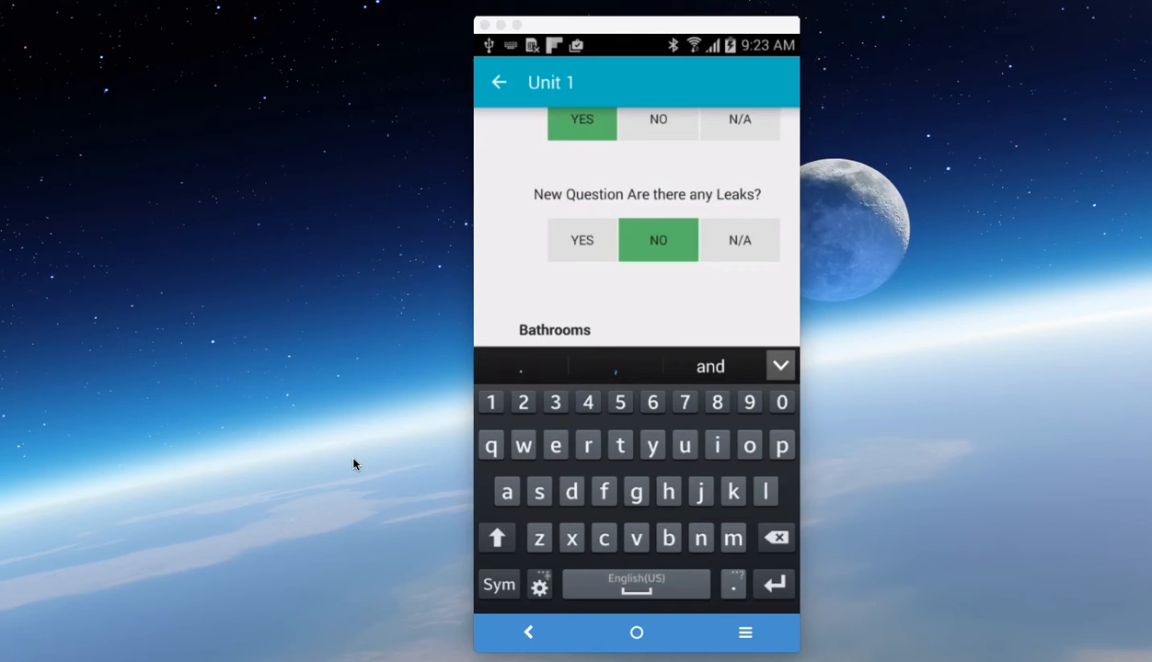
scroll("down", 3)
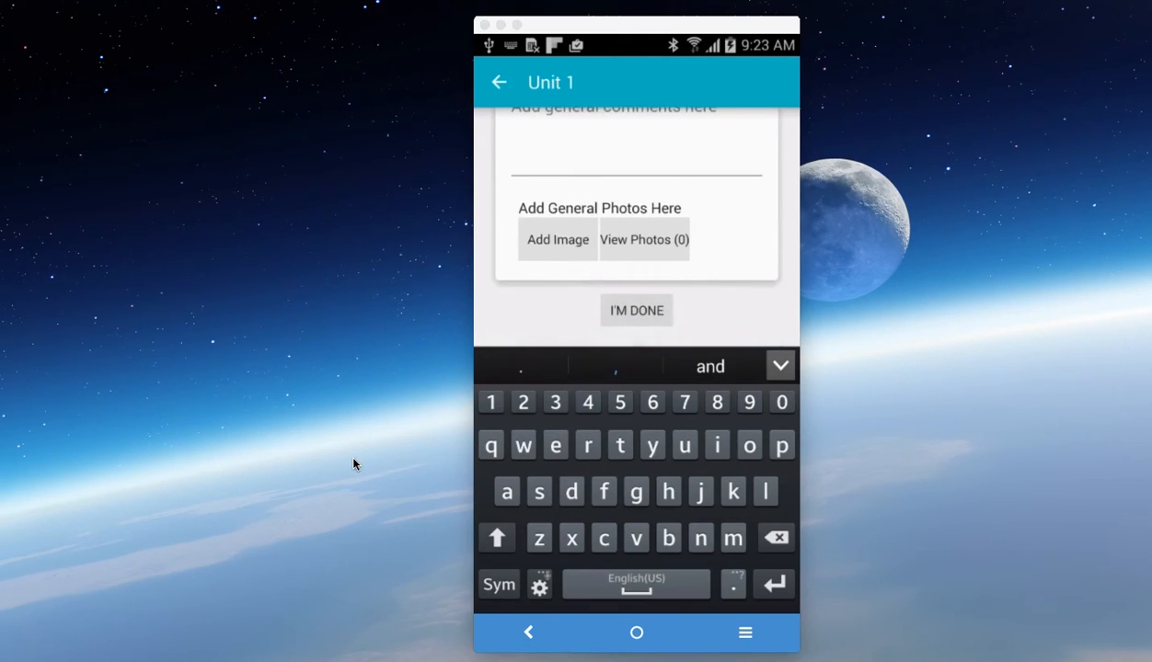
left_click(636, 309)
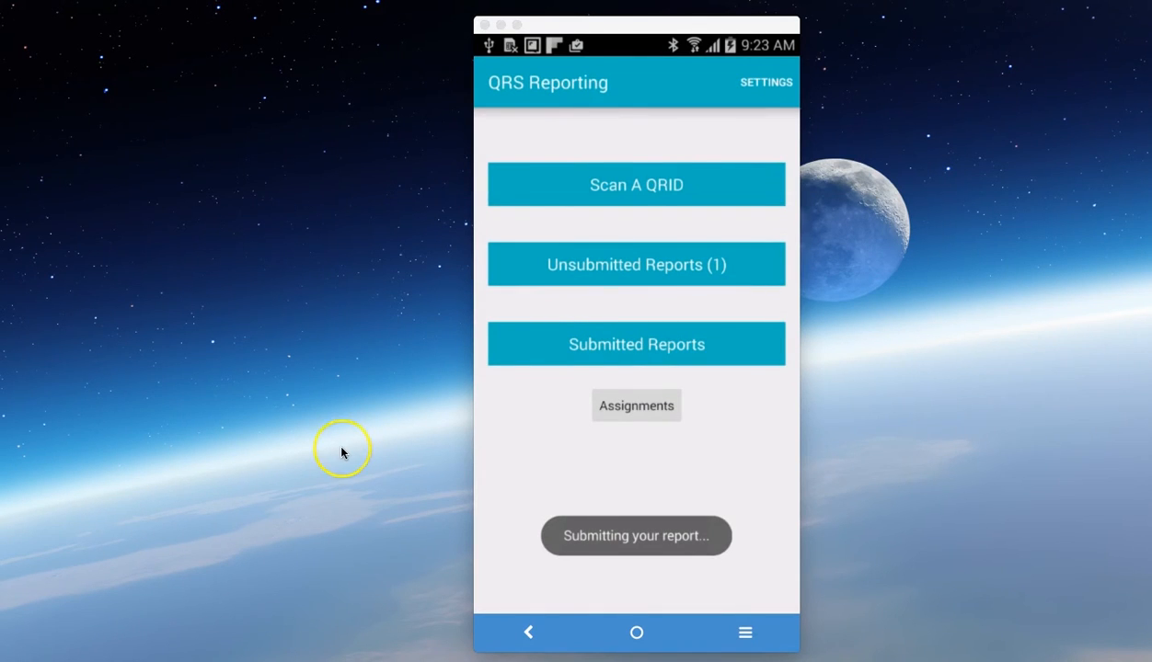
- View the uploading Unit 1 report under Unsubmitted Reports, then return home once it counts as submitted
left_click(637, 265)
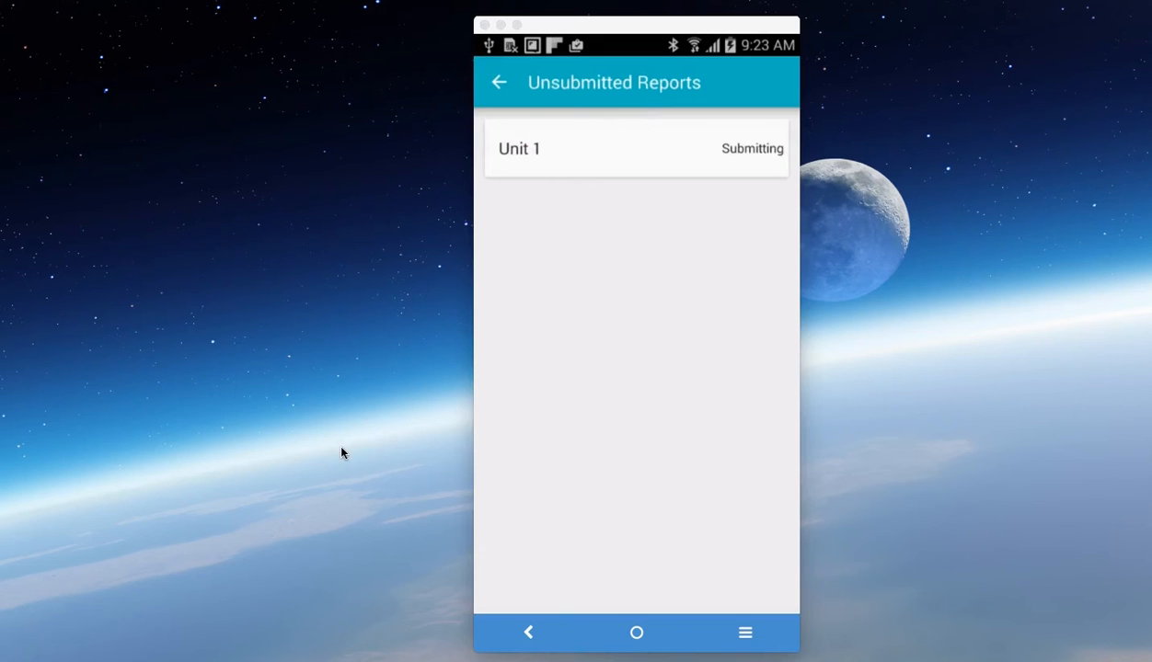
left_click(519, 147)
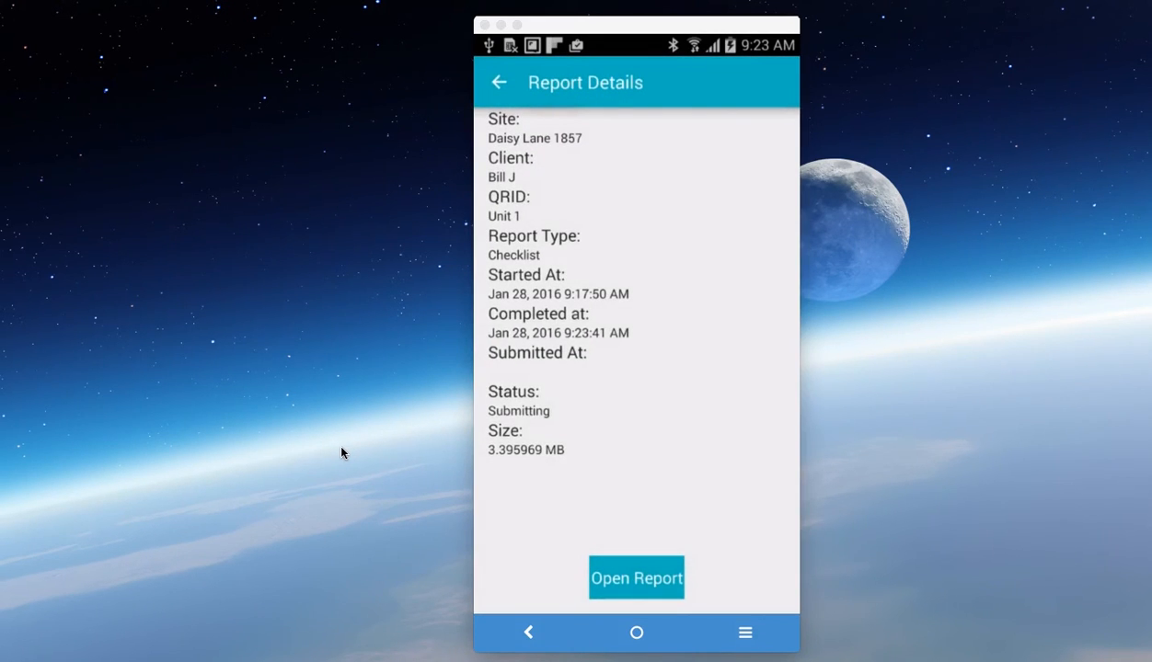
left_click(499, 81)
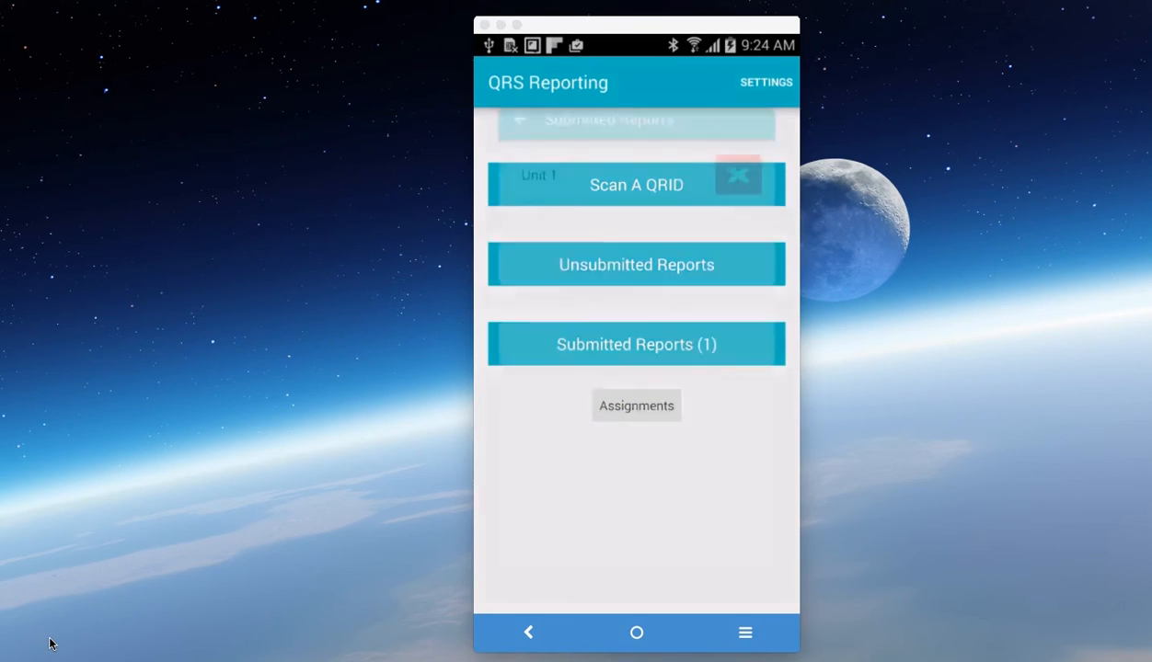
- Review the Completed Unit 1 report's answers from Submitted Reports, then return to the list
left_click(636, 344)
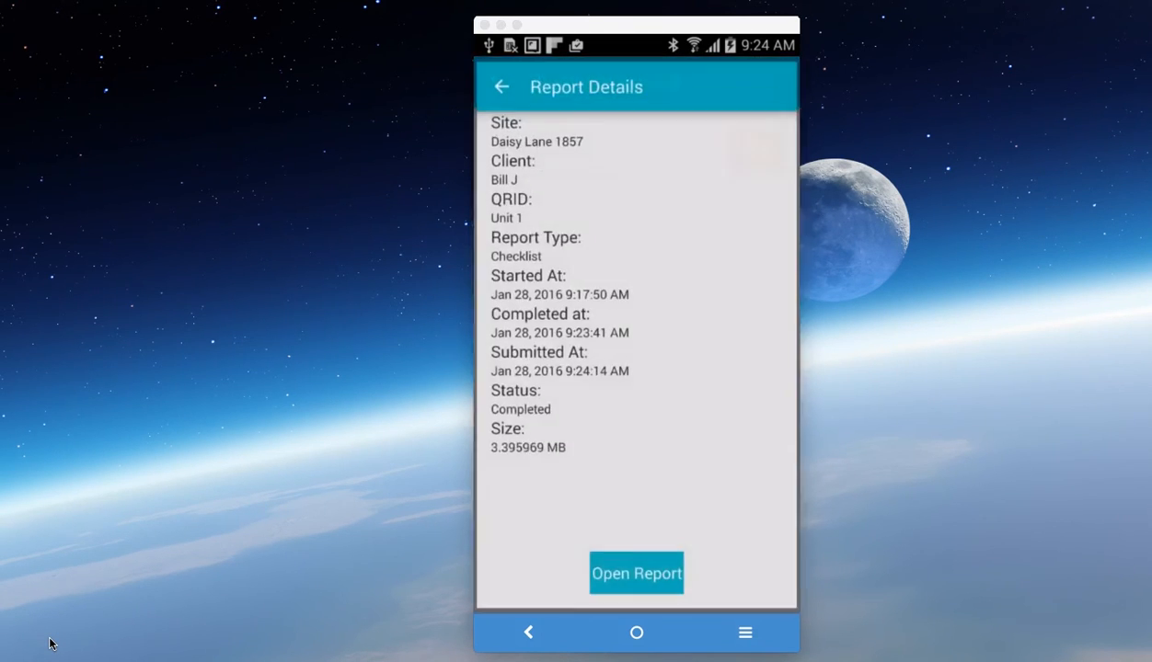
left_click(637, 574)
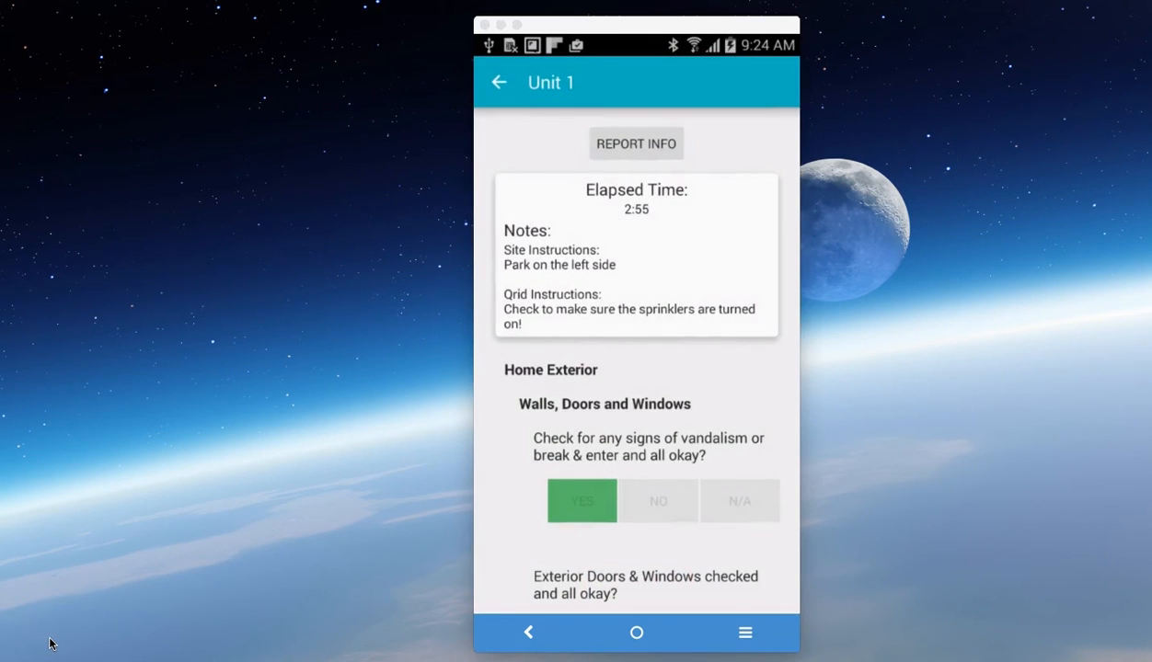
left_click(636, 228)
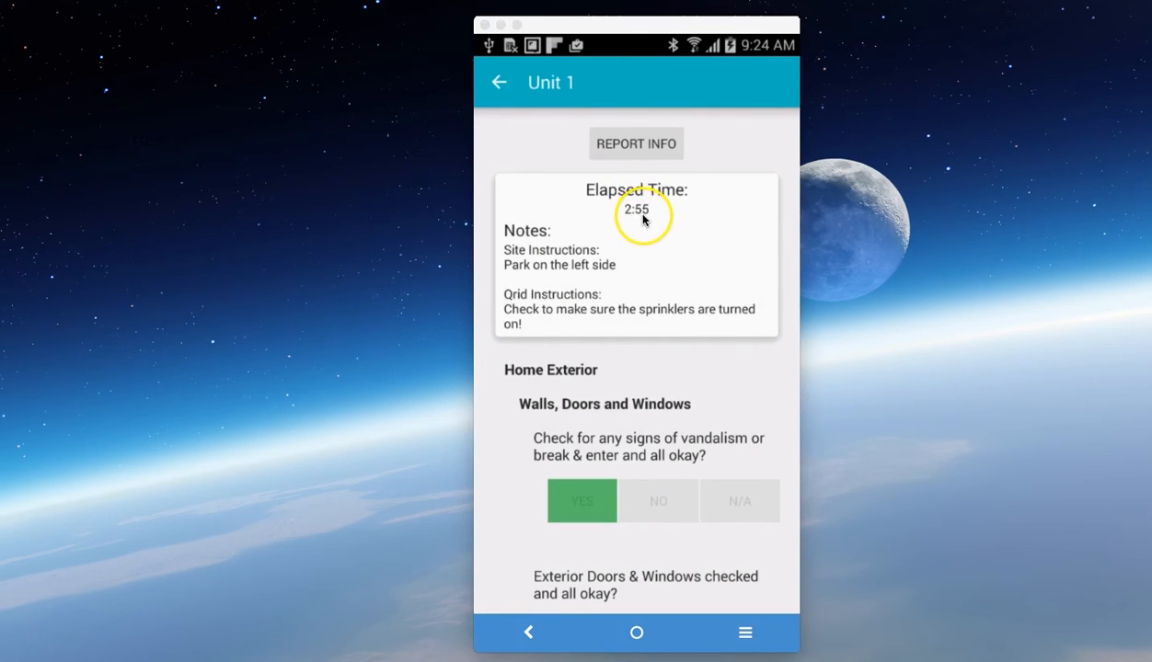
scroll("down", 3)
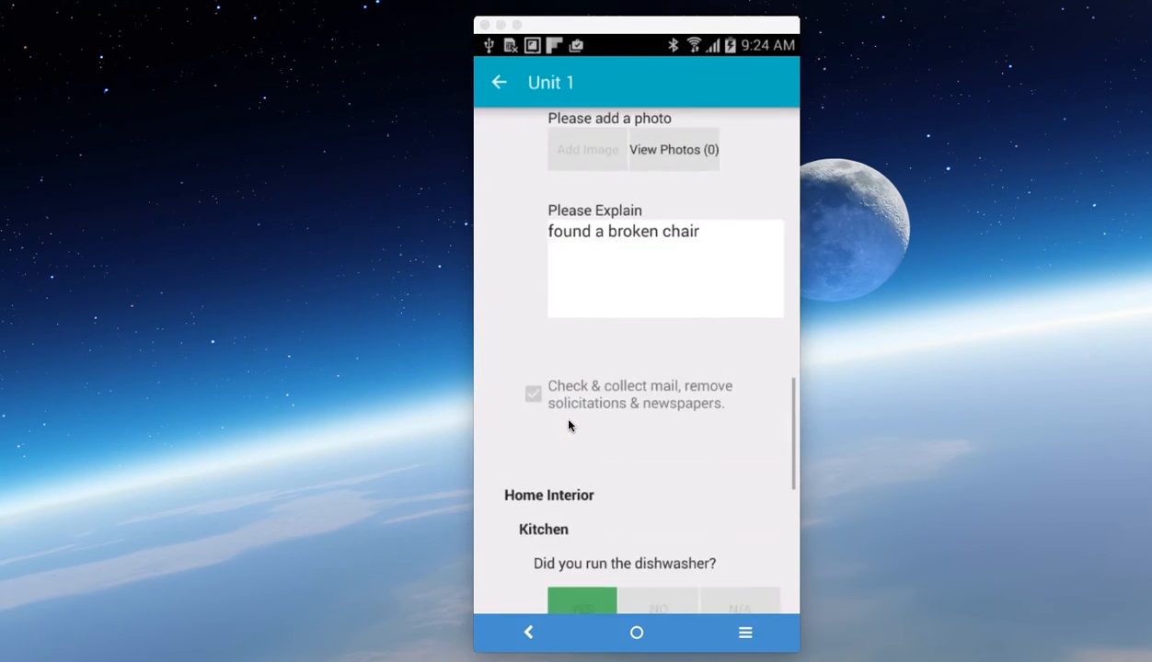
scroll("down", 3)
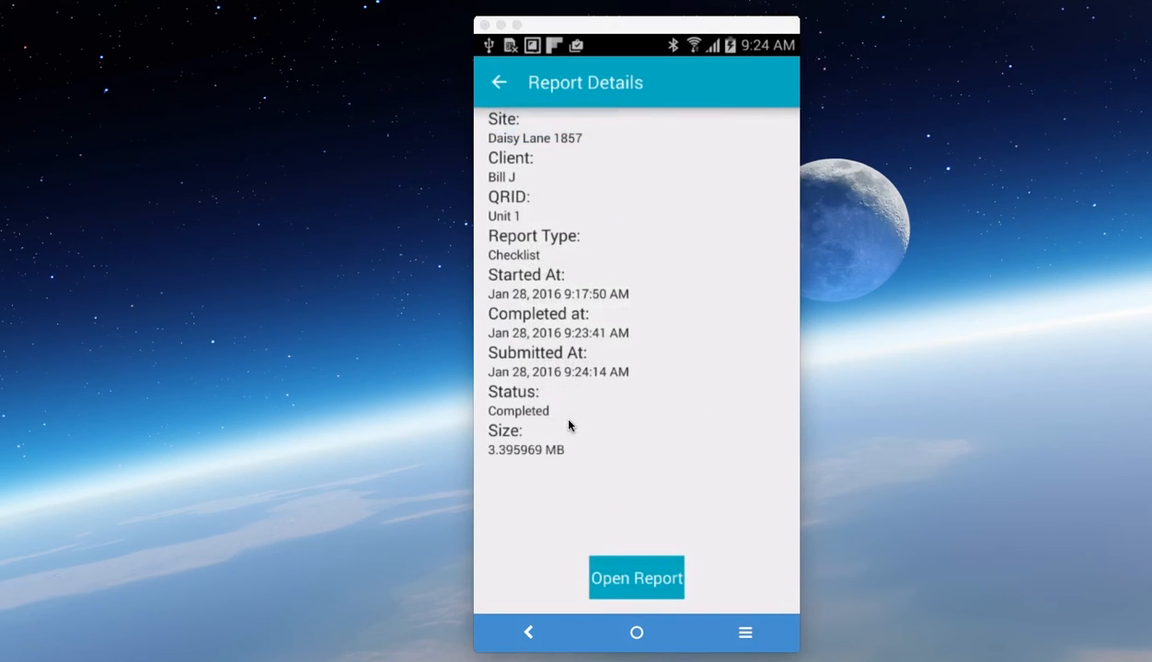
left_click(498, 81)
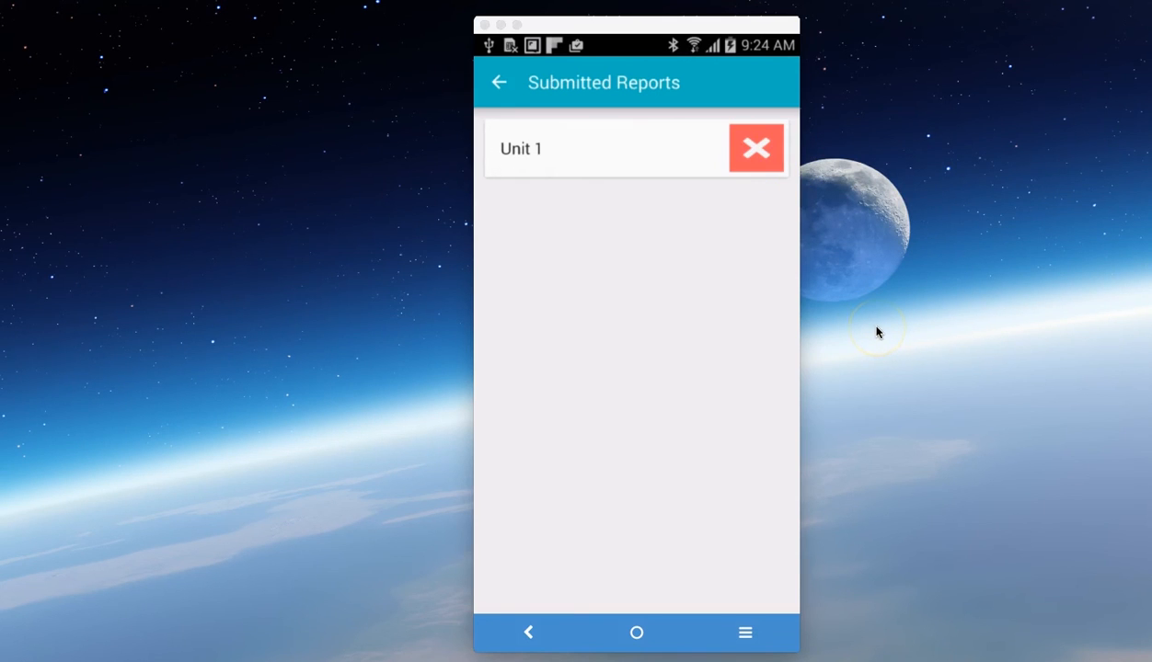
- Delete the submitted Unit 1 report from the phone, confirming Yes, and return to the home screen
left_click(756, 147)
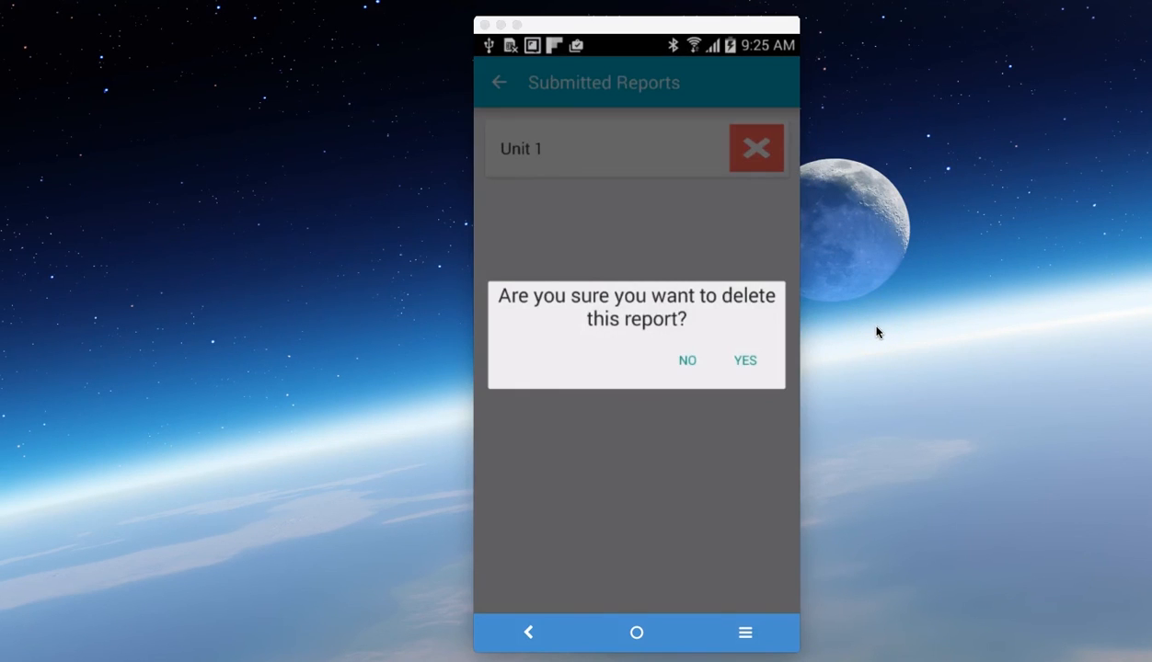
left_click(745, 361)
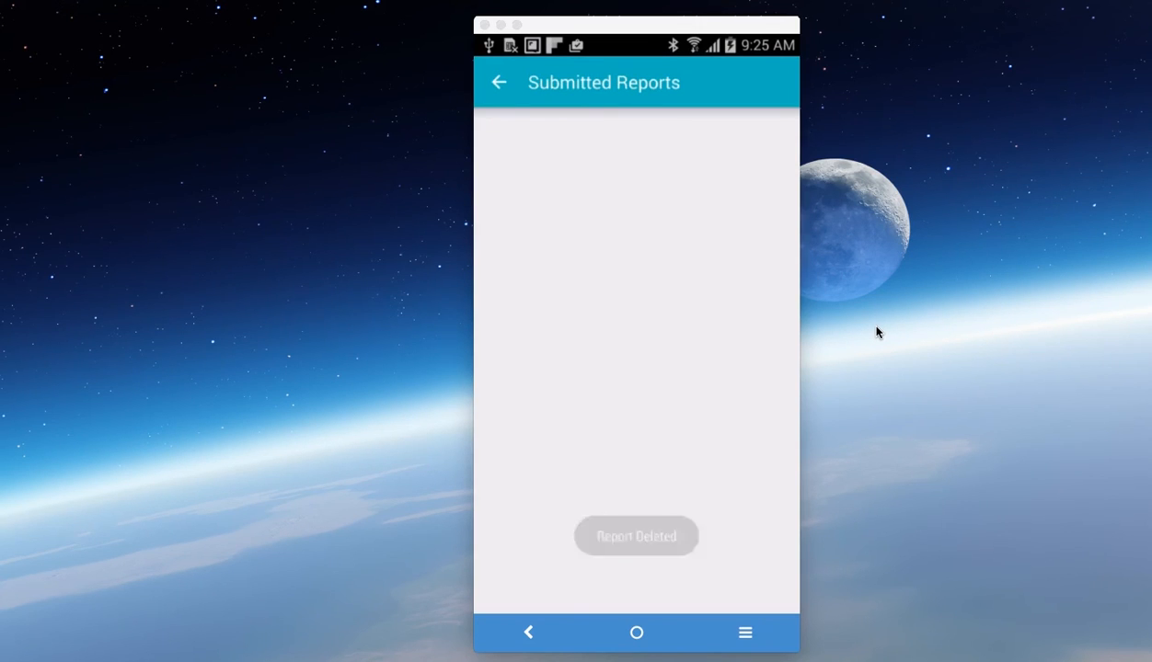
left_click(501, 81)
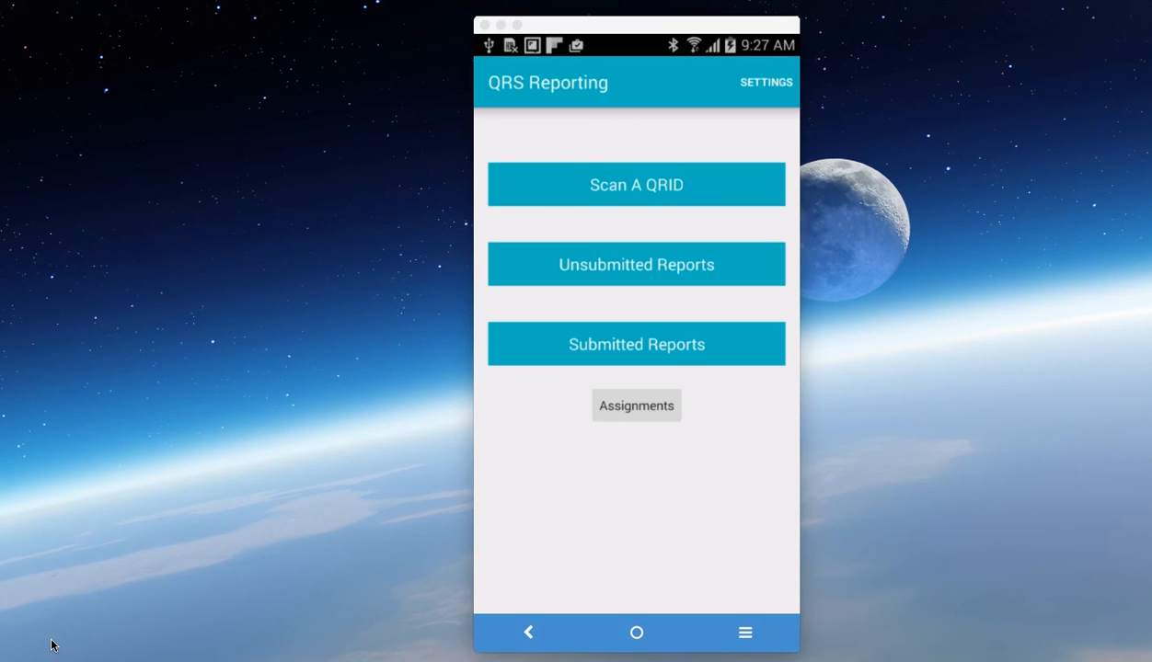